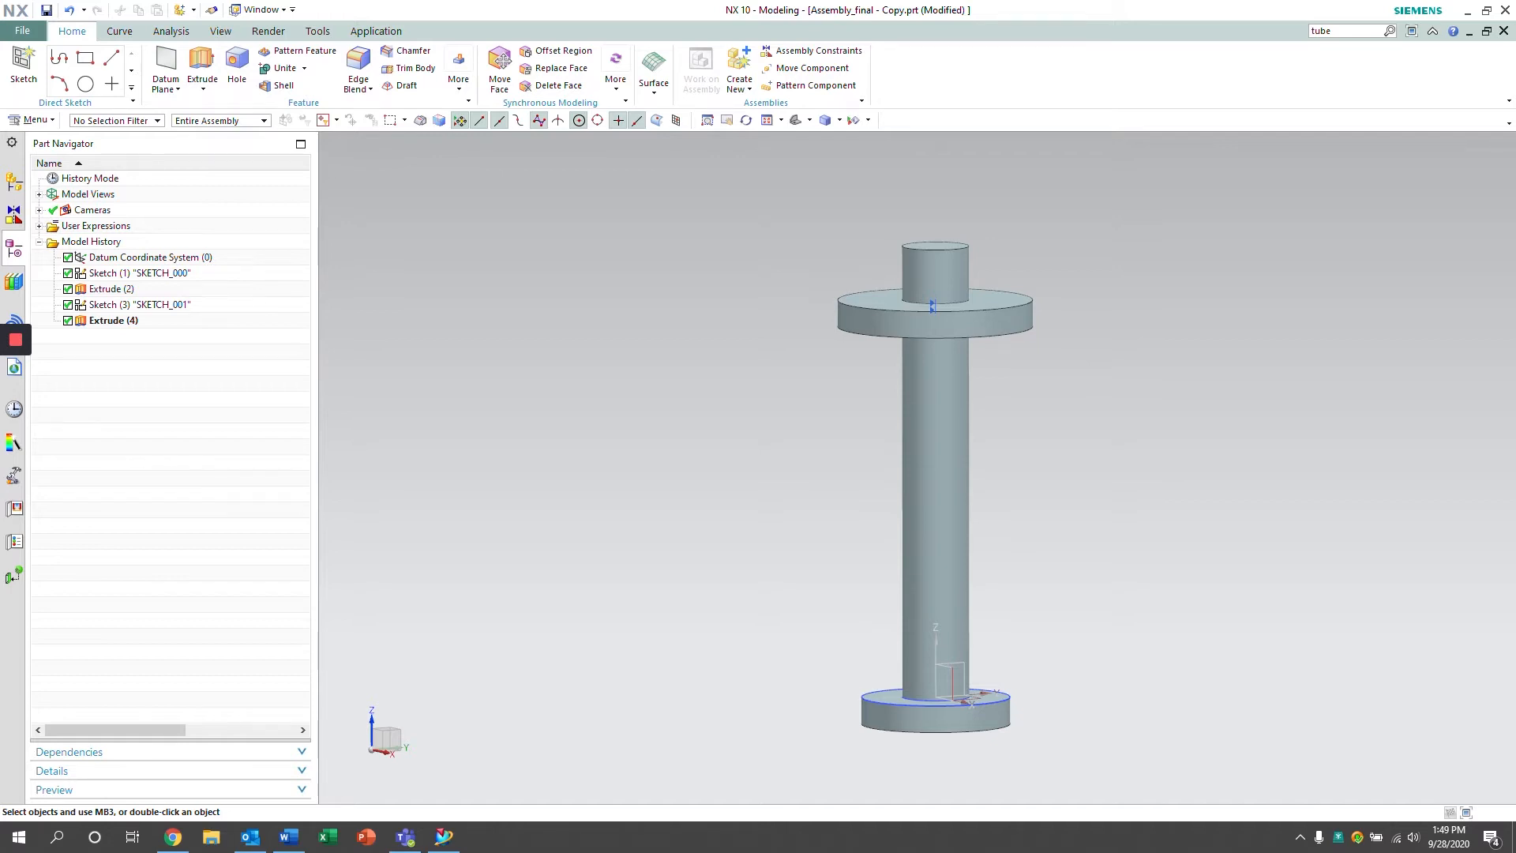
mouse_move(764, 329)
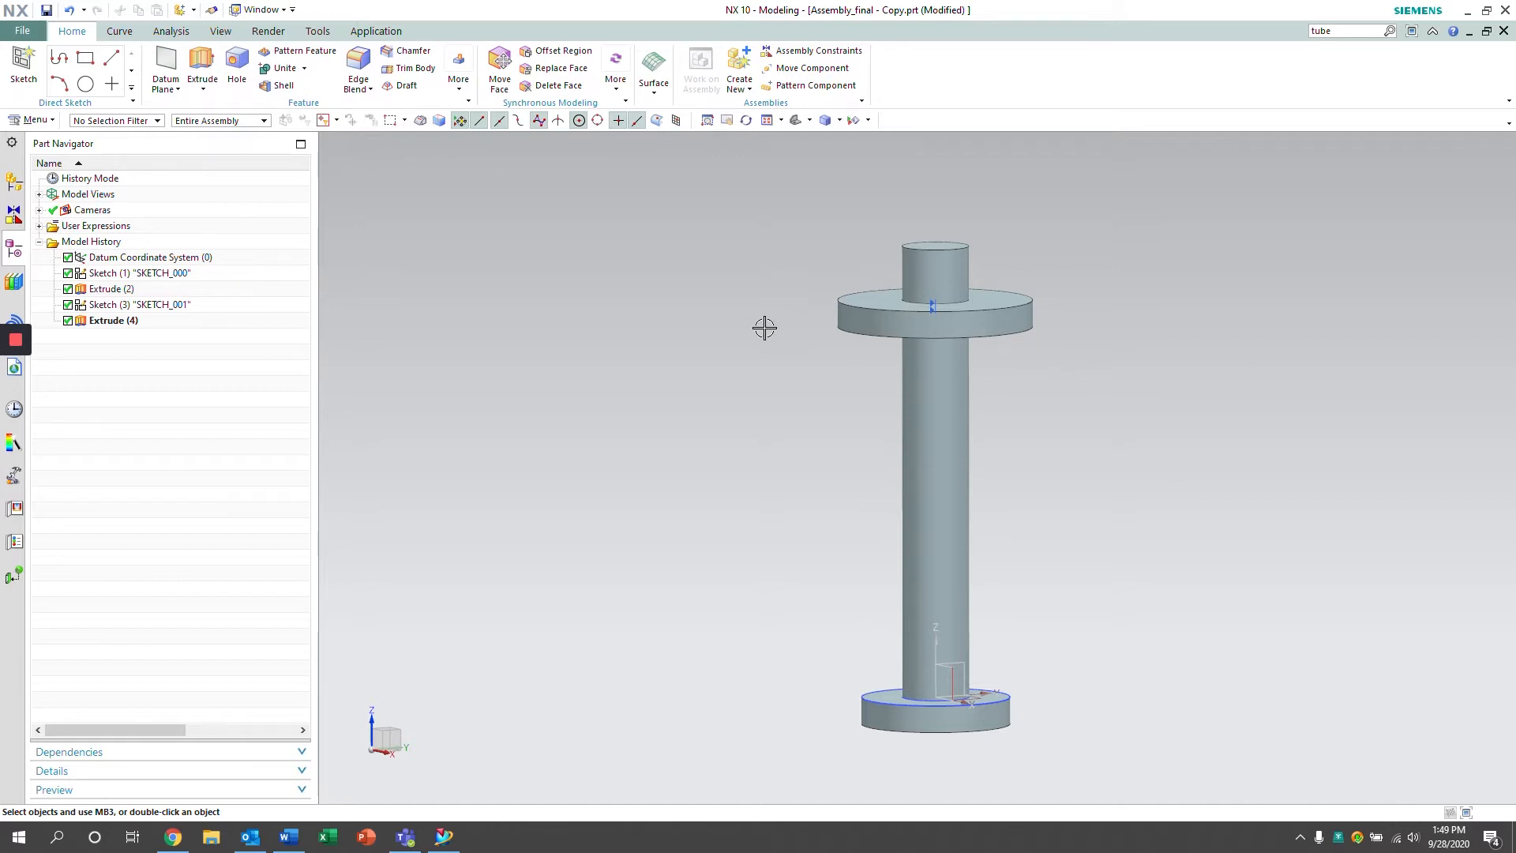
mouse_move(769, 323)
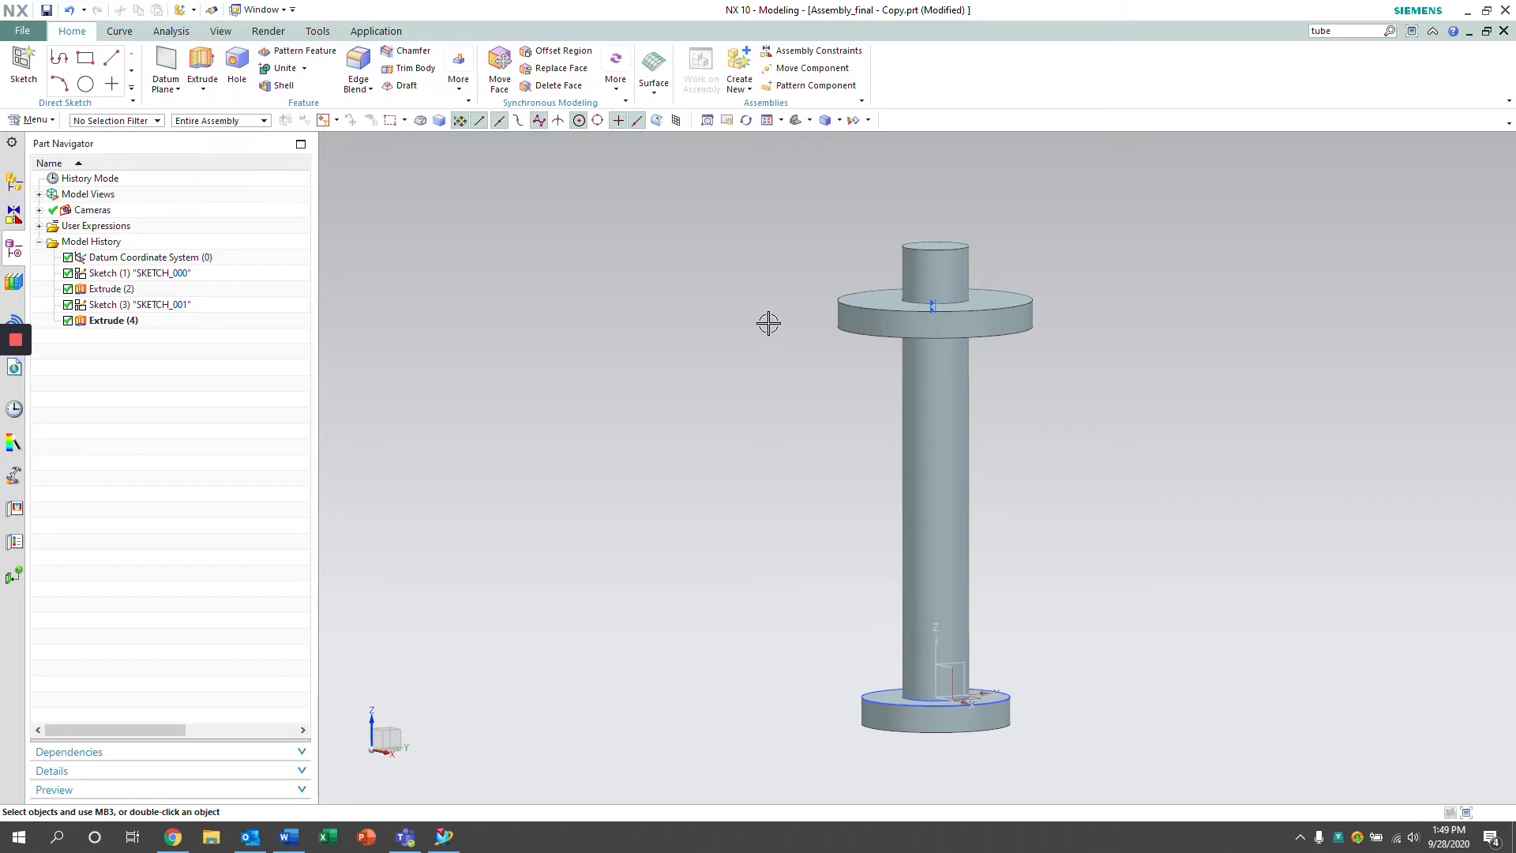
mouse_move(774, 334)
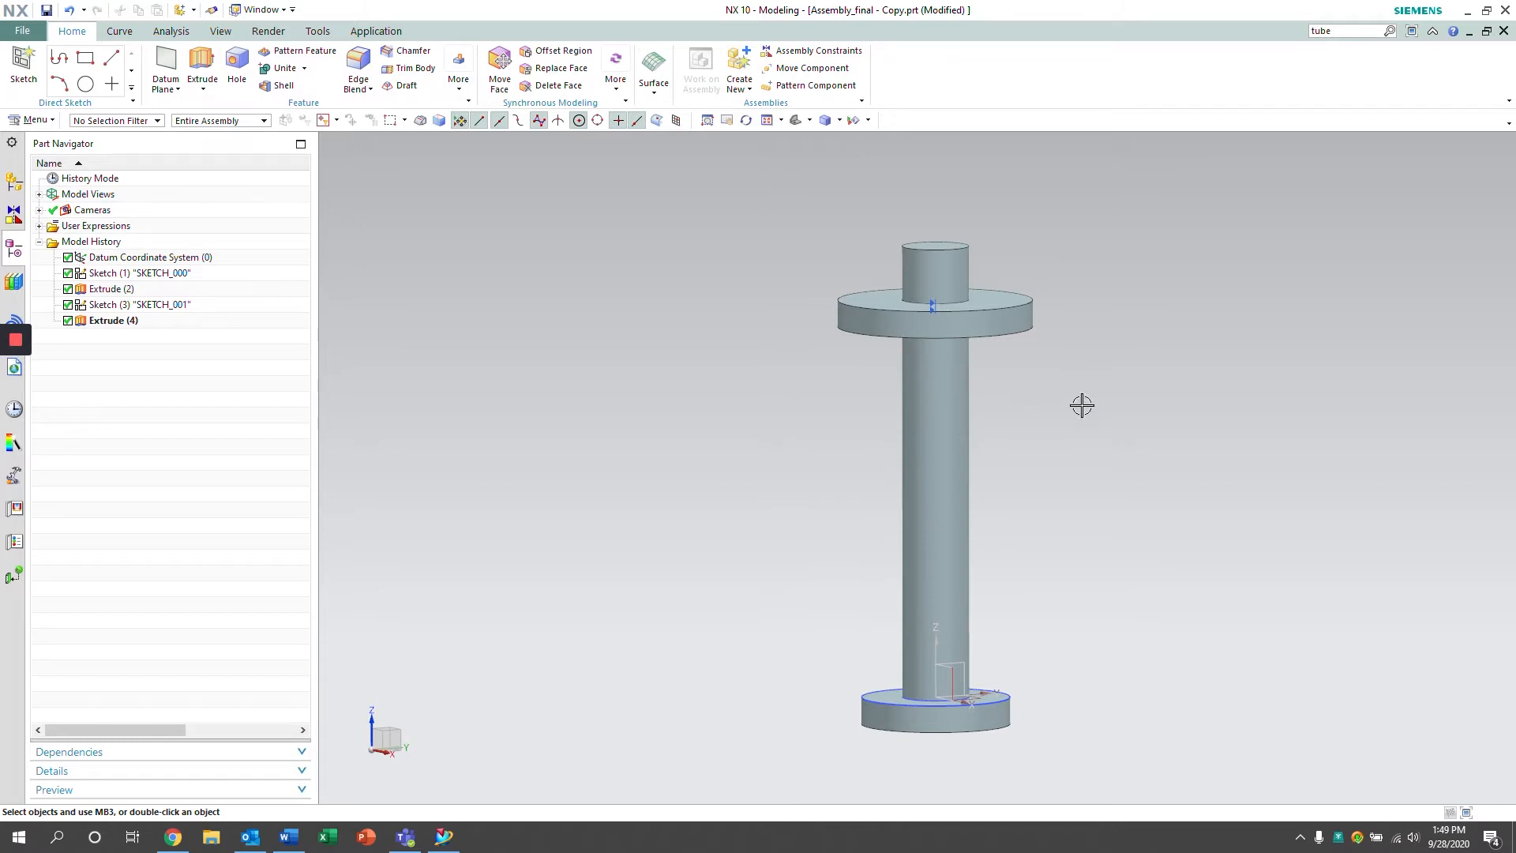
mouse_move(602, 312)
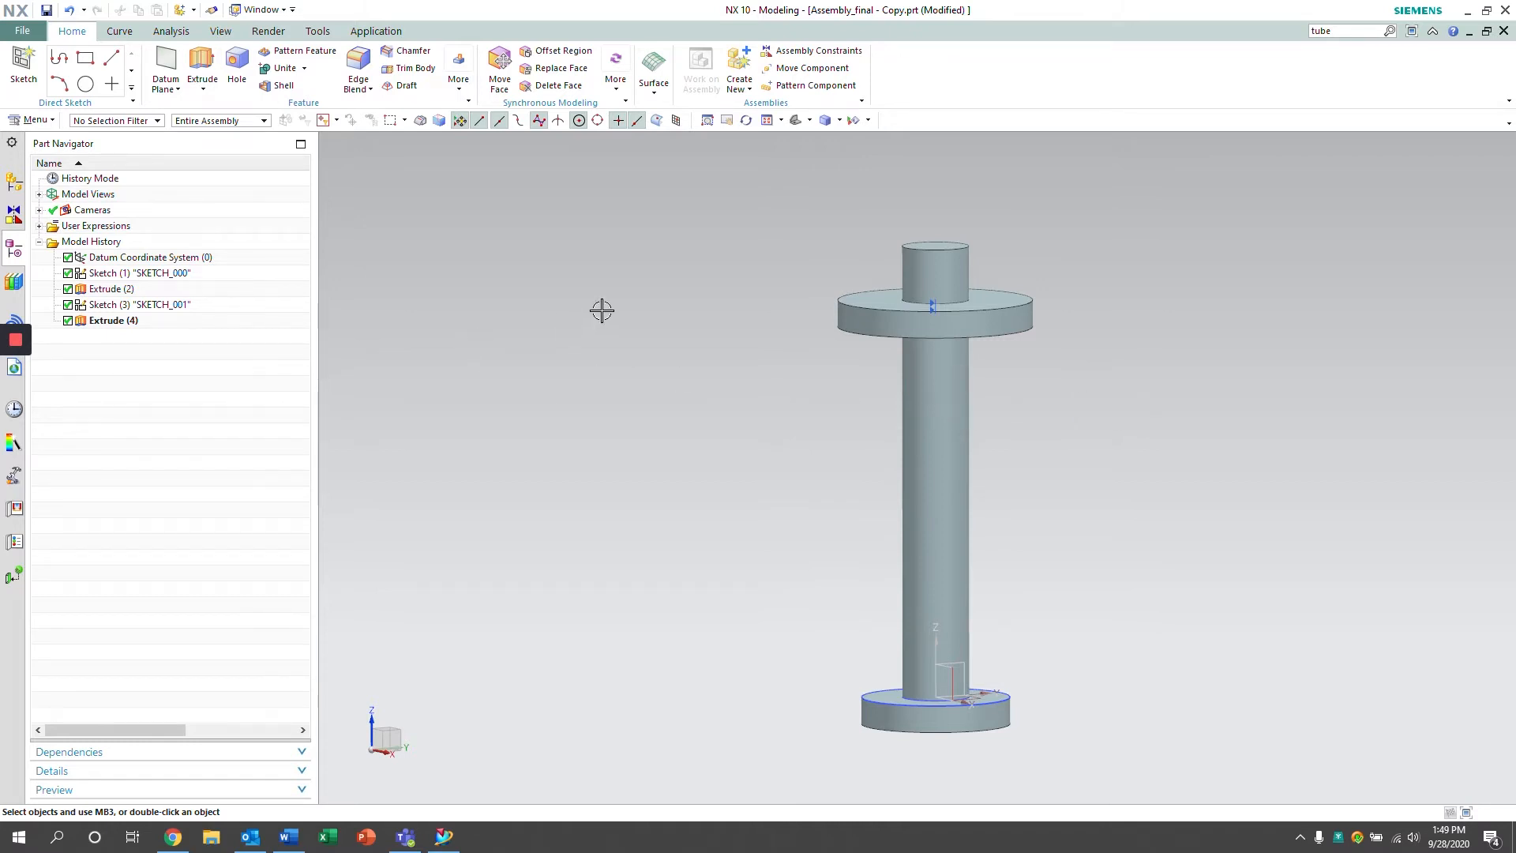
mouse_move(657, 160)
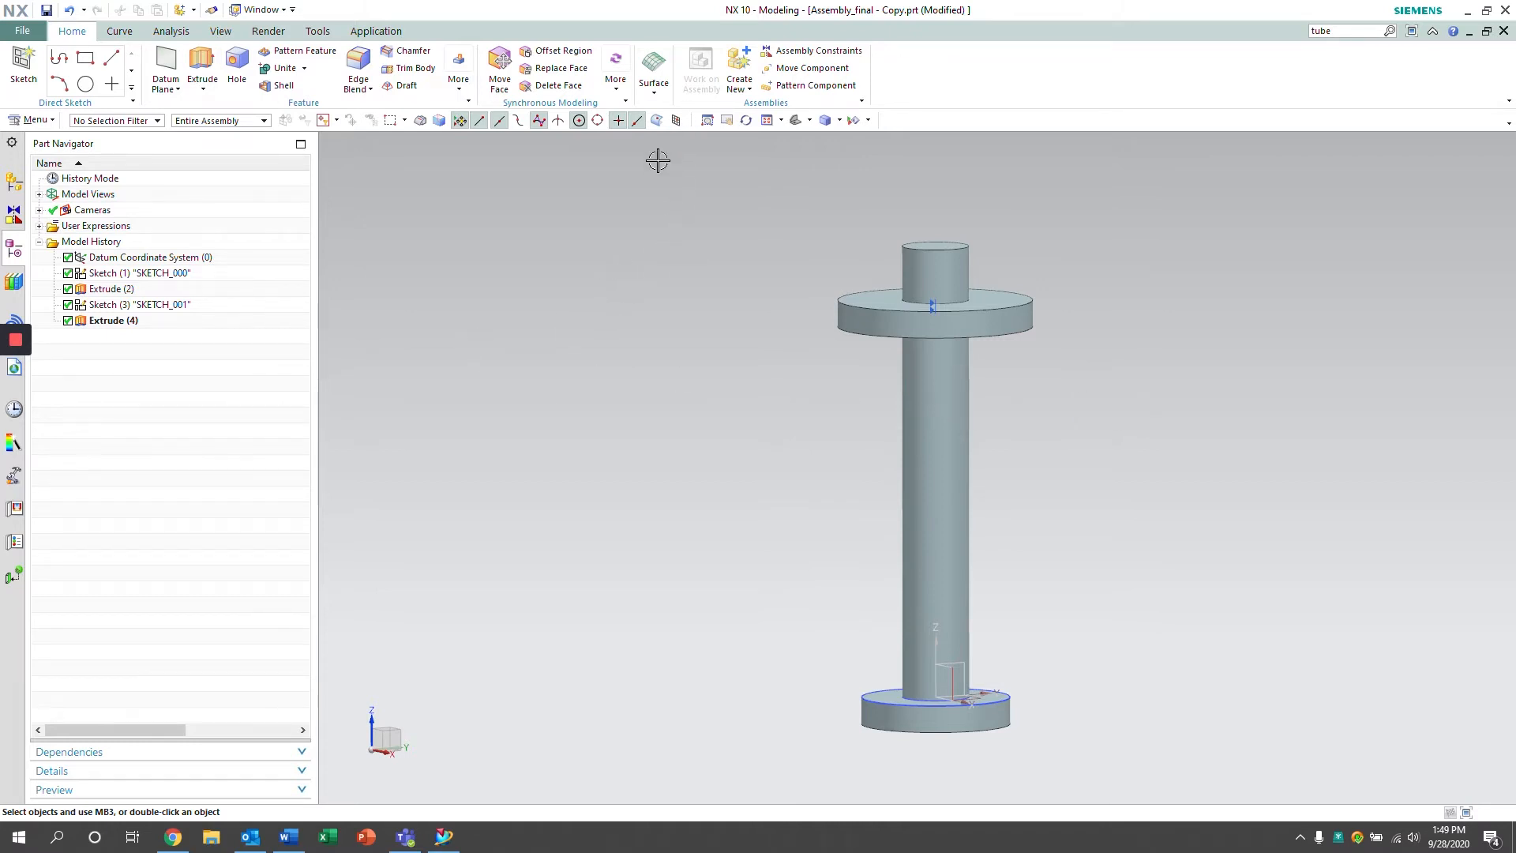
Create a new empty component file named component_spring.prt in the assembly
left_click(739, 68)
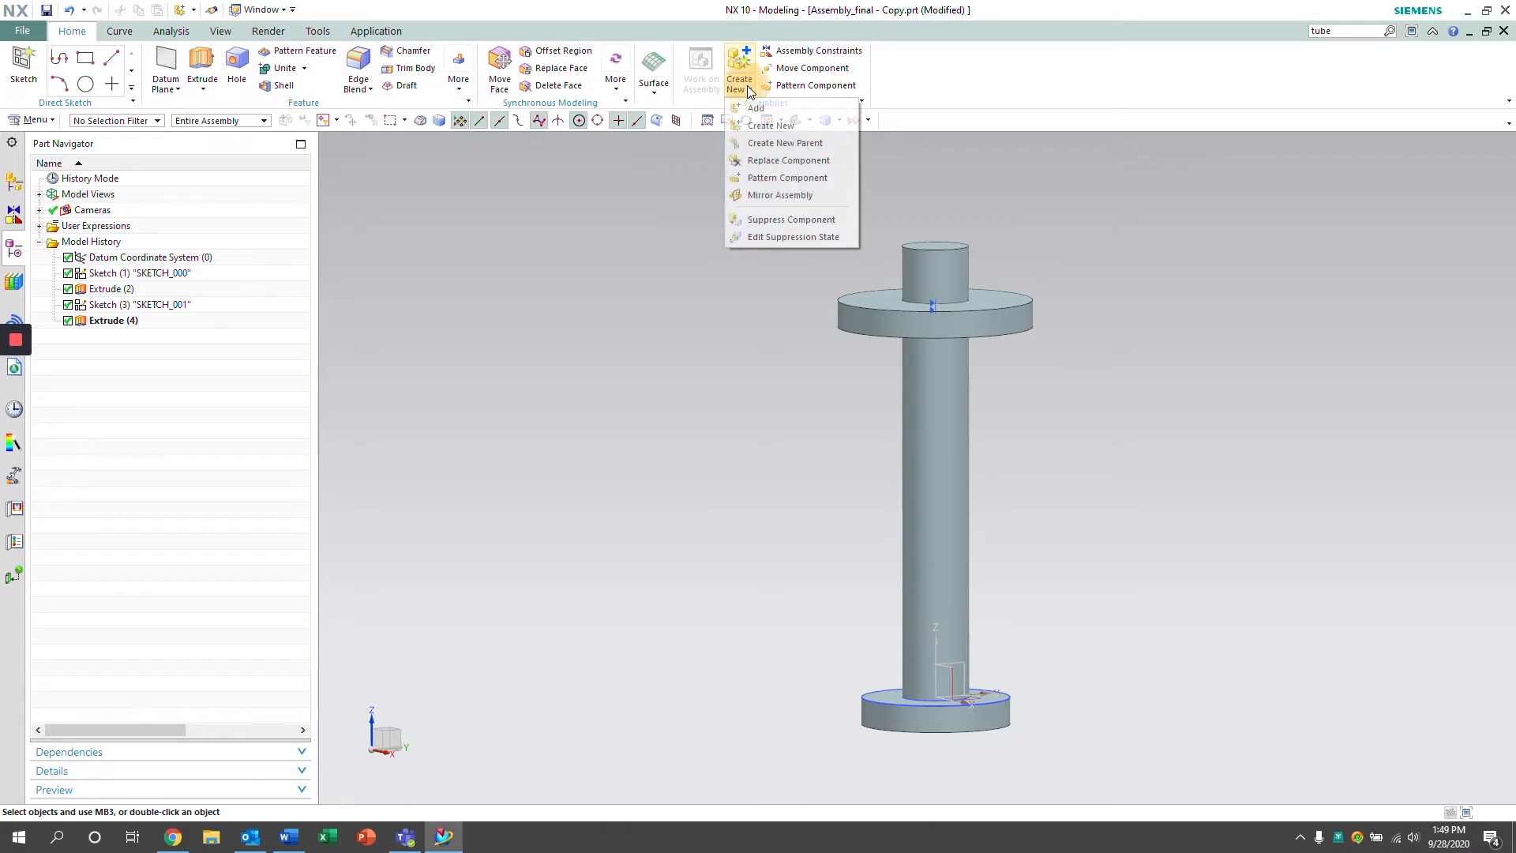
mouse_move(777, 127)
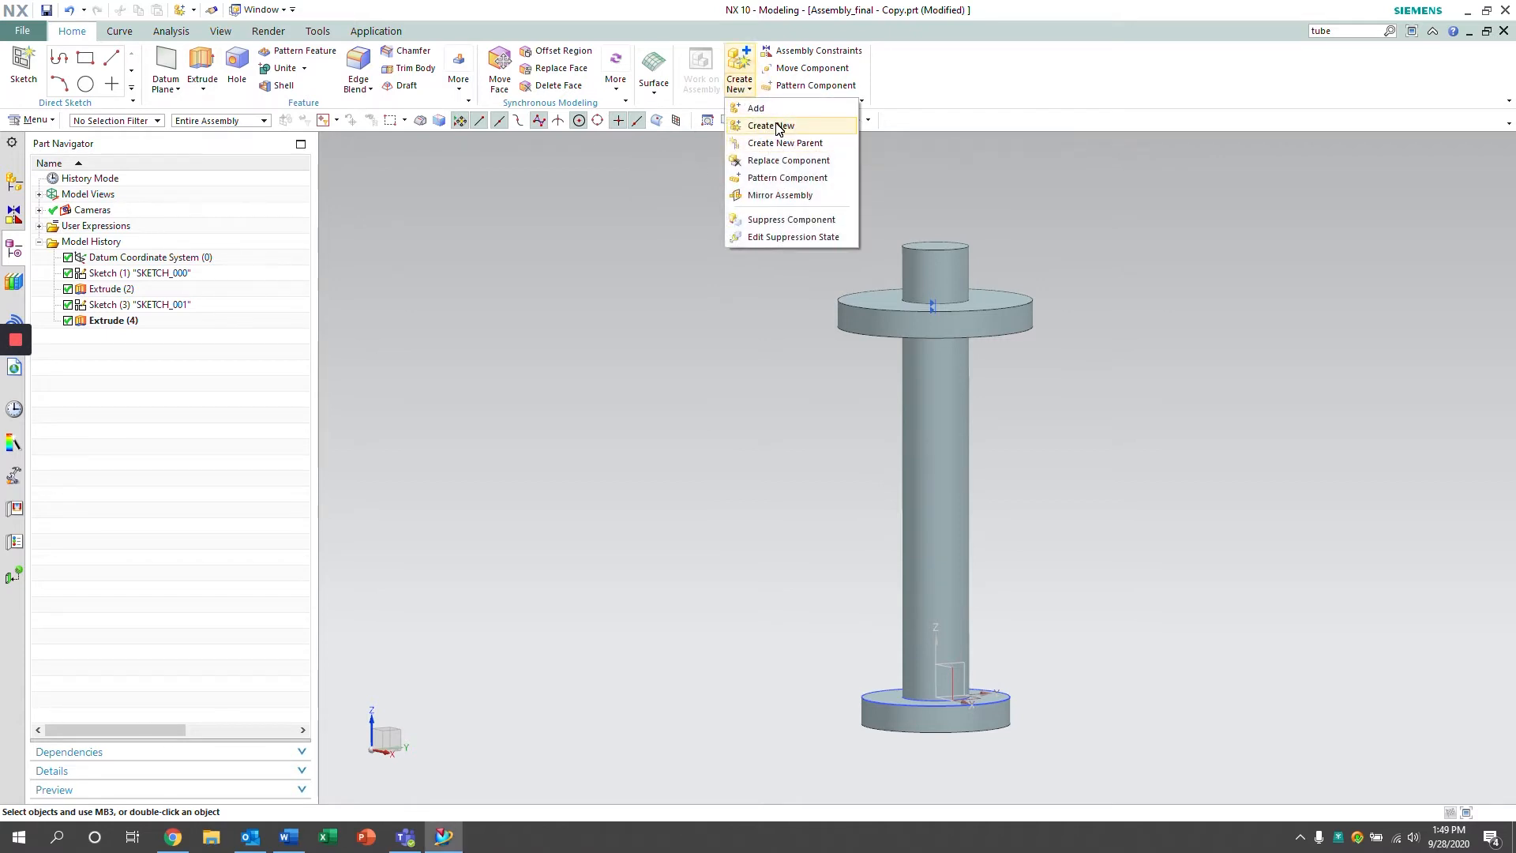
left_click(771, 127)
type("component_spring.prt")
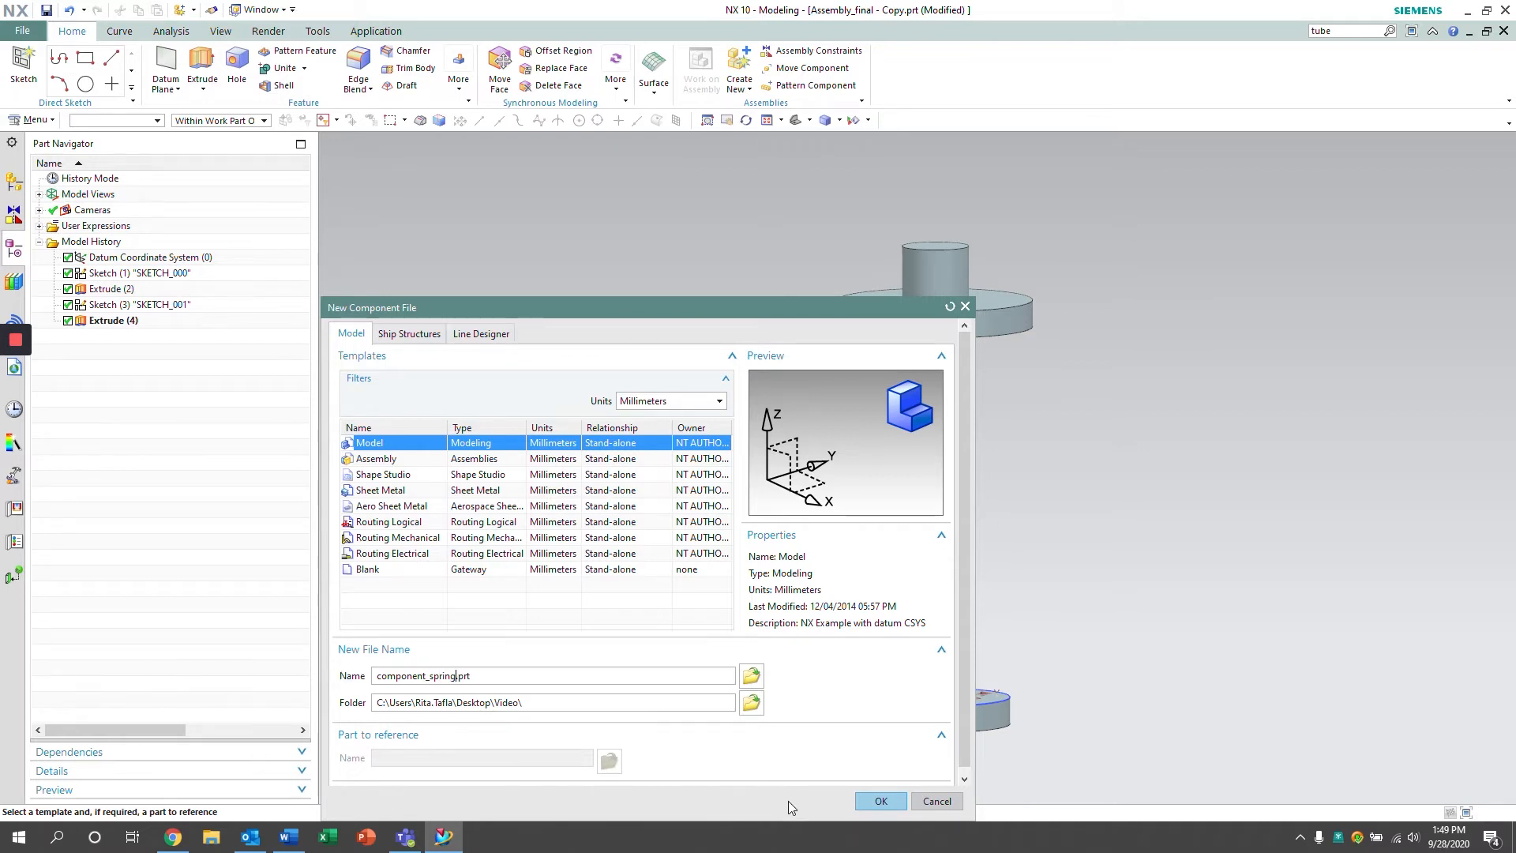
left_click(878, 801)
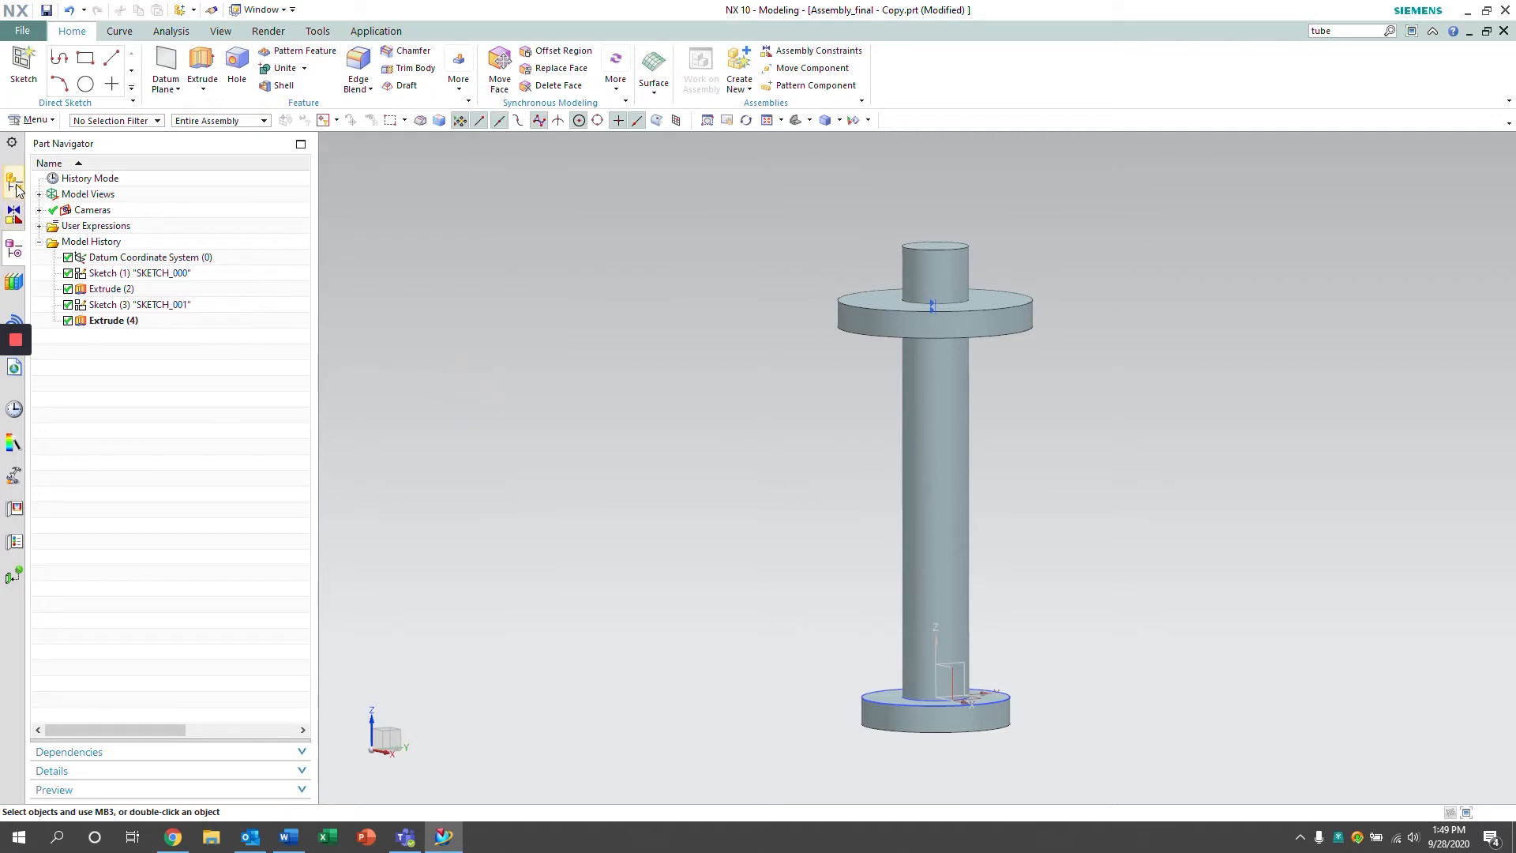
Make component_spring the work part from the Assembly Navigator, greying out the shaft
left_click(14, 183)
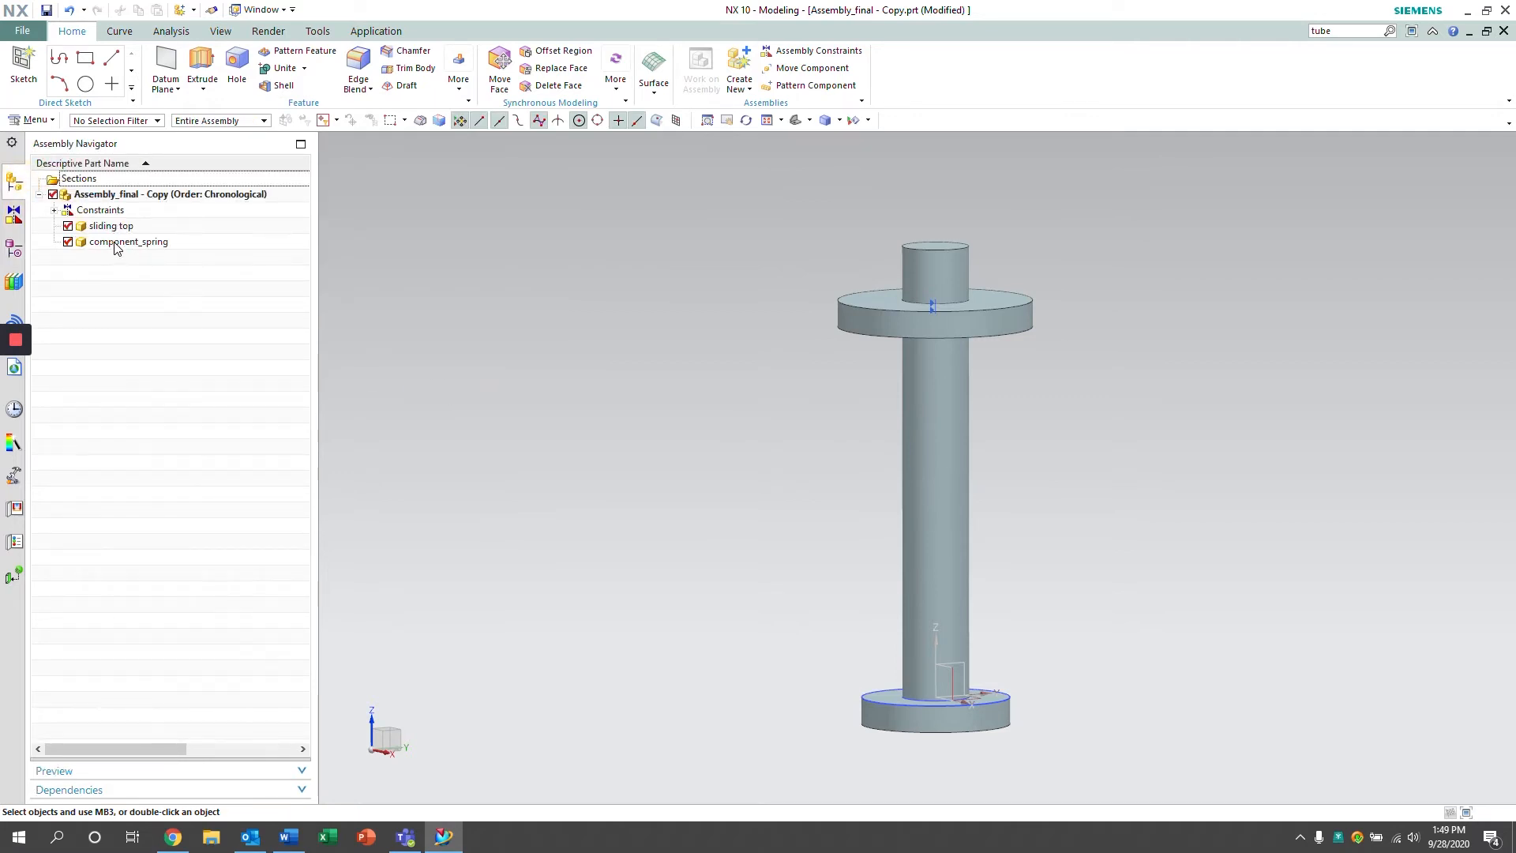
double_click(126, 240)
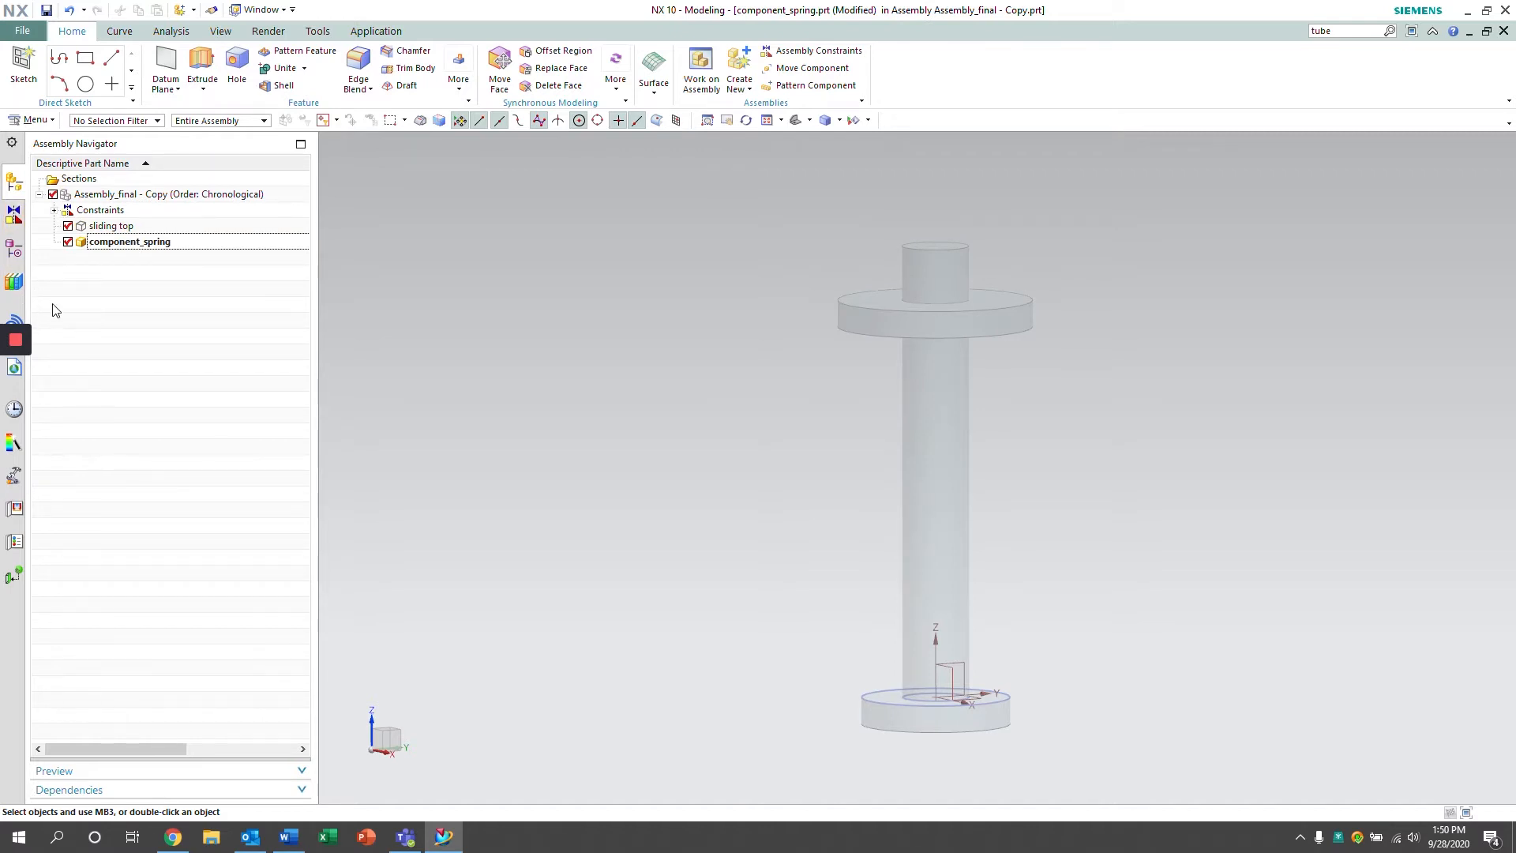
left_click(318, 30)
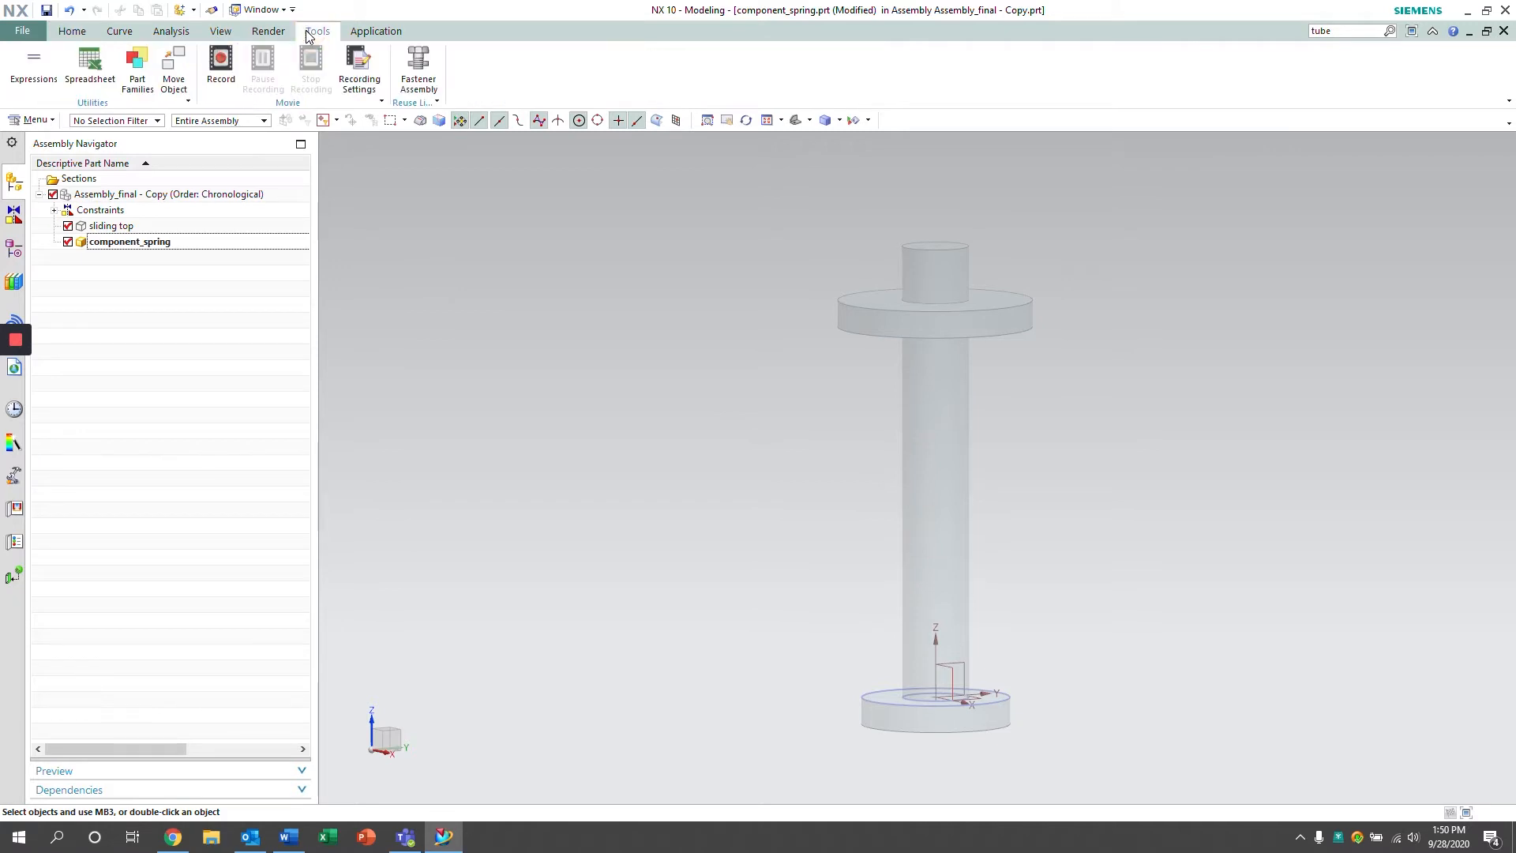
Add an expression spring_length = 170 mm to component_spring
left_click(32, 68)
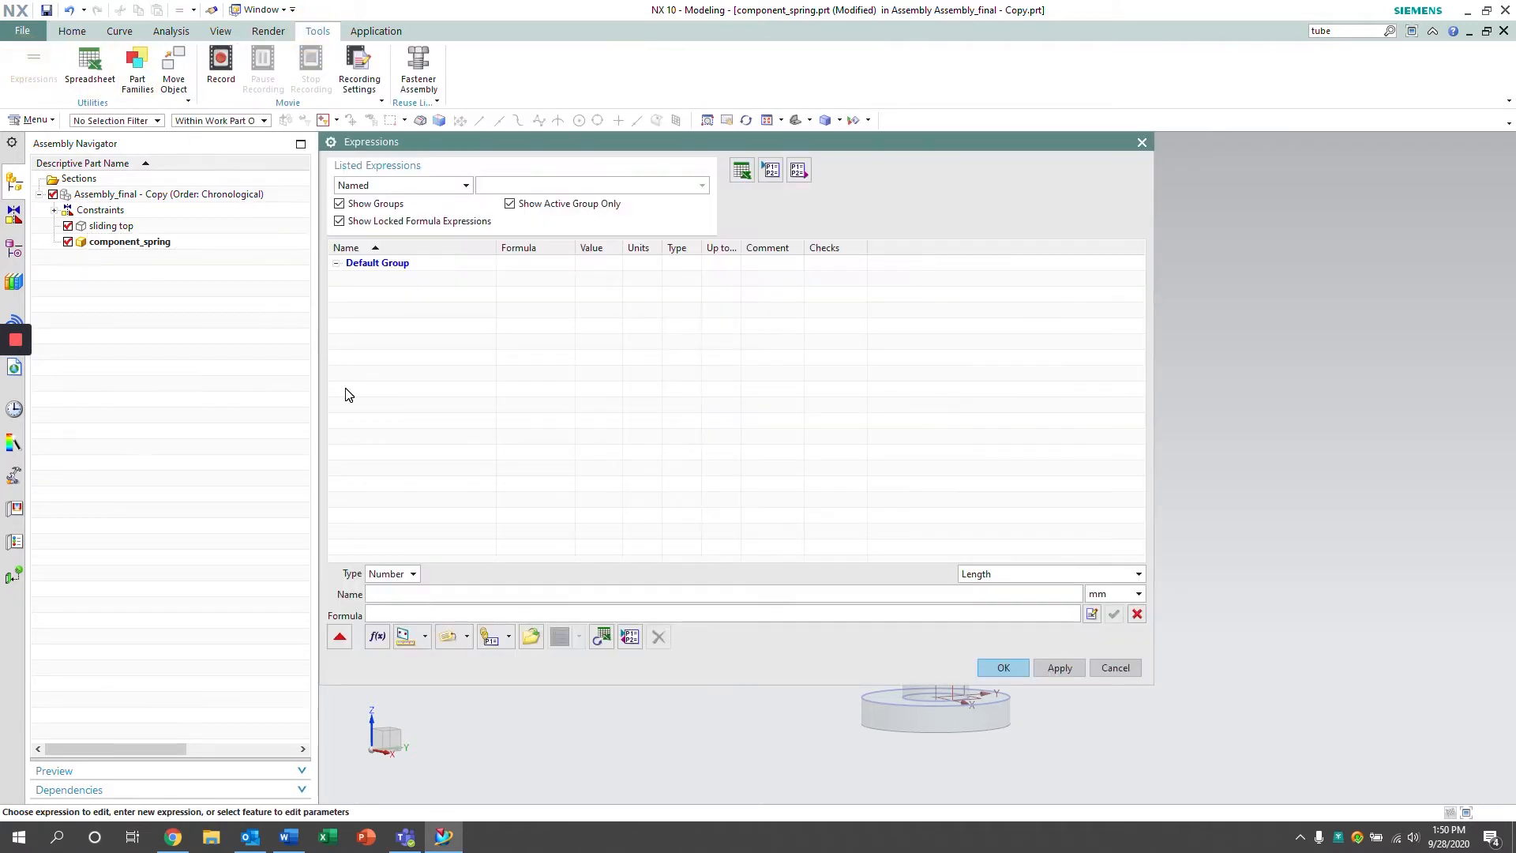
mouse_move(282, 445)
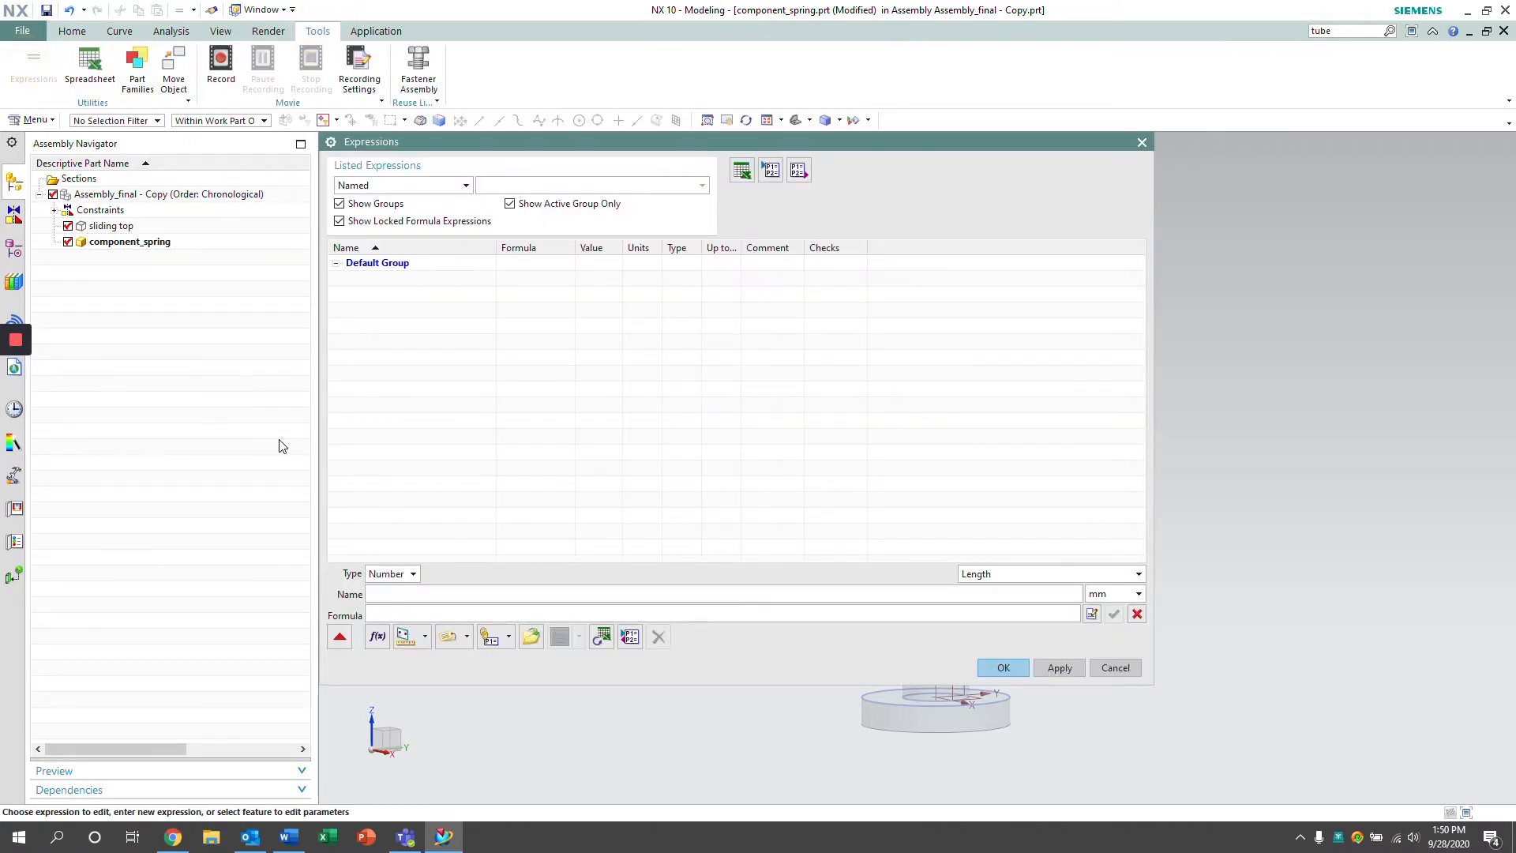
type("spring_length")
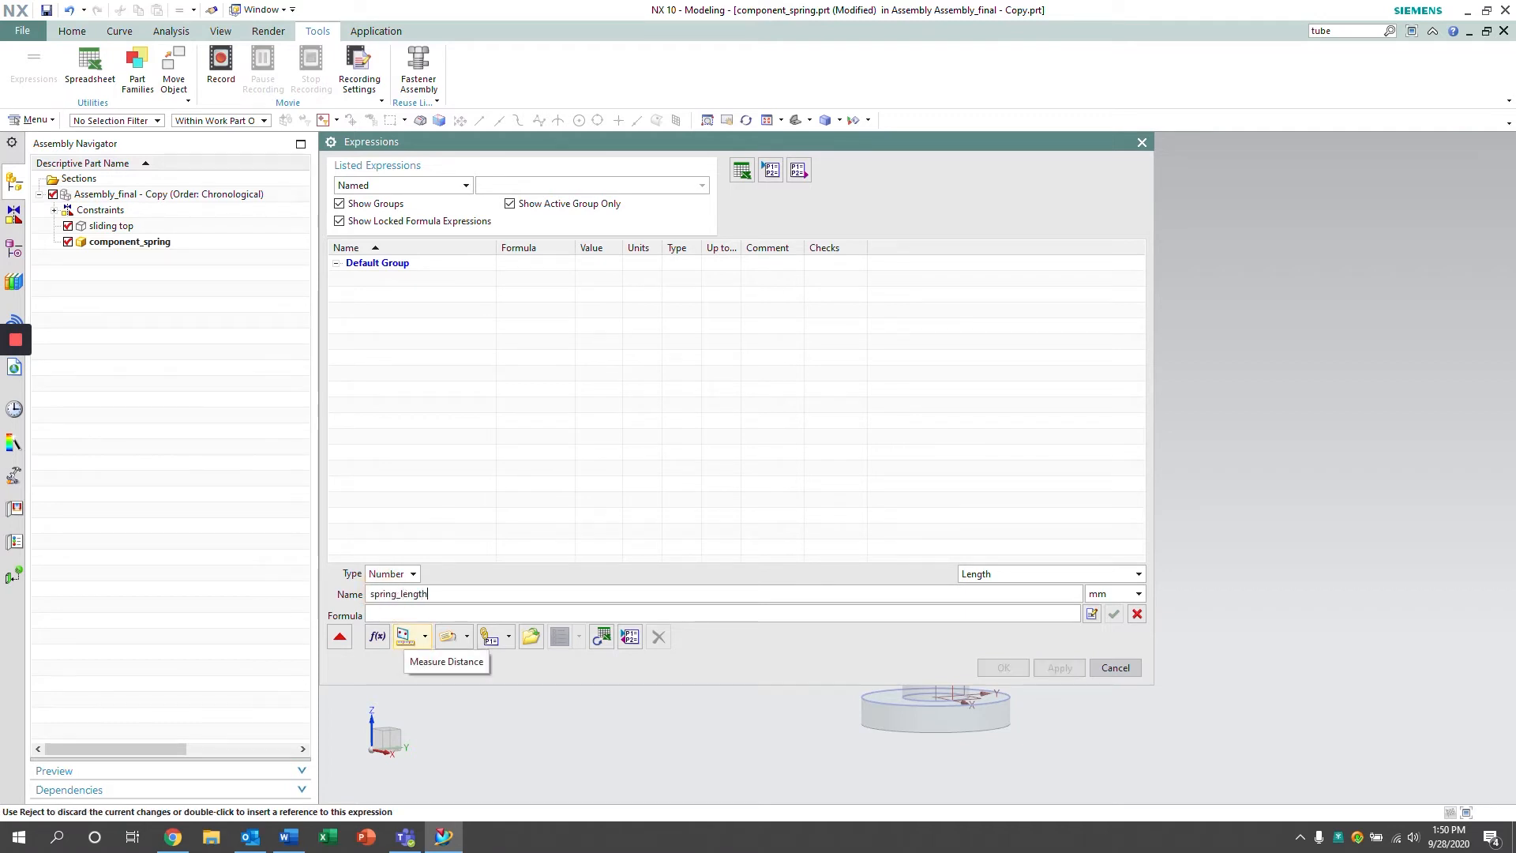
mouse_move(501, 553)
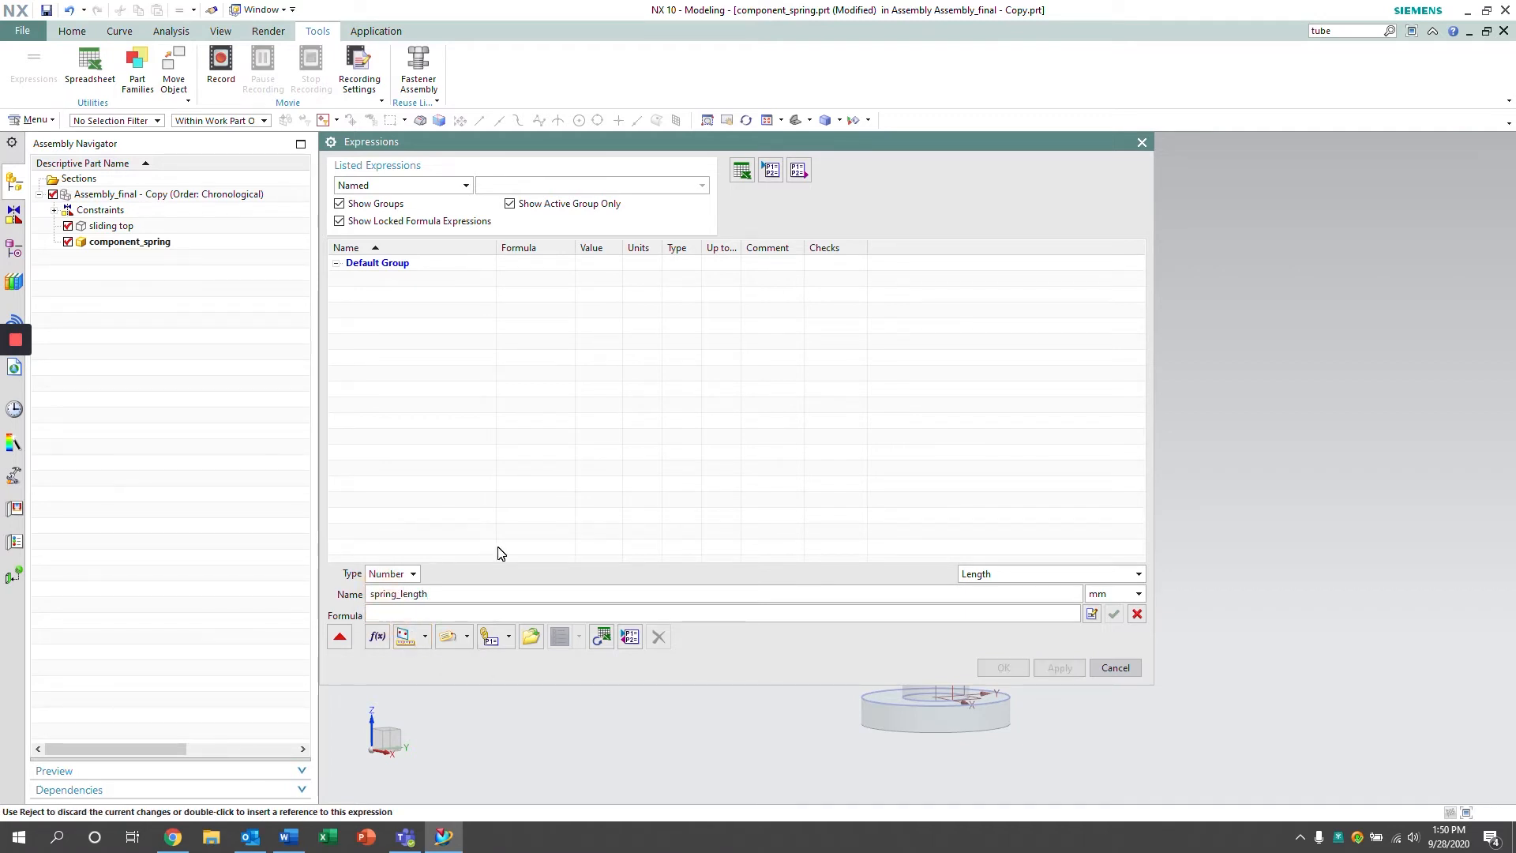
type("170")
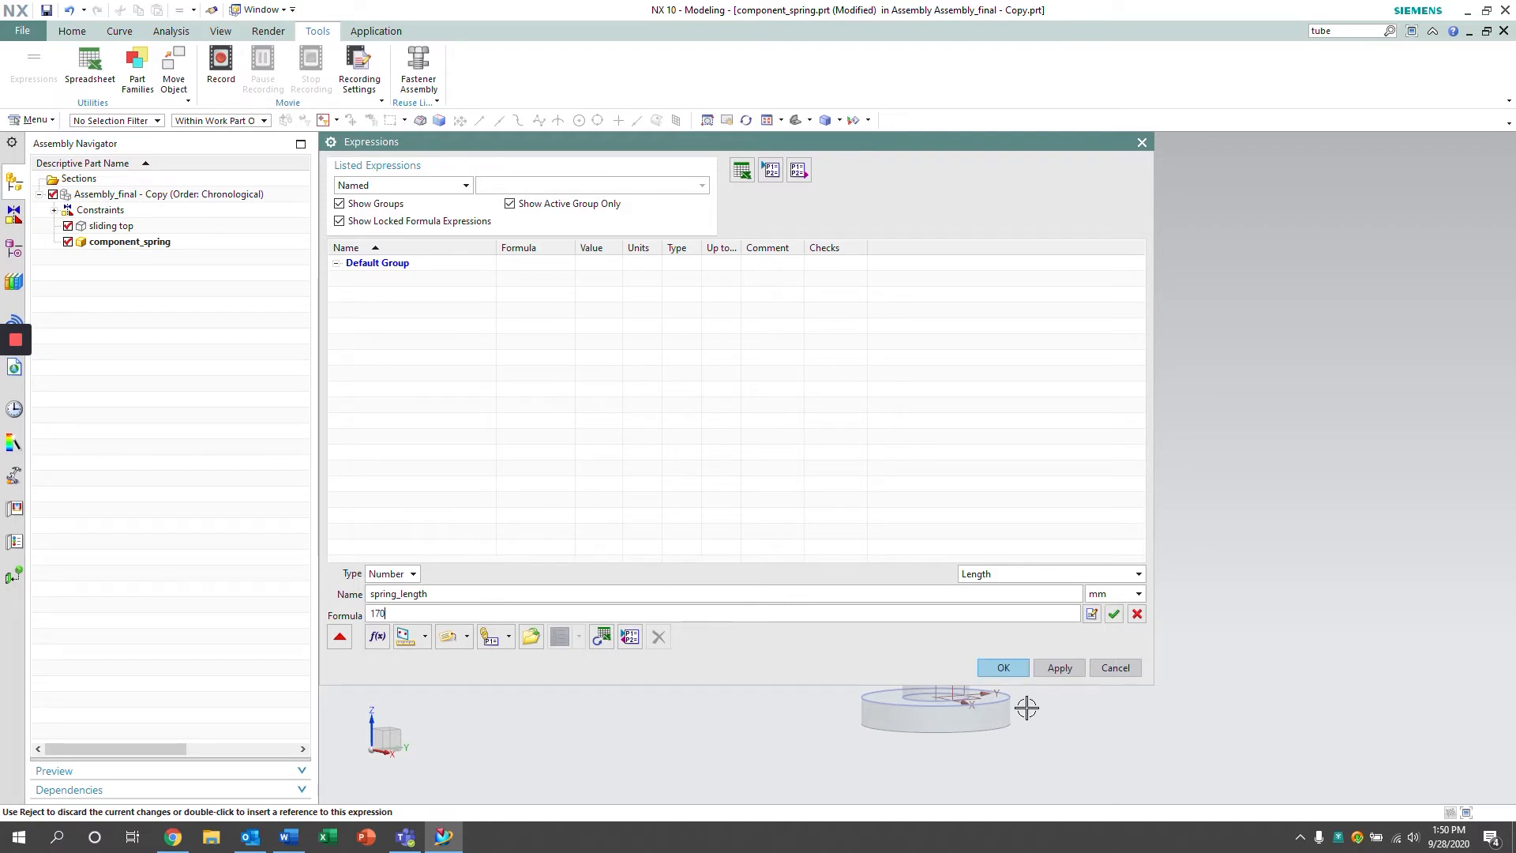
left_click(1001, 667)
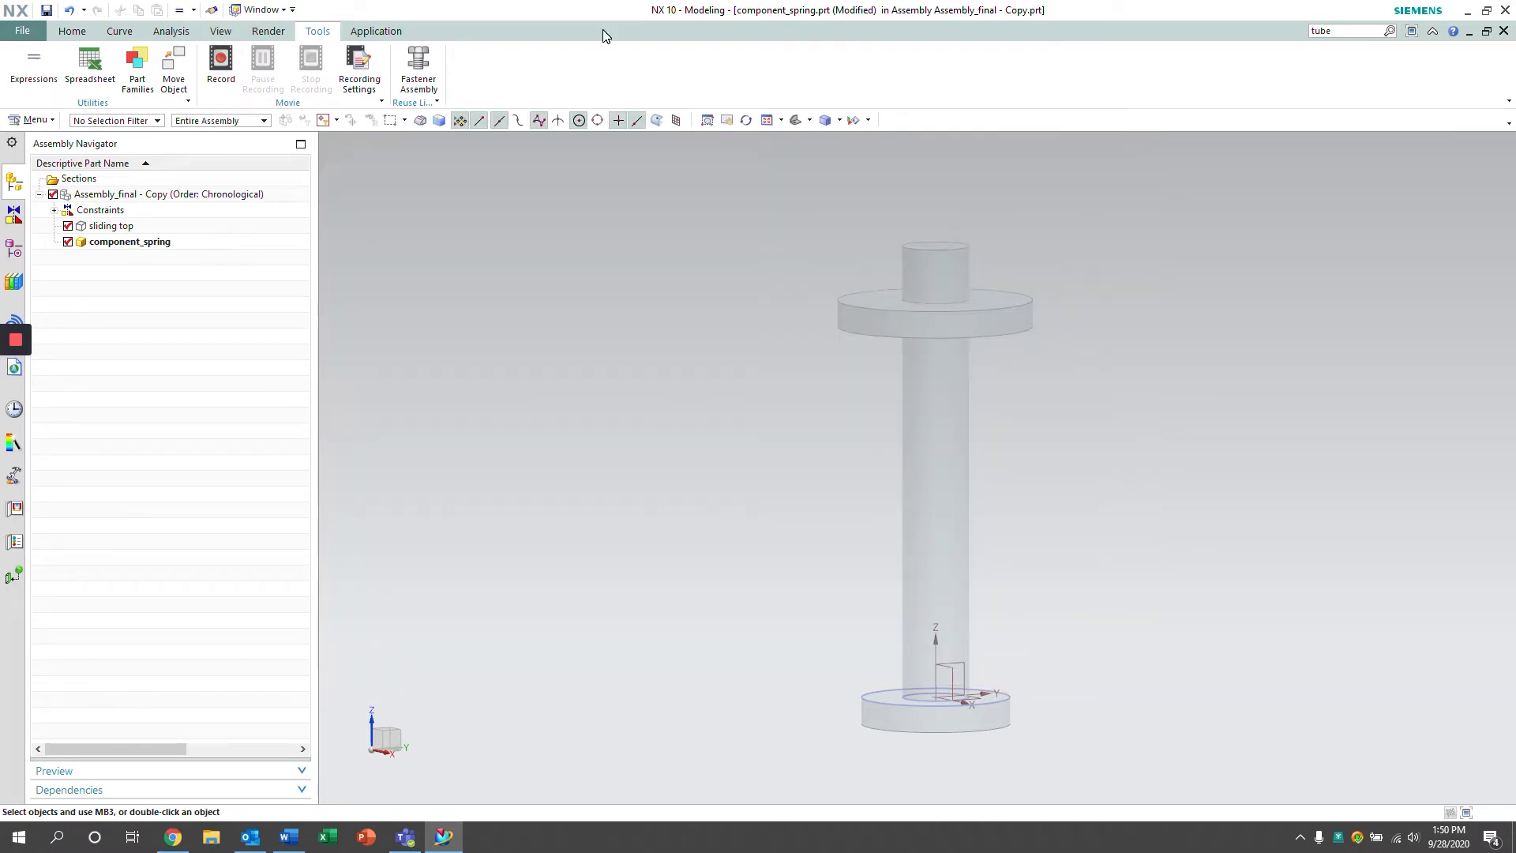
Start a helix with its end limit and pitch driven by spring_length
left_click(71, 30)
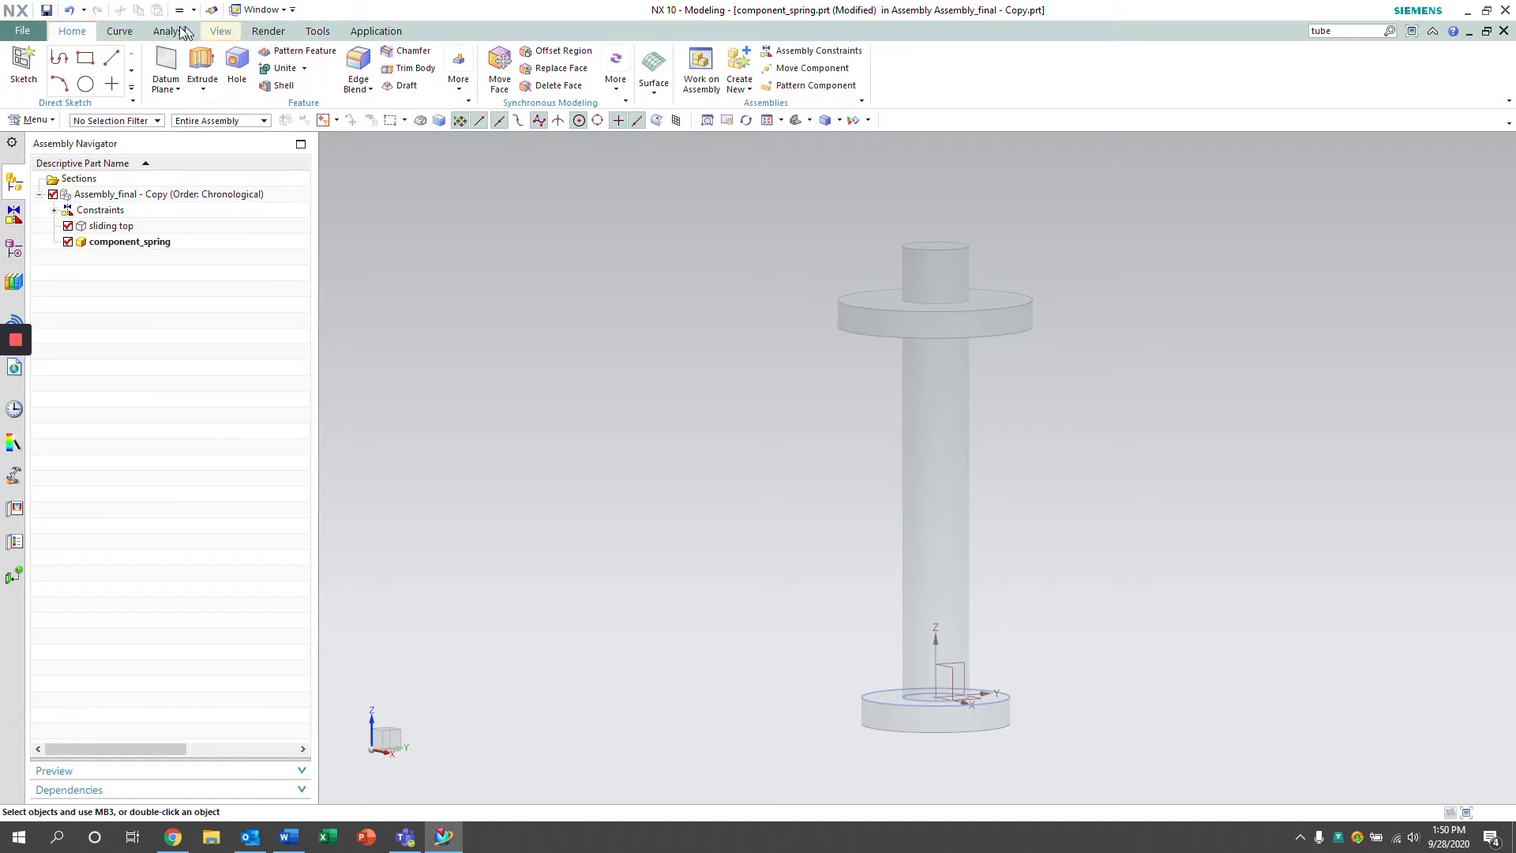
left_click(118, 31)
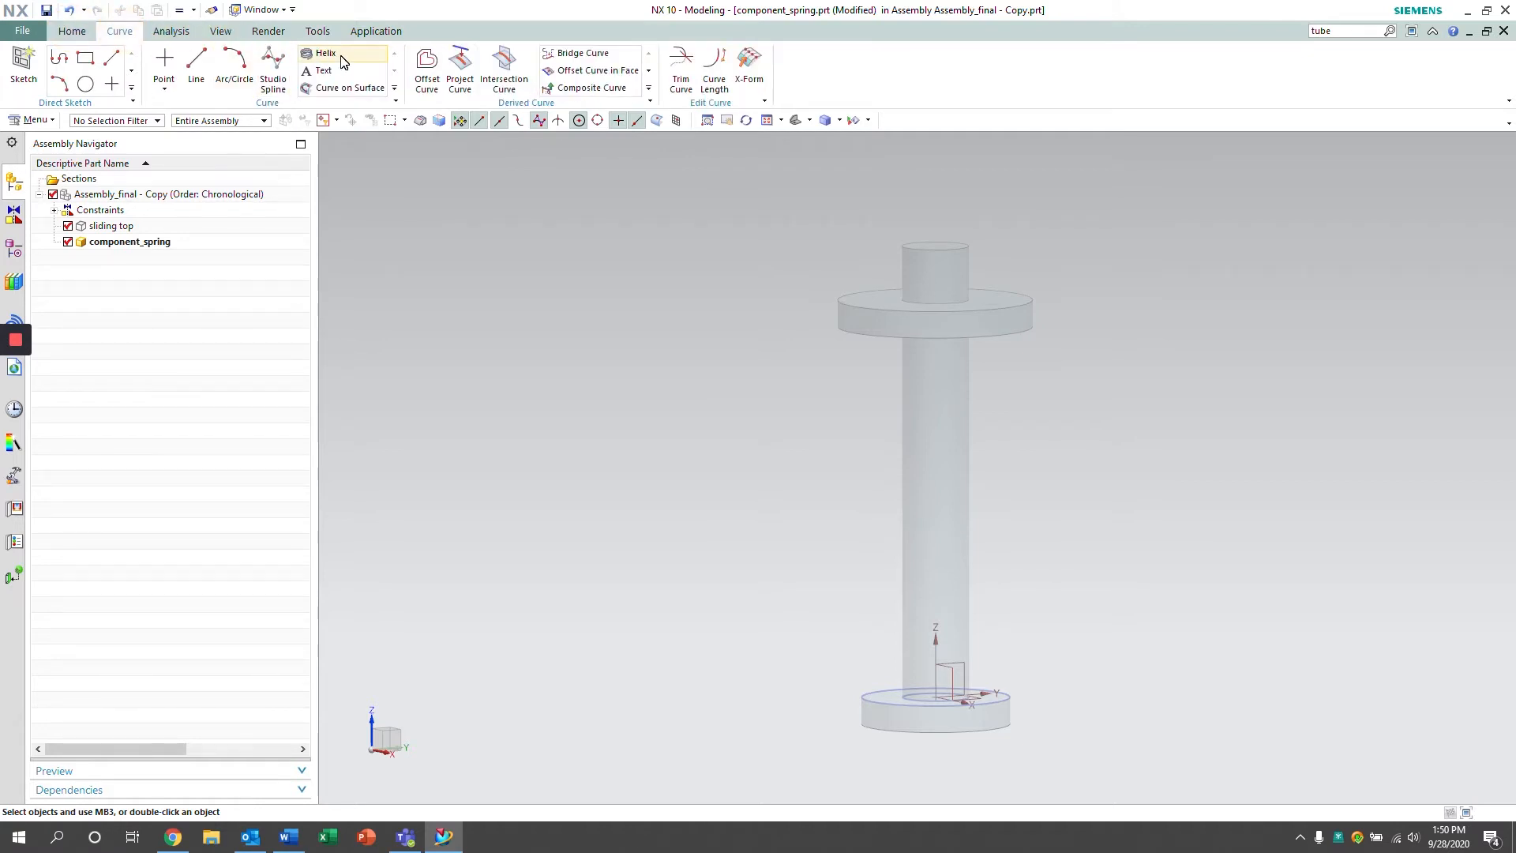
left_click(325, 52)
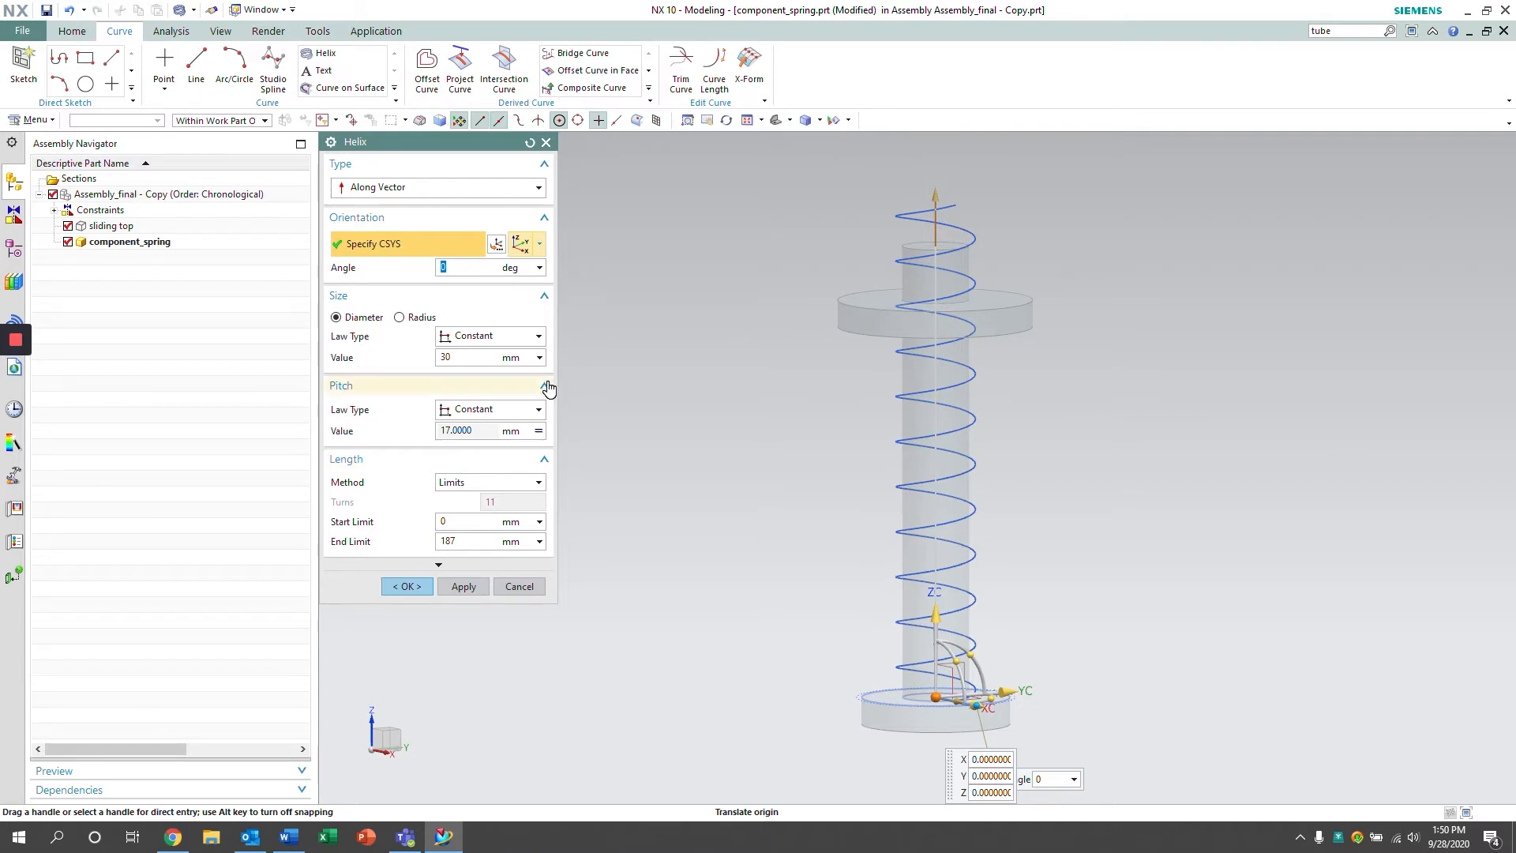
left_click(450, 542)
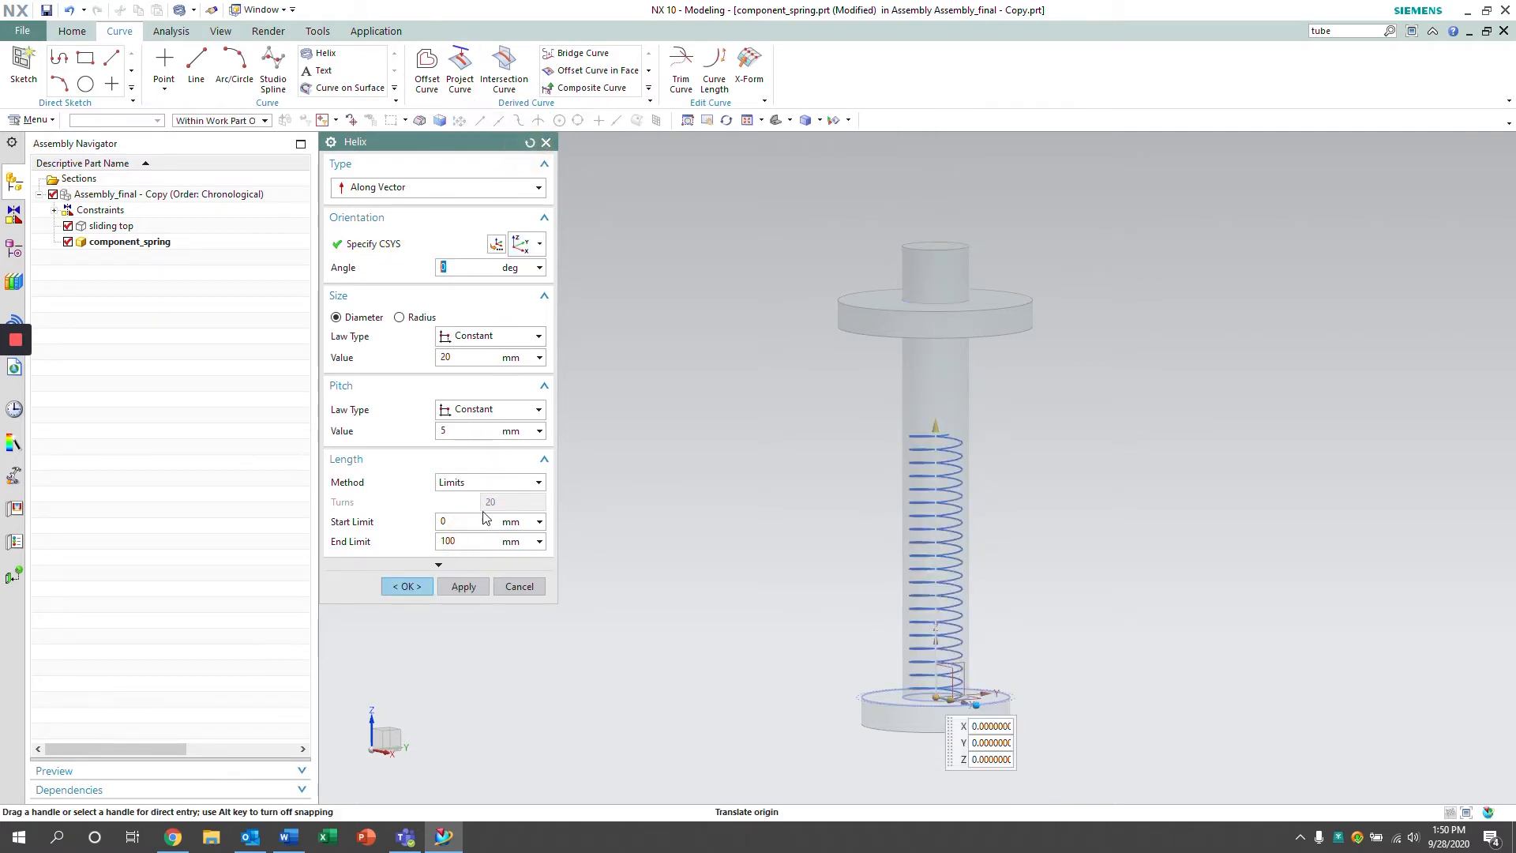
type("spring")
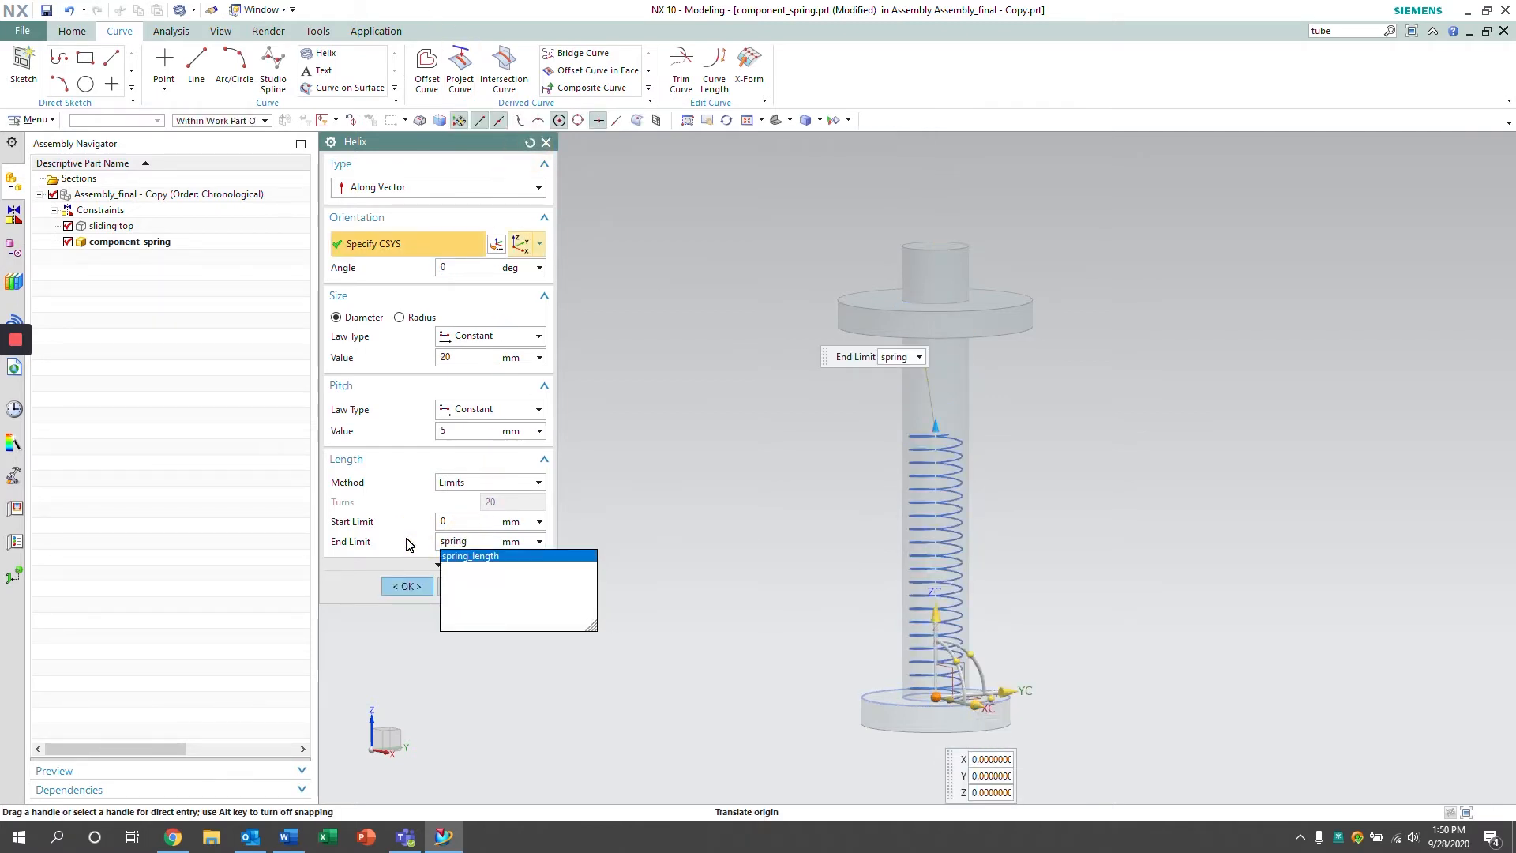
left_click(469, 556)
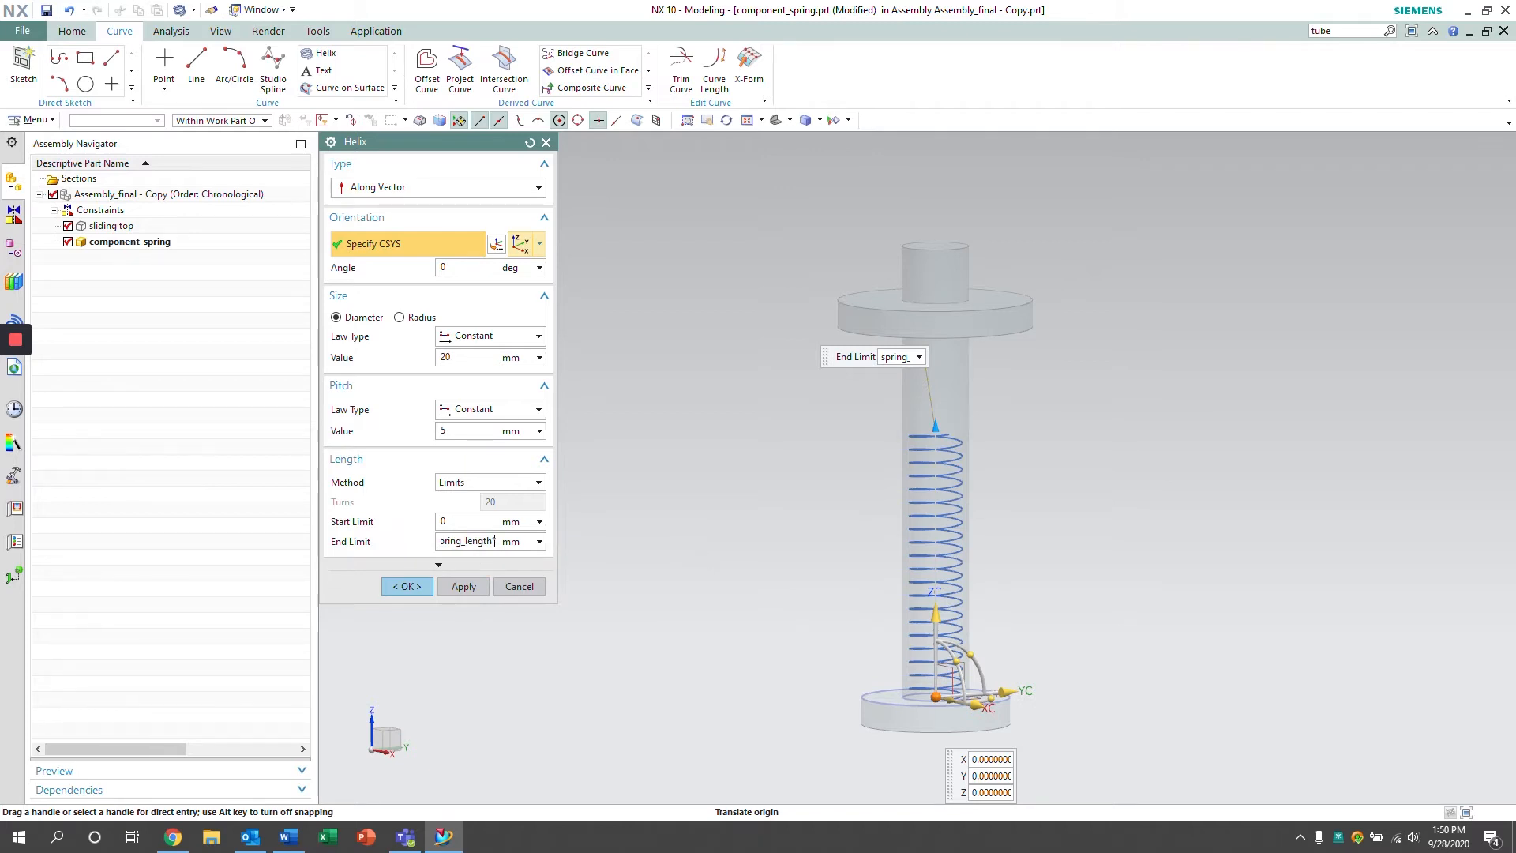
type("*1.1")
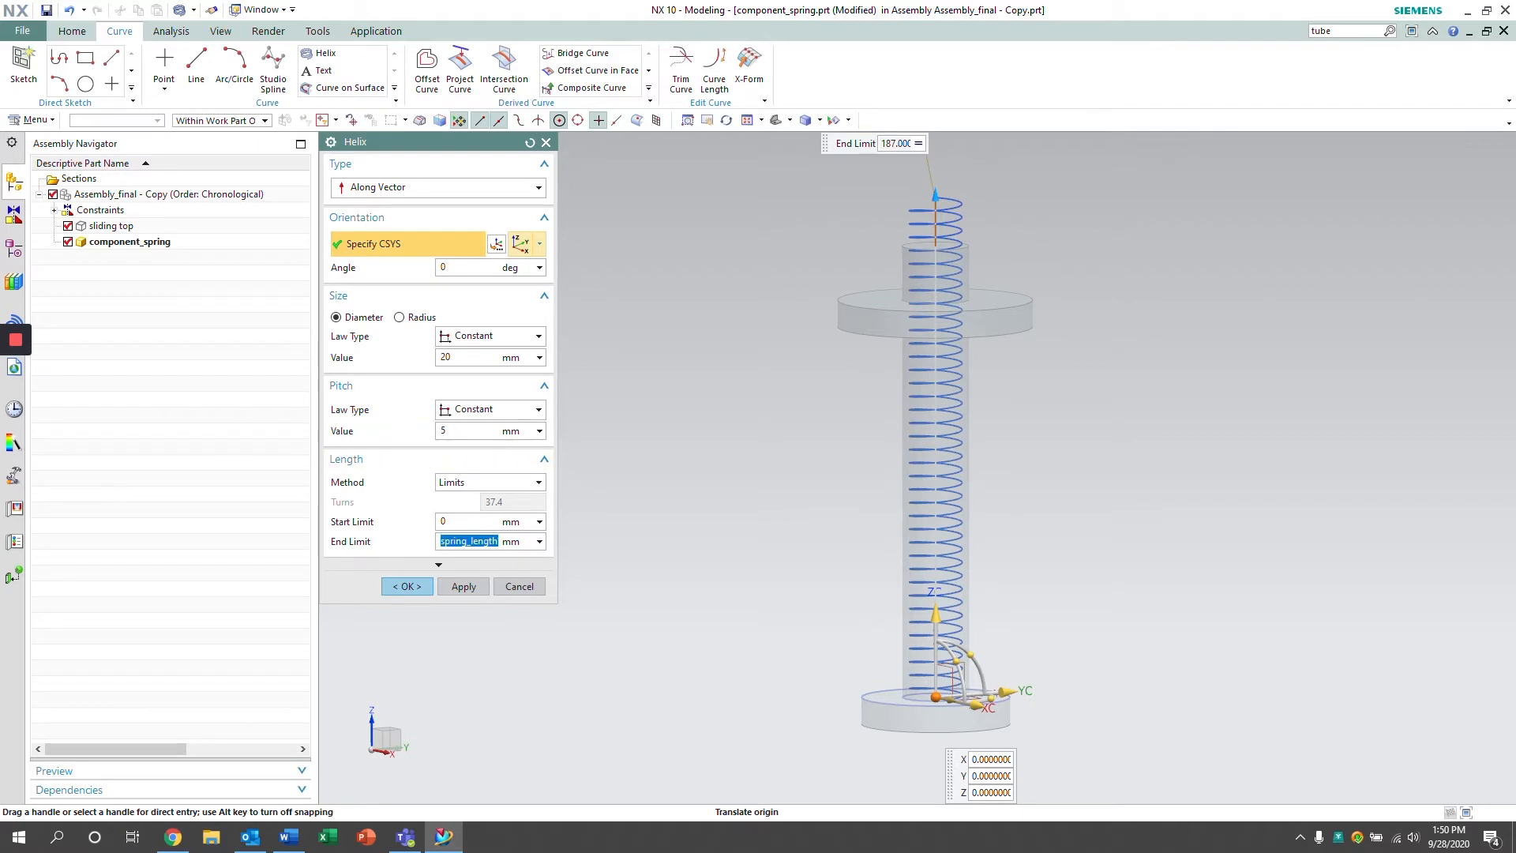
type("spring")
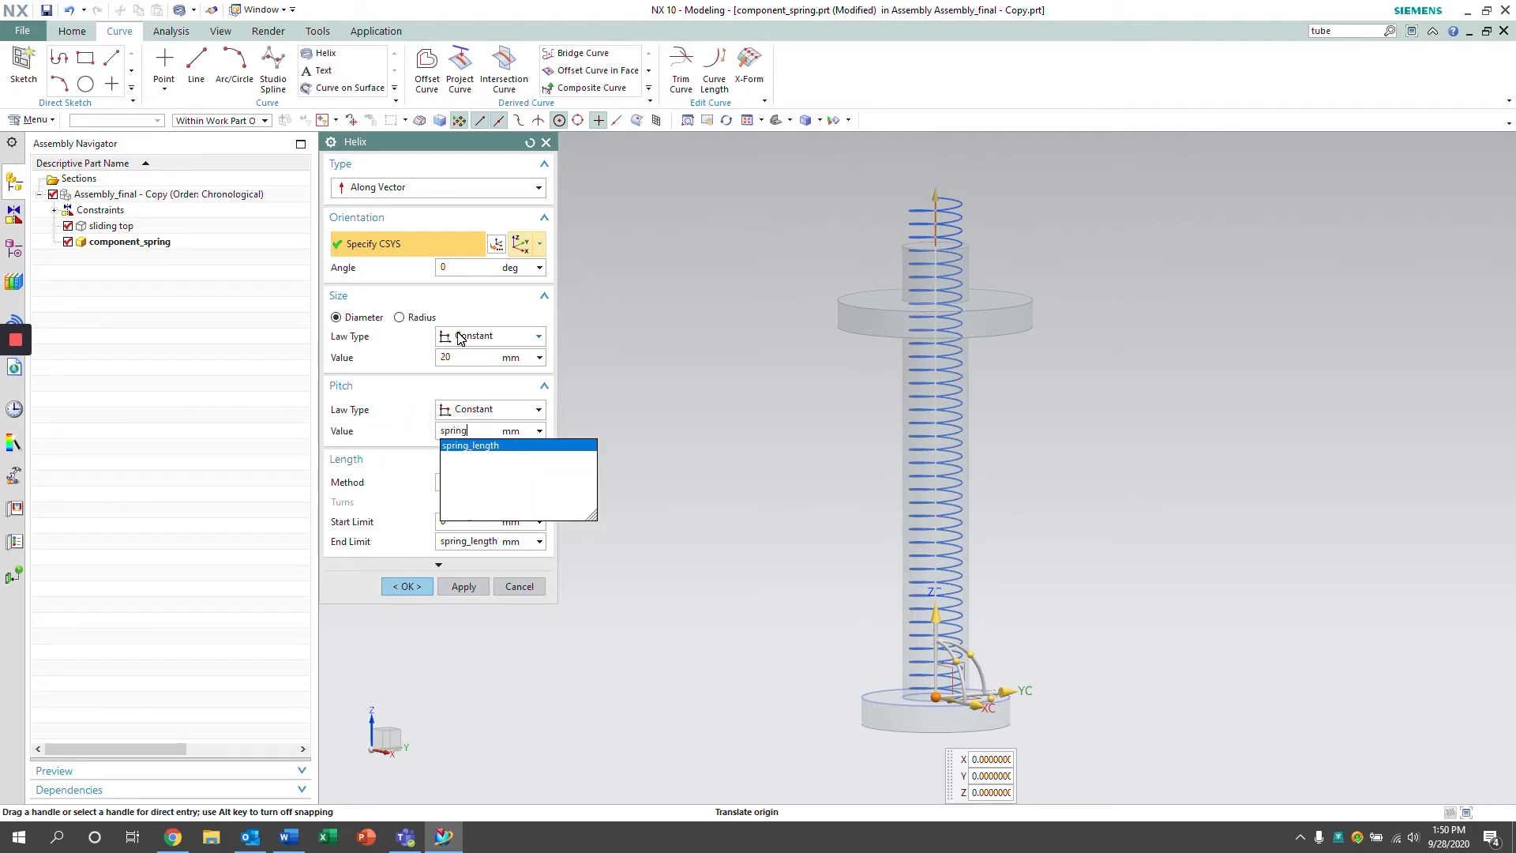
left_click(471, 445)
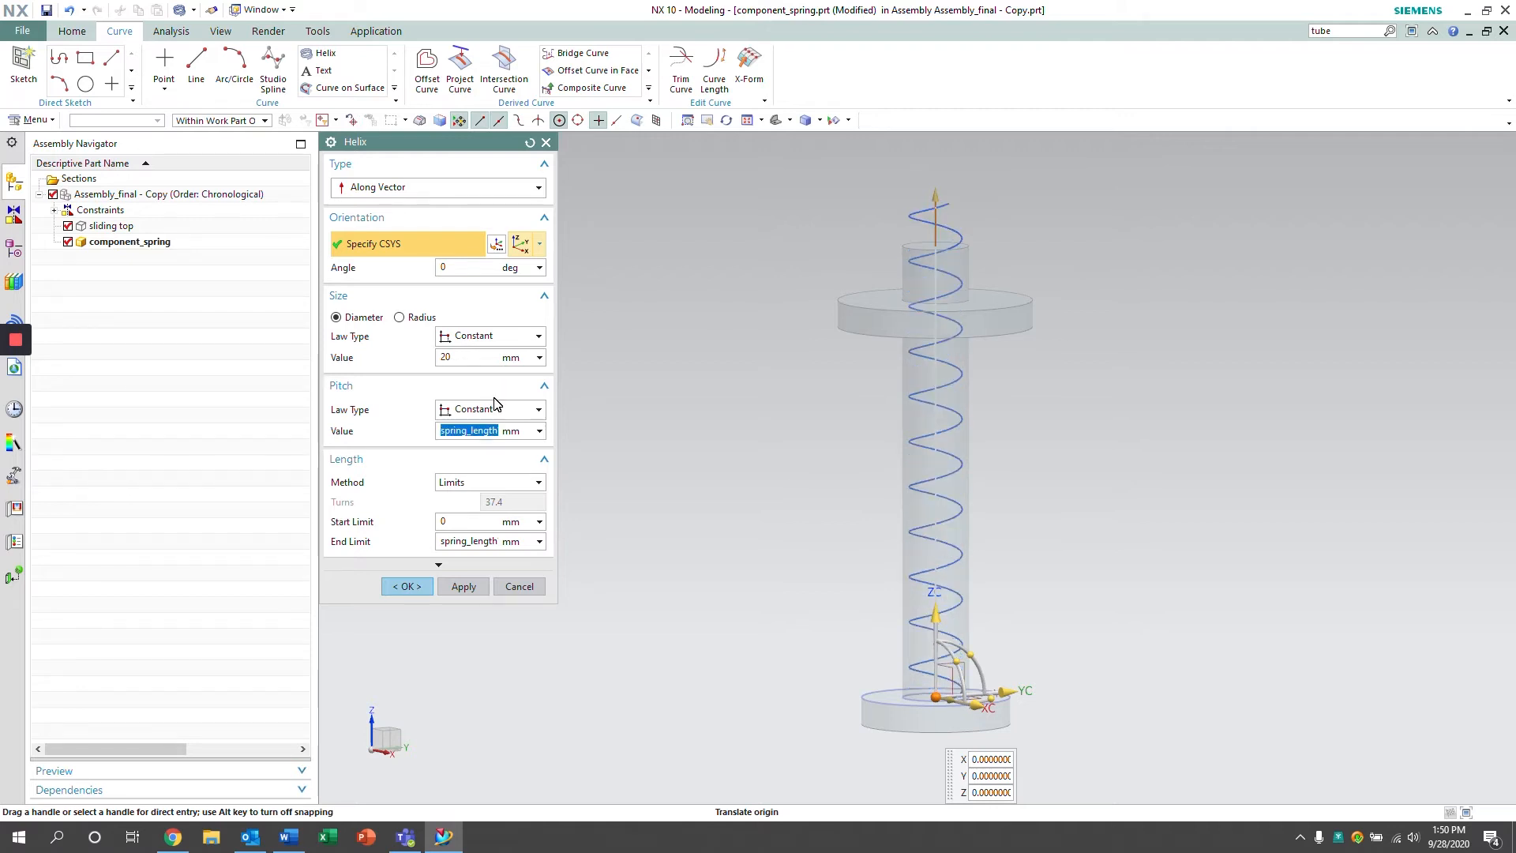
Set the helix diameter to 30 mm
left_click(480, 357)
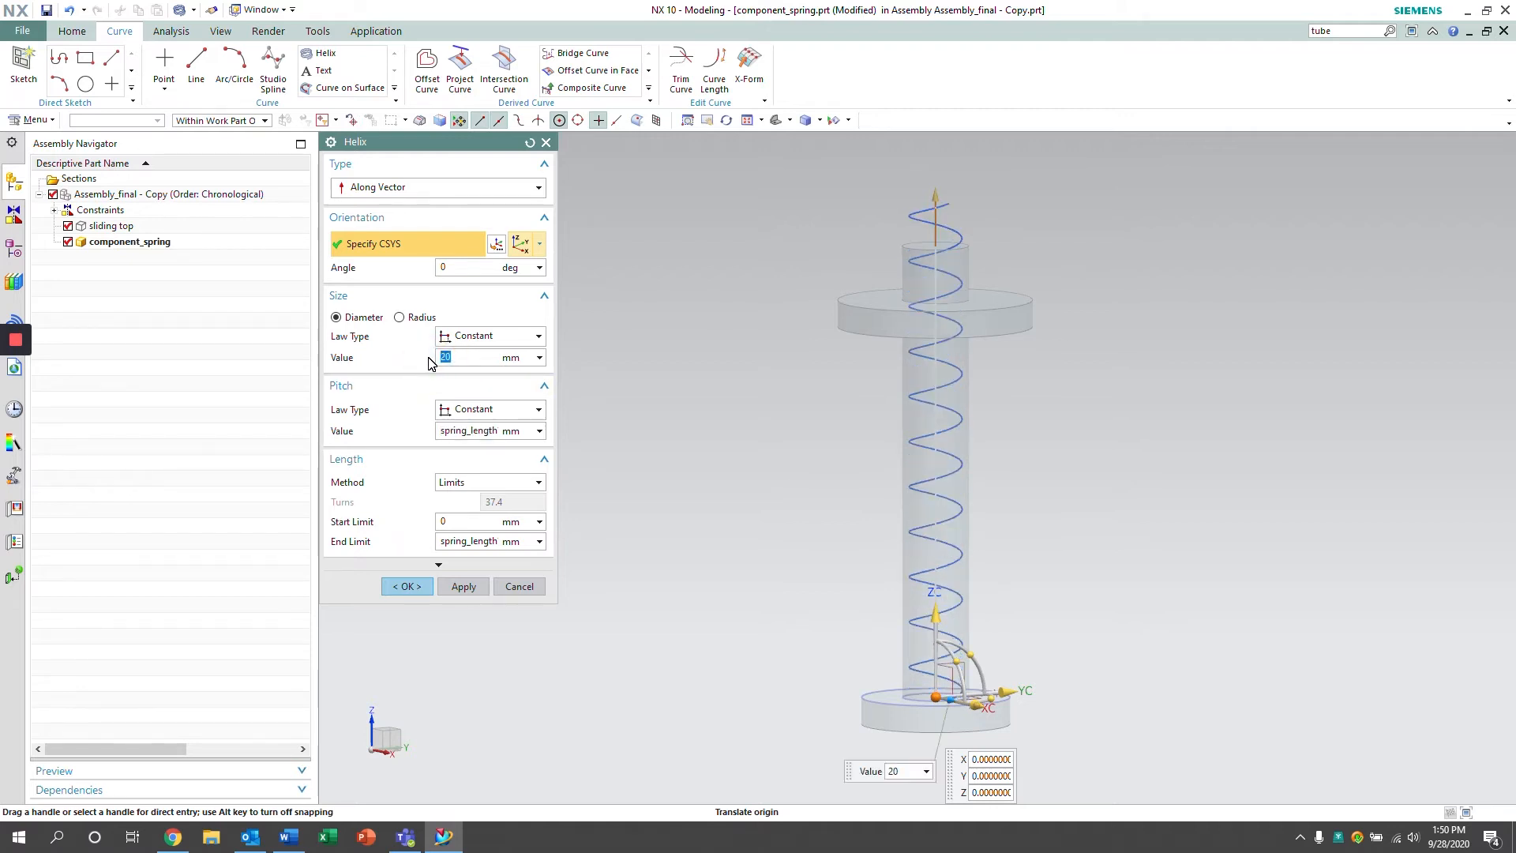
type("30")
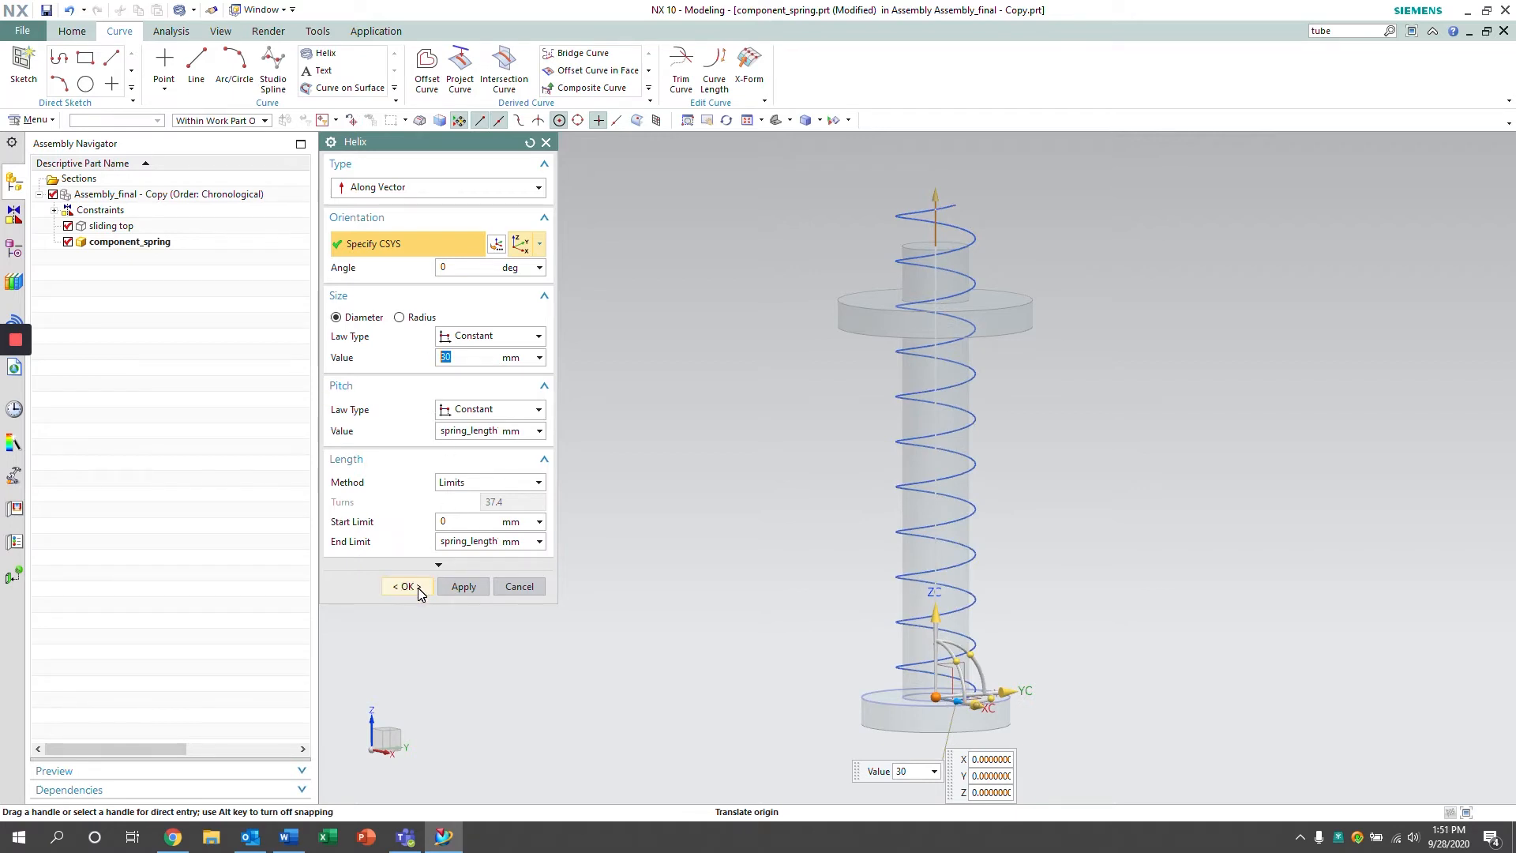
Finish the helix and sweep a 3 mm single-segment tube along it to form the spring
left_click(406, 586)
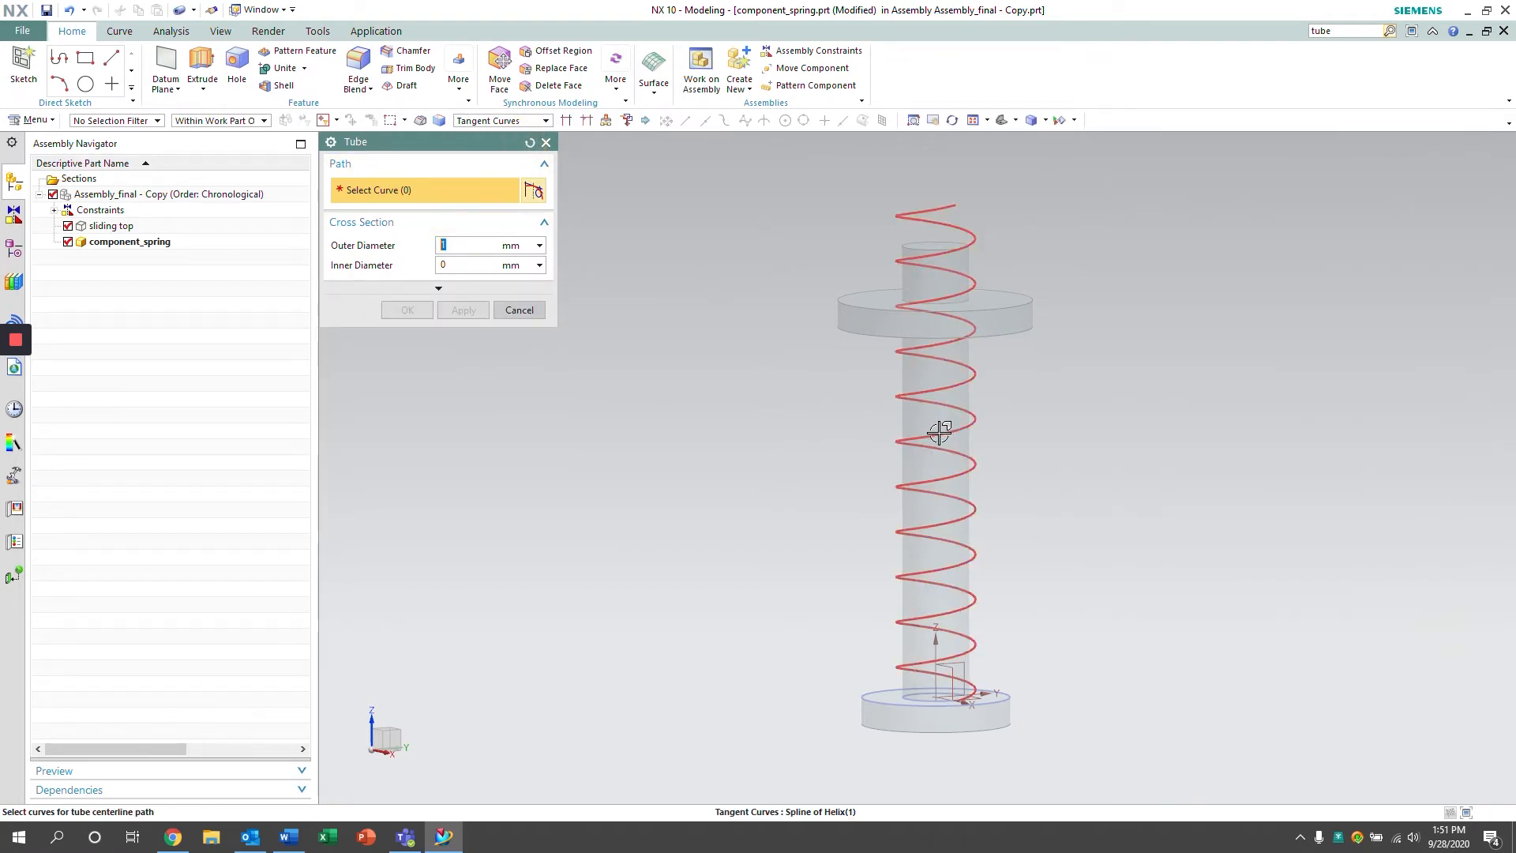
left_click(938, 430)
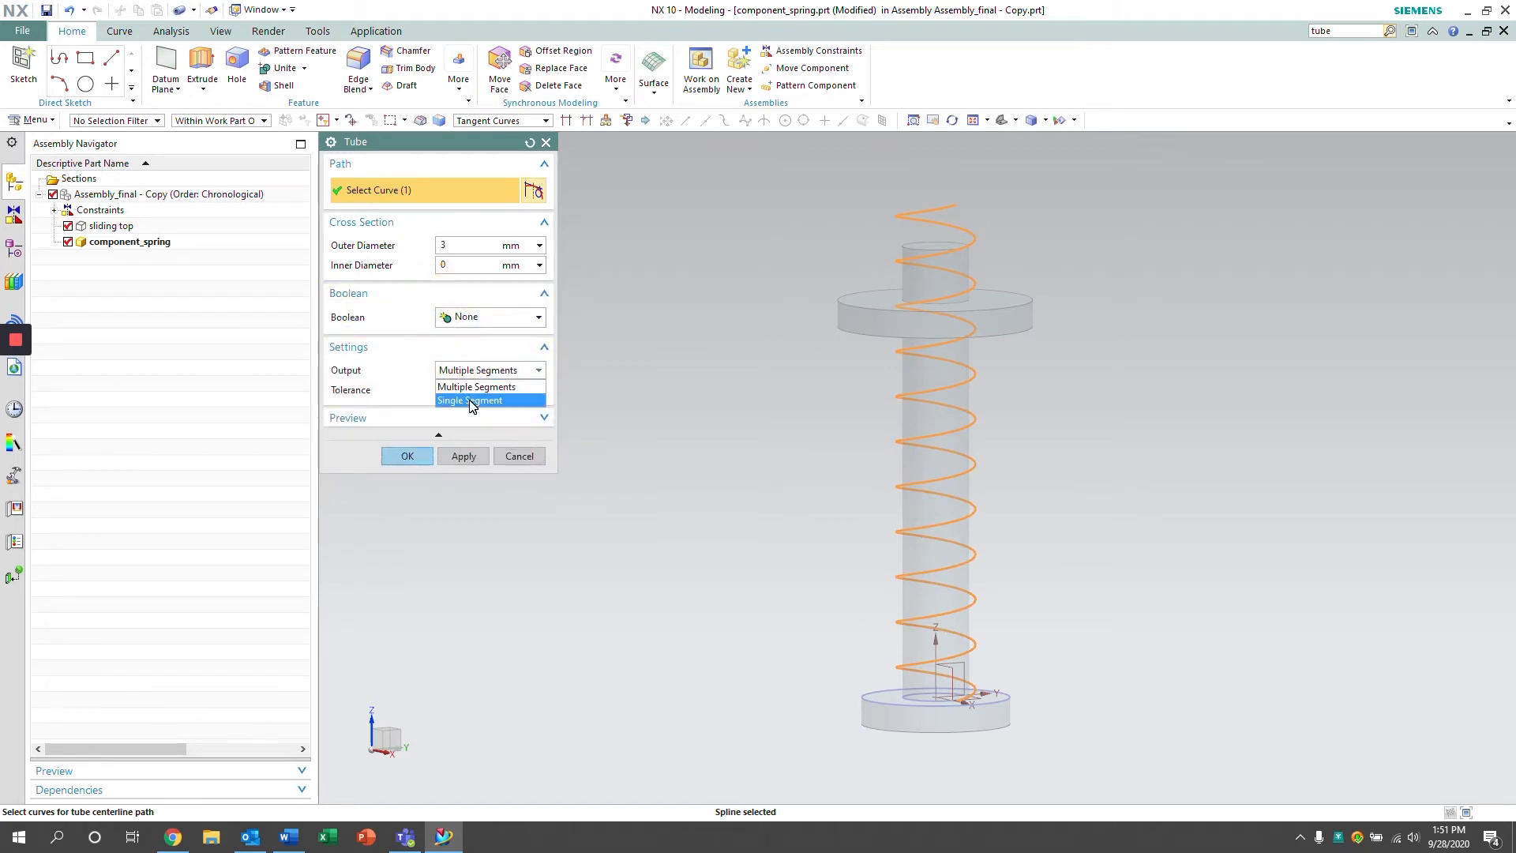
left_click(469, 400)
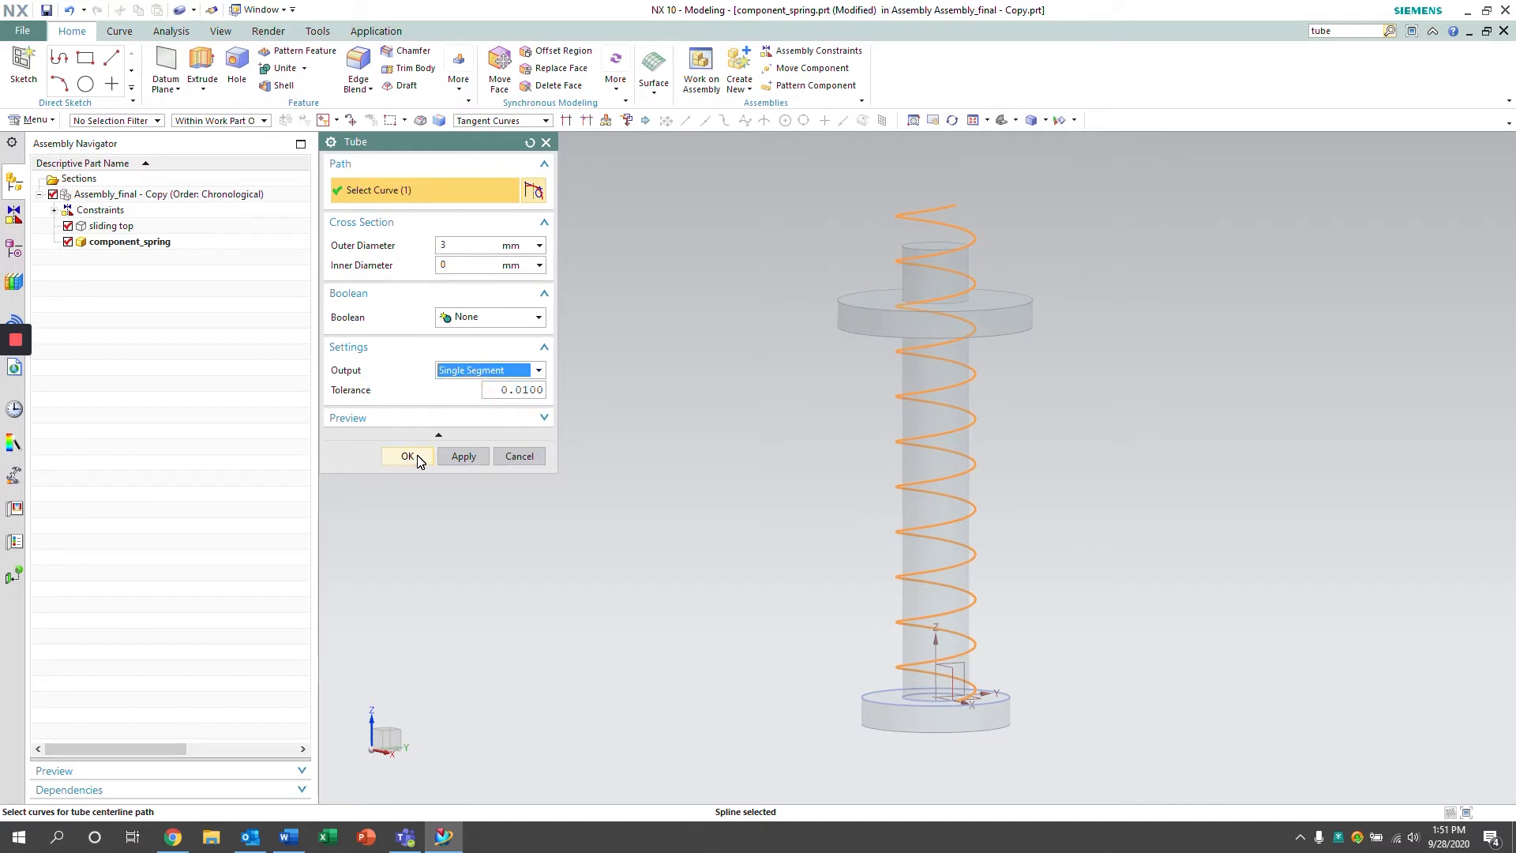
left_click(407, 455)
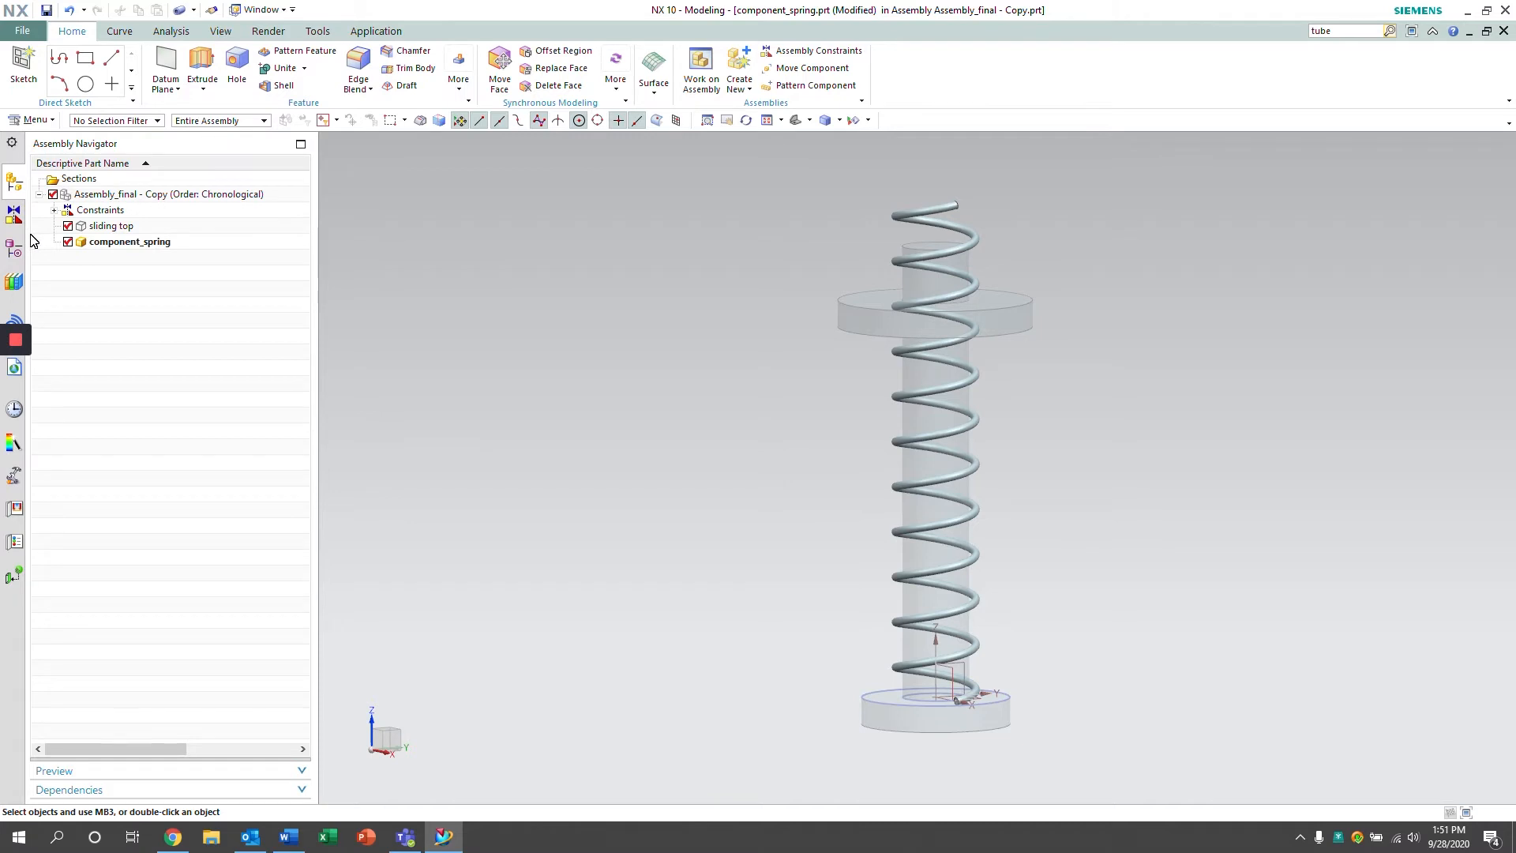
Show the part's model history listing the datum, helix and tube features
left_click(14, 253)
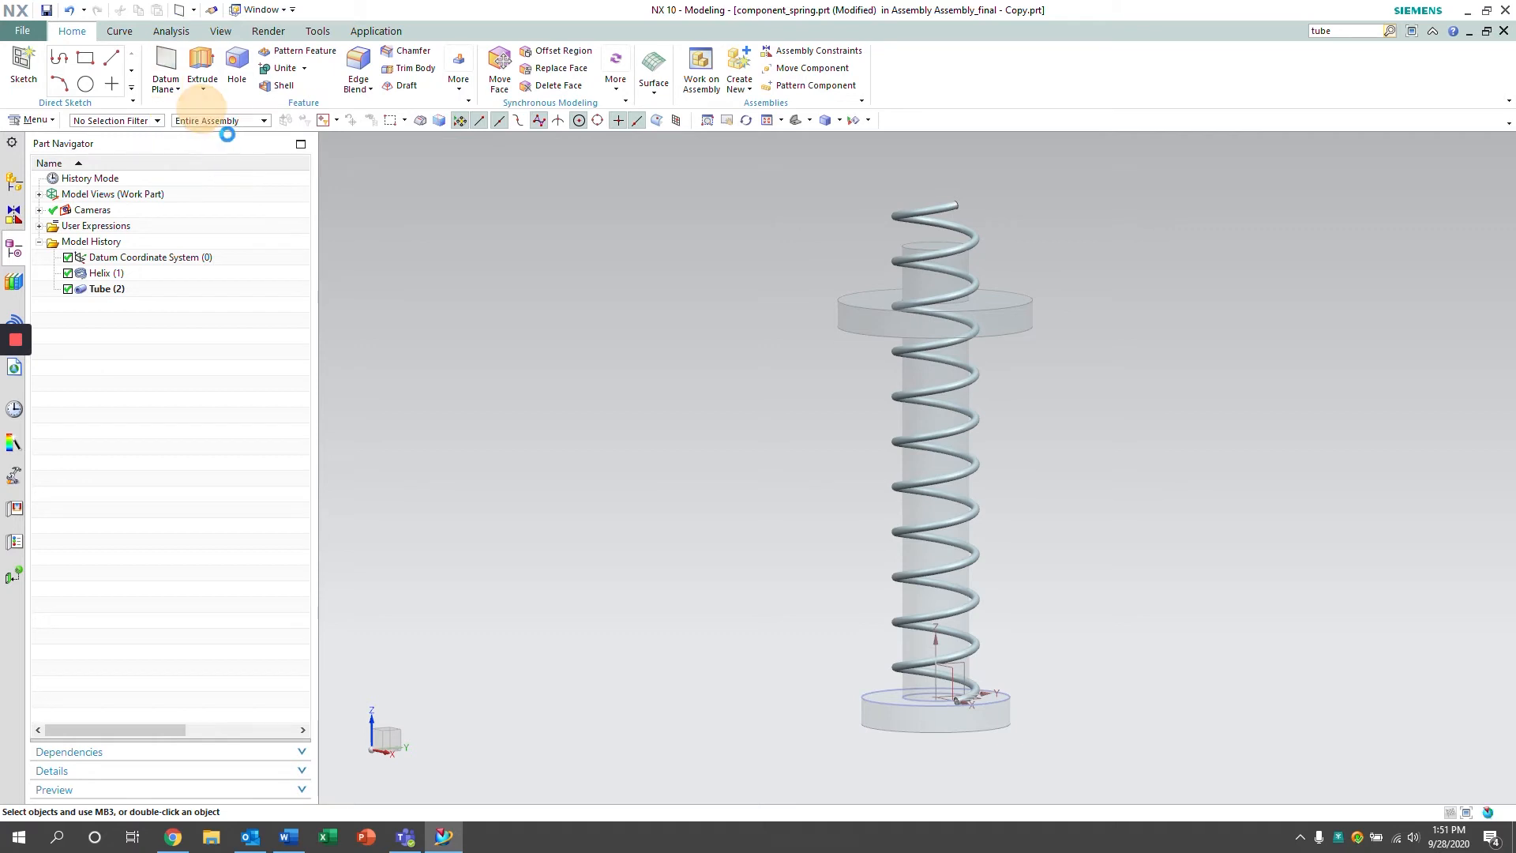
Create a lower datum plane offset from the base by spring_length*0.1
left_click(164, 69)
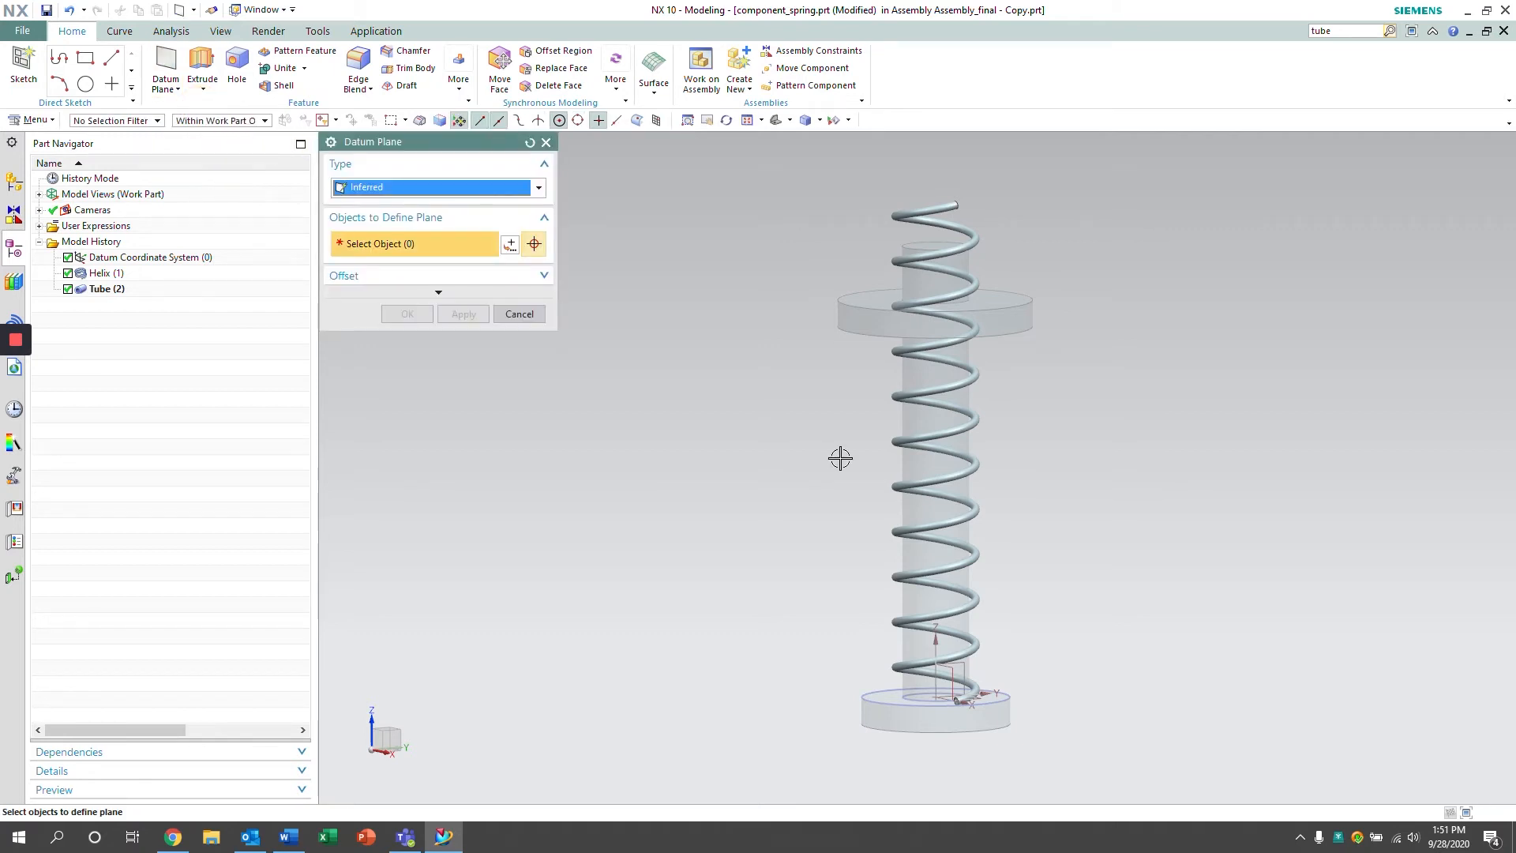
left_click_drag(841, 458, 998, 695)
type("spring")
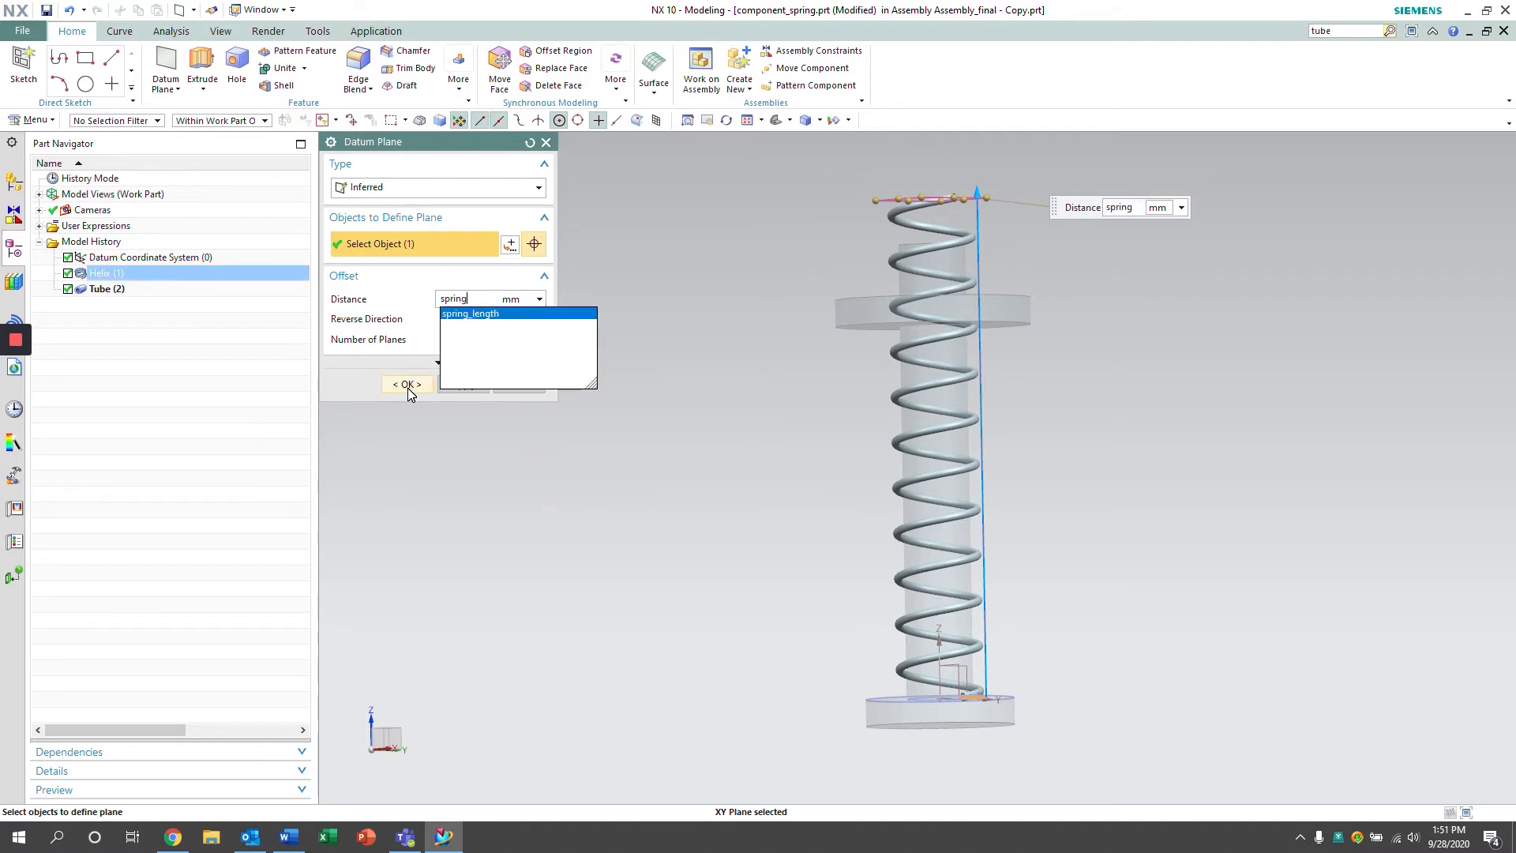
left_click(471, 312)
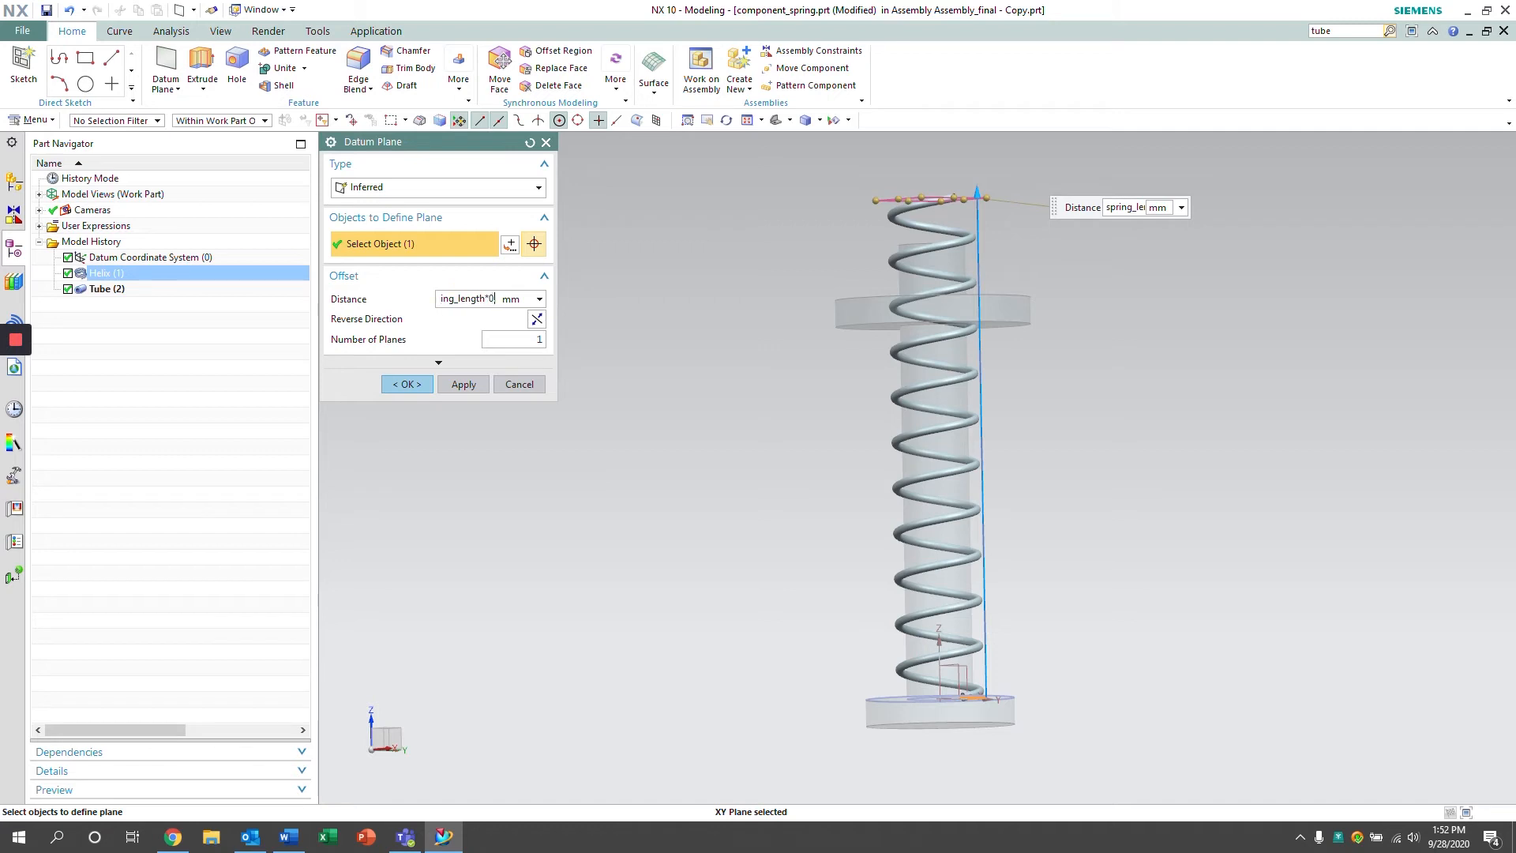
left_click(462, 383)
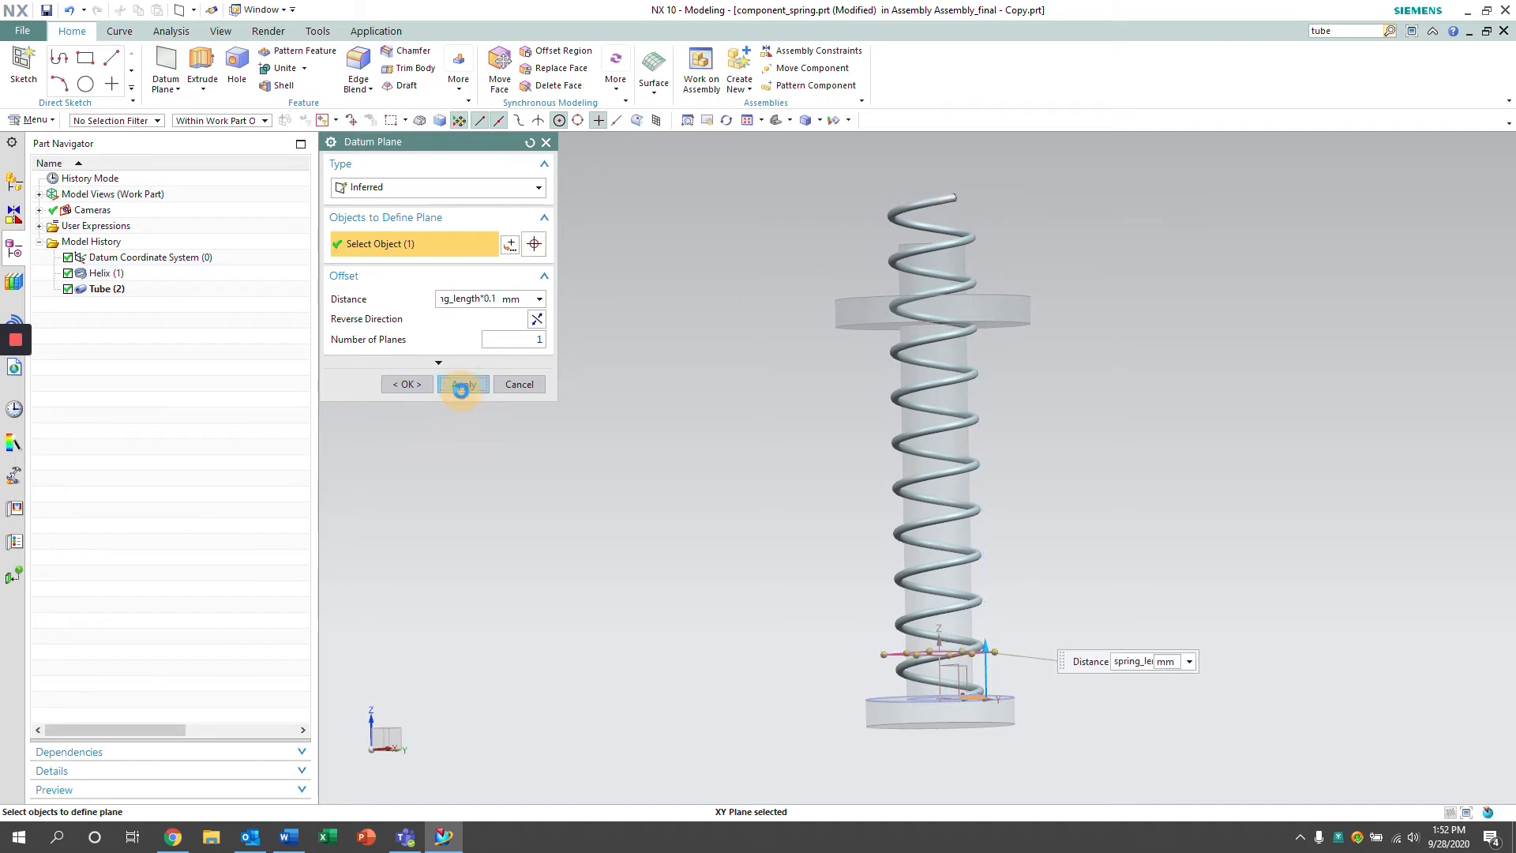
left_click(463, 384)
type("spring")
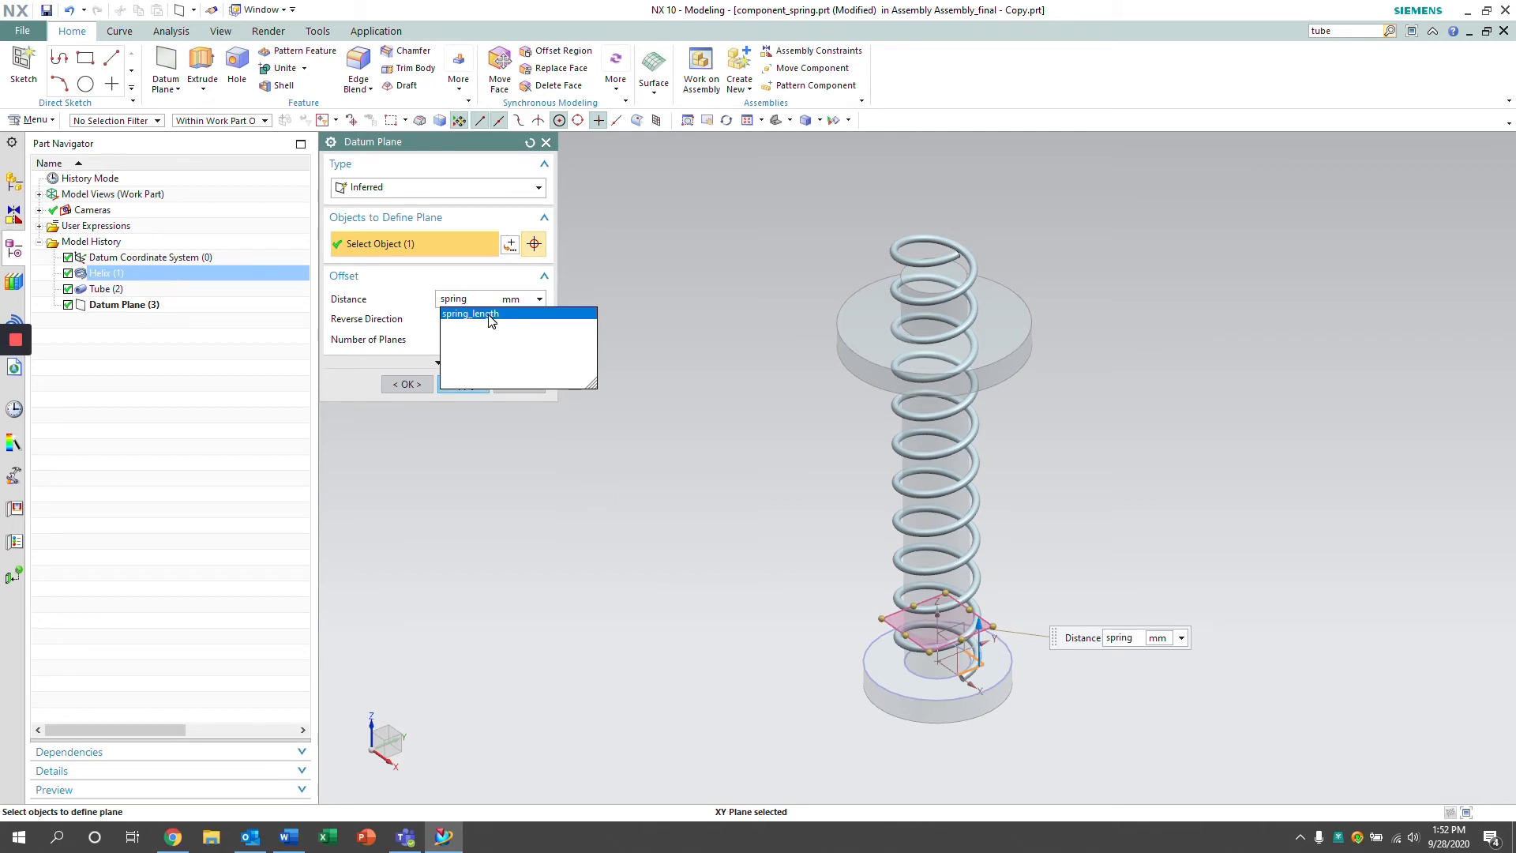
Create an upper datum plane offset by spring_length*0.9 and inspect both planes
left_click(471, 313)
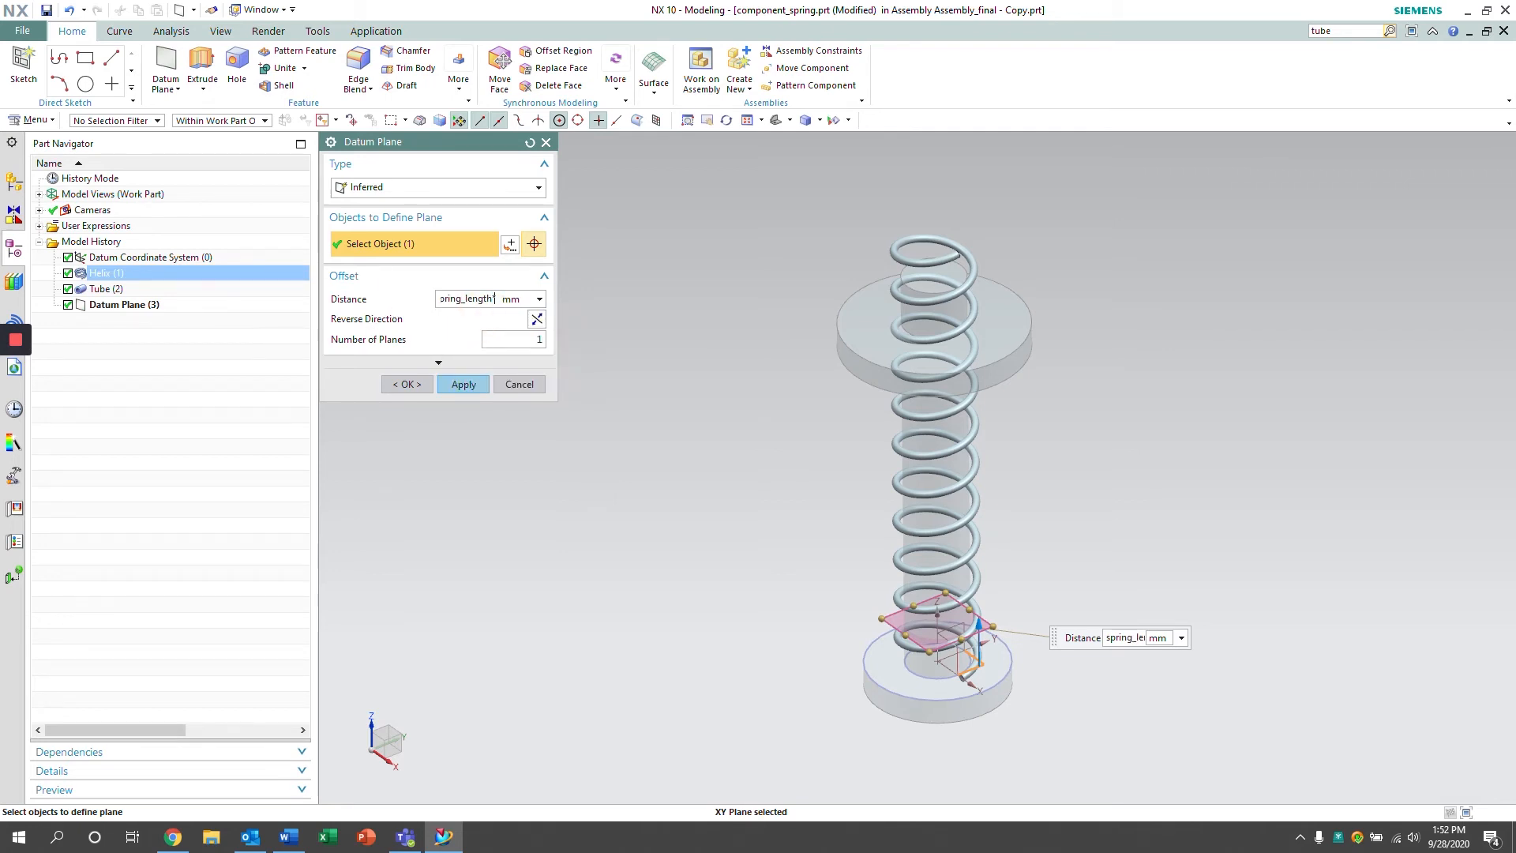
type("*0.9")
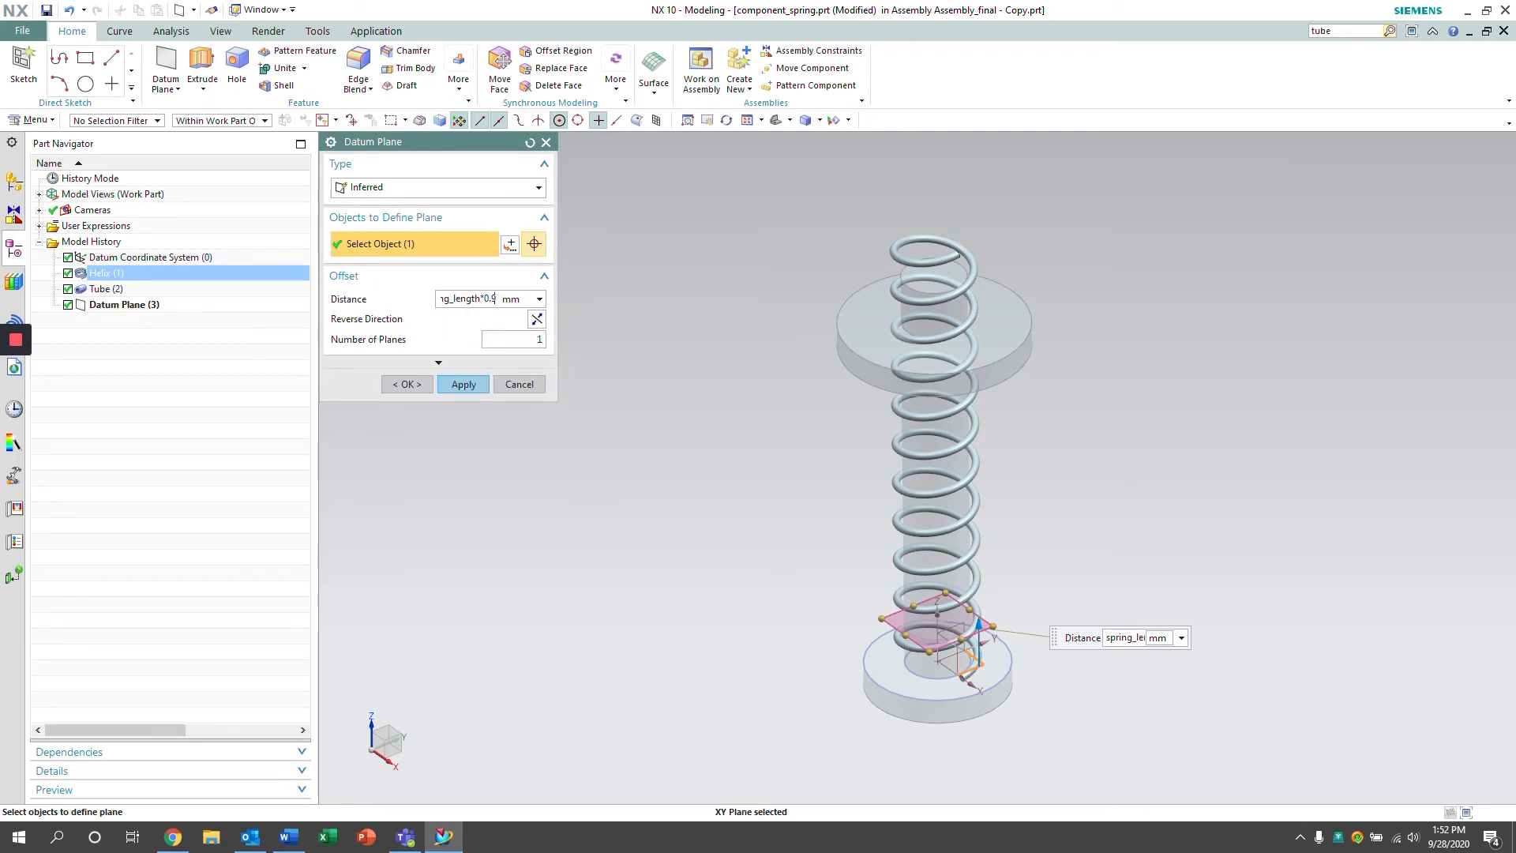
left_click(463, 383)
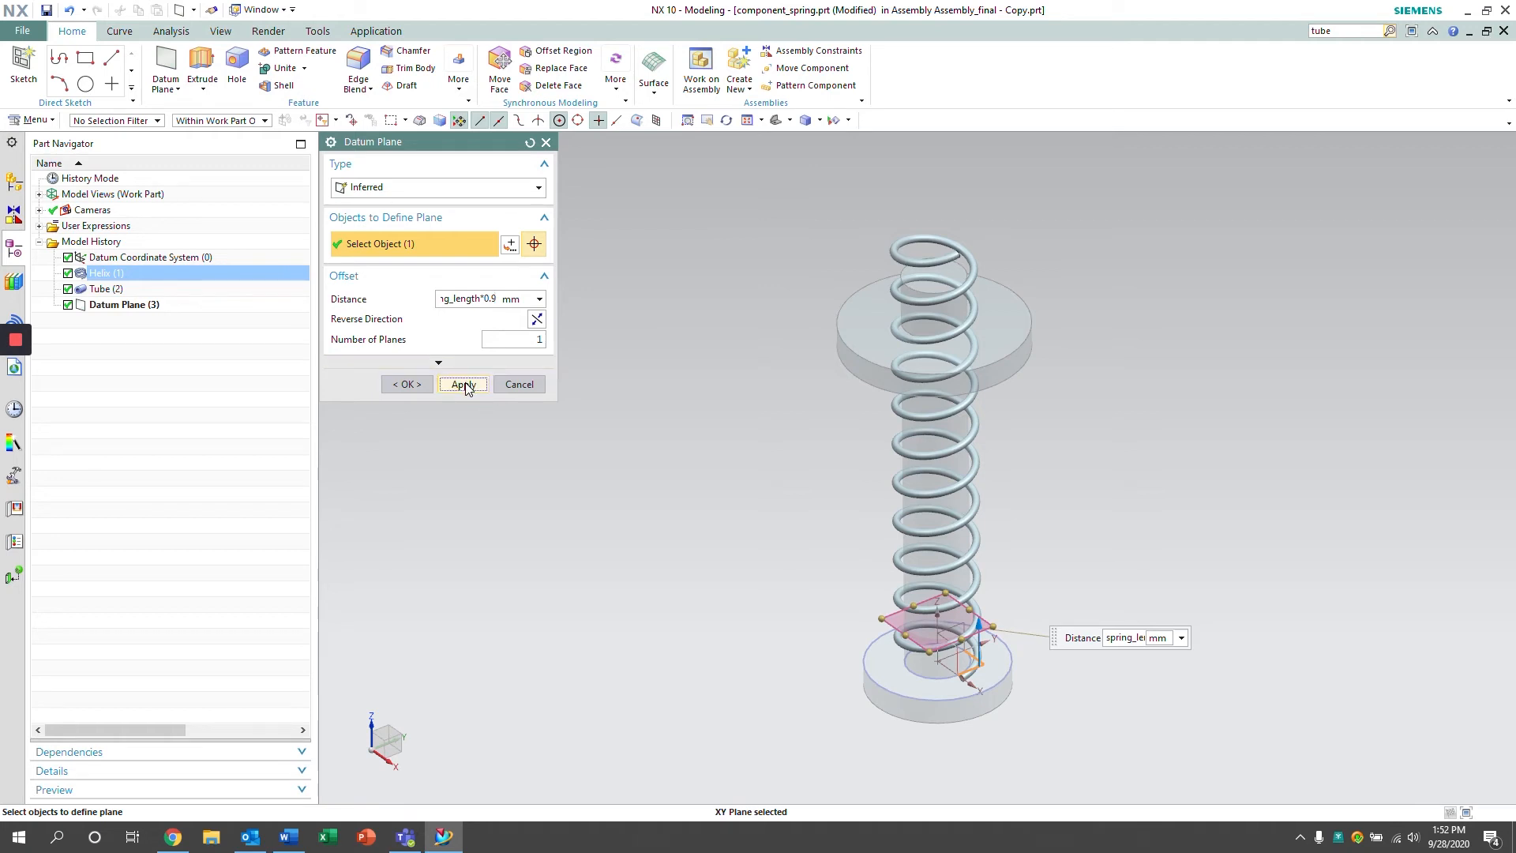
left_click(462, 384)
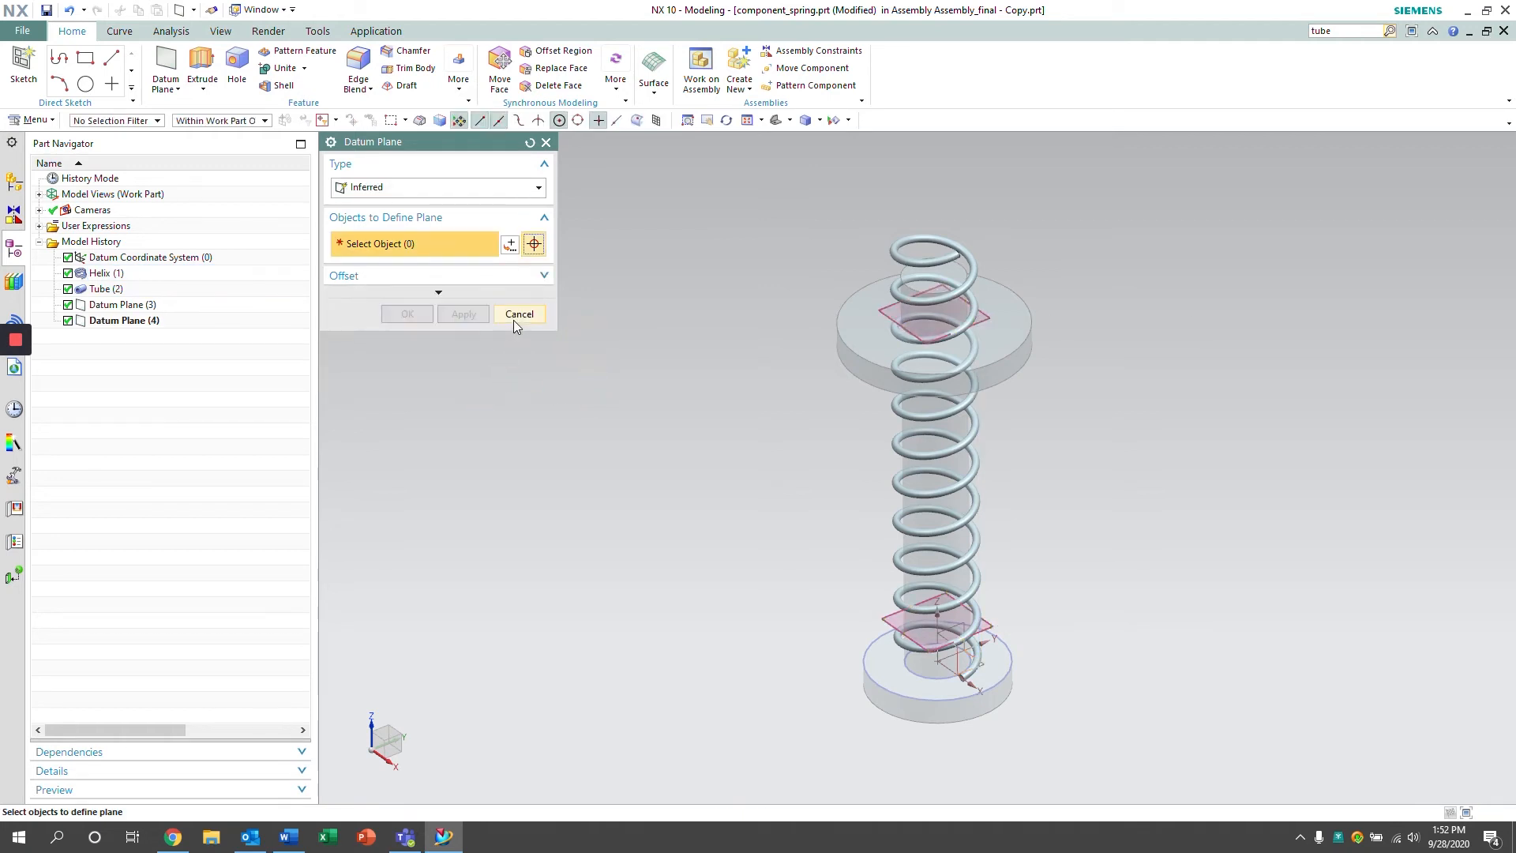
left_click(519, 312)
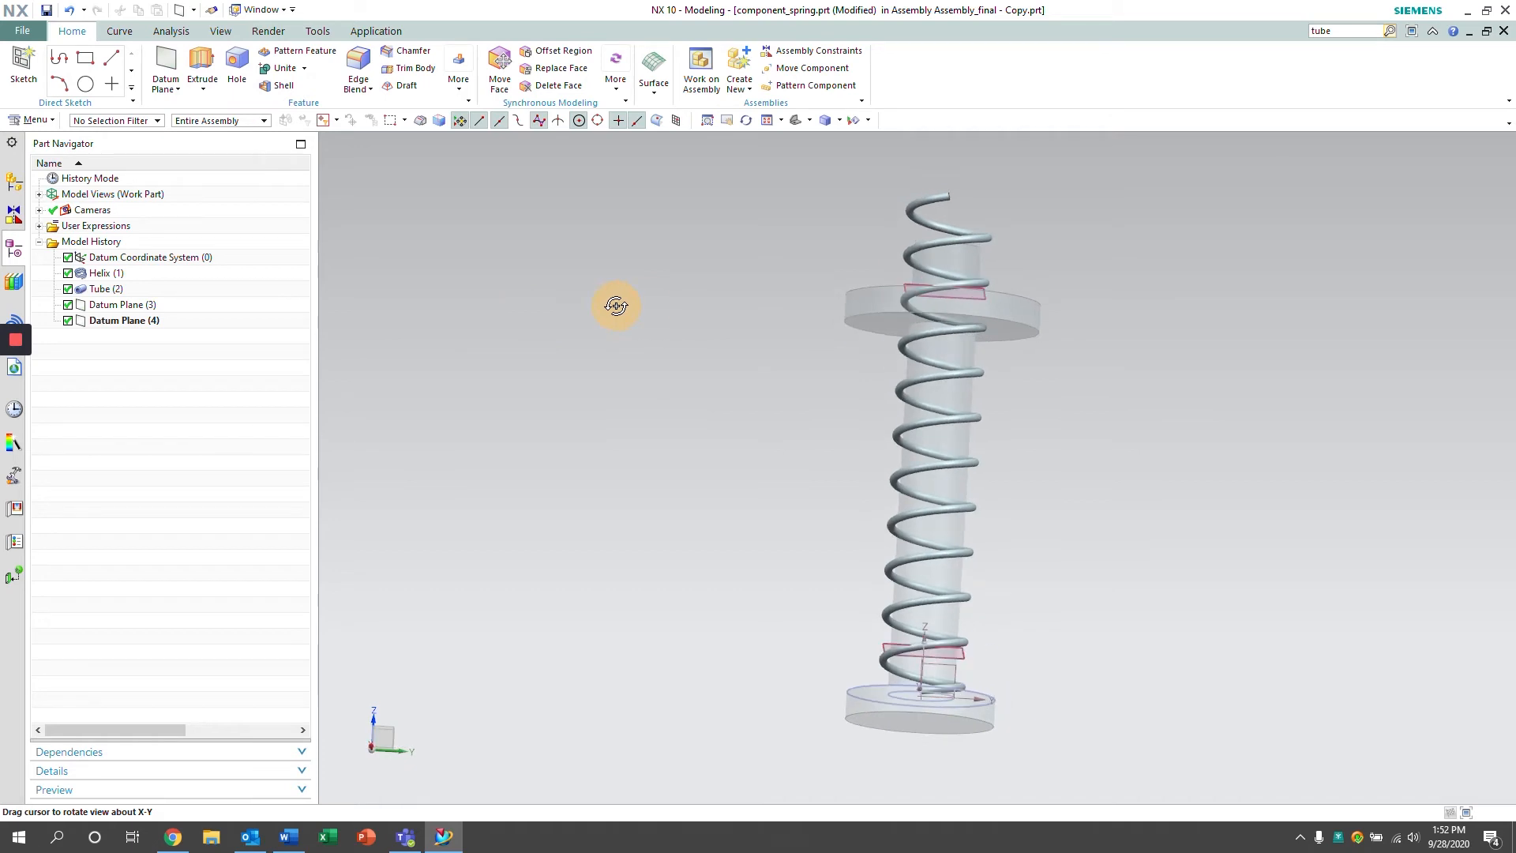
left_click_drag(617, 305, 640, 313)
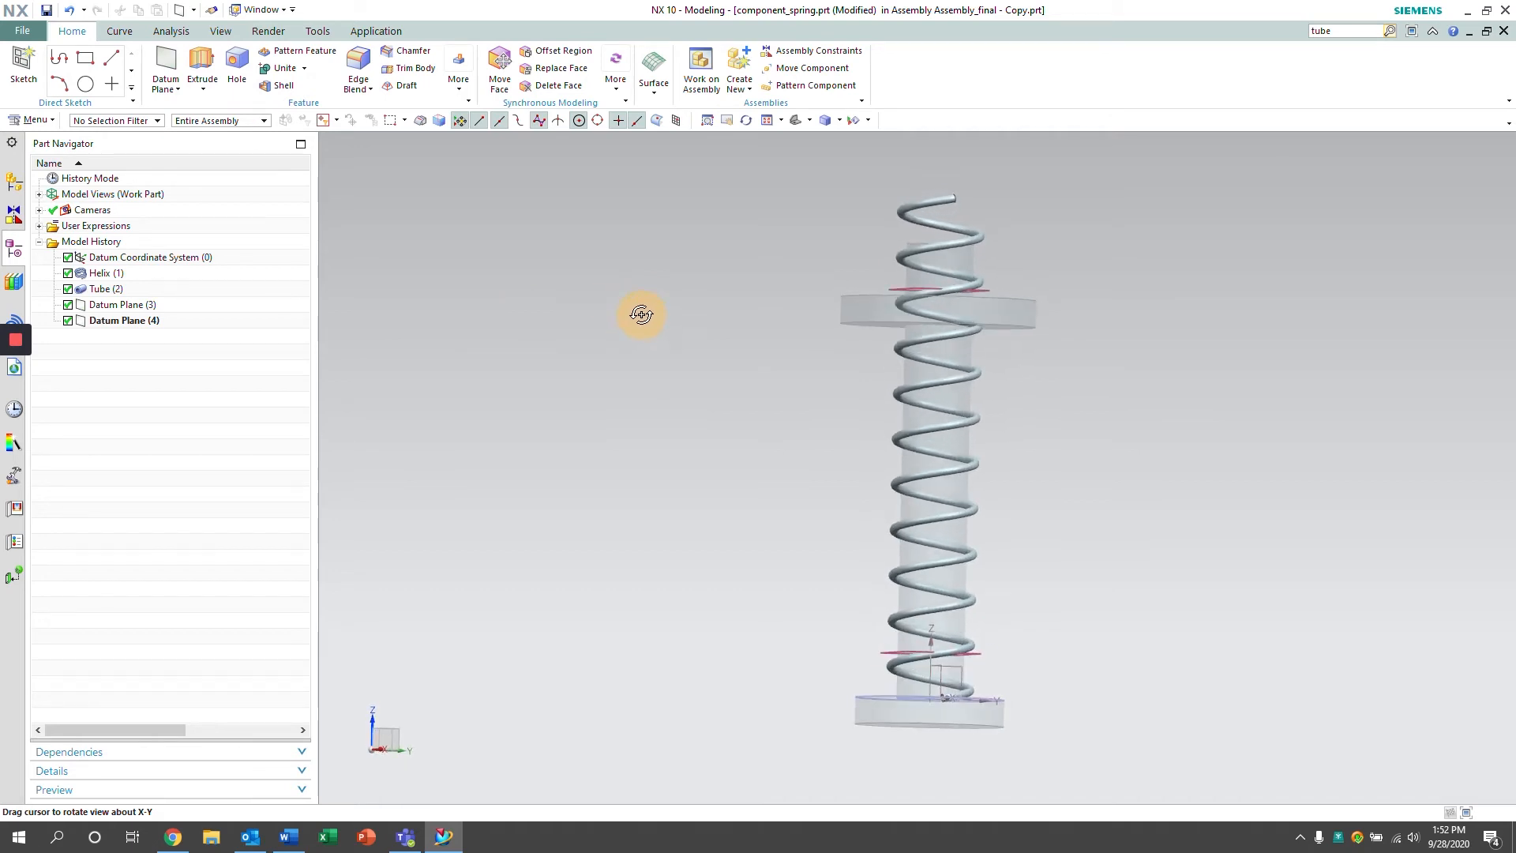
left_click_drag(639, 312, 660, 325)
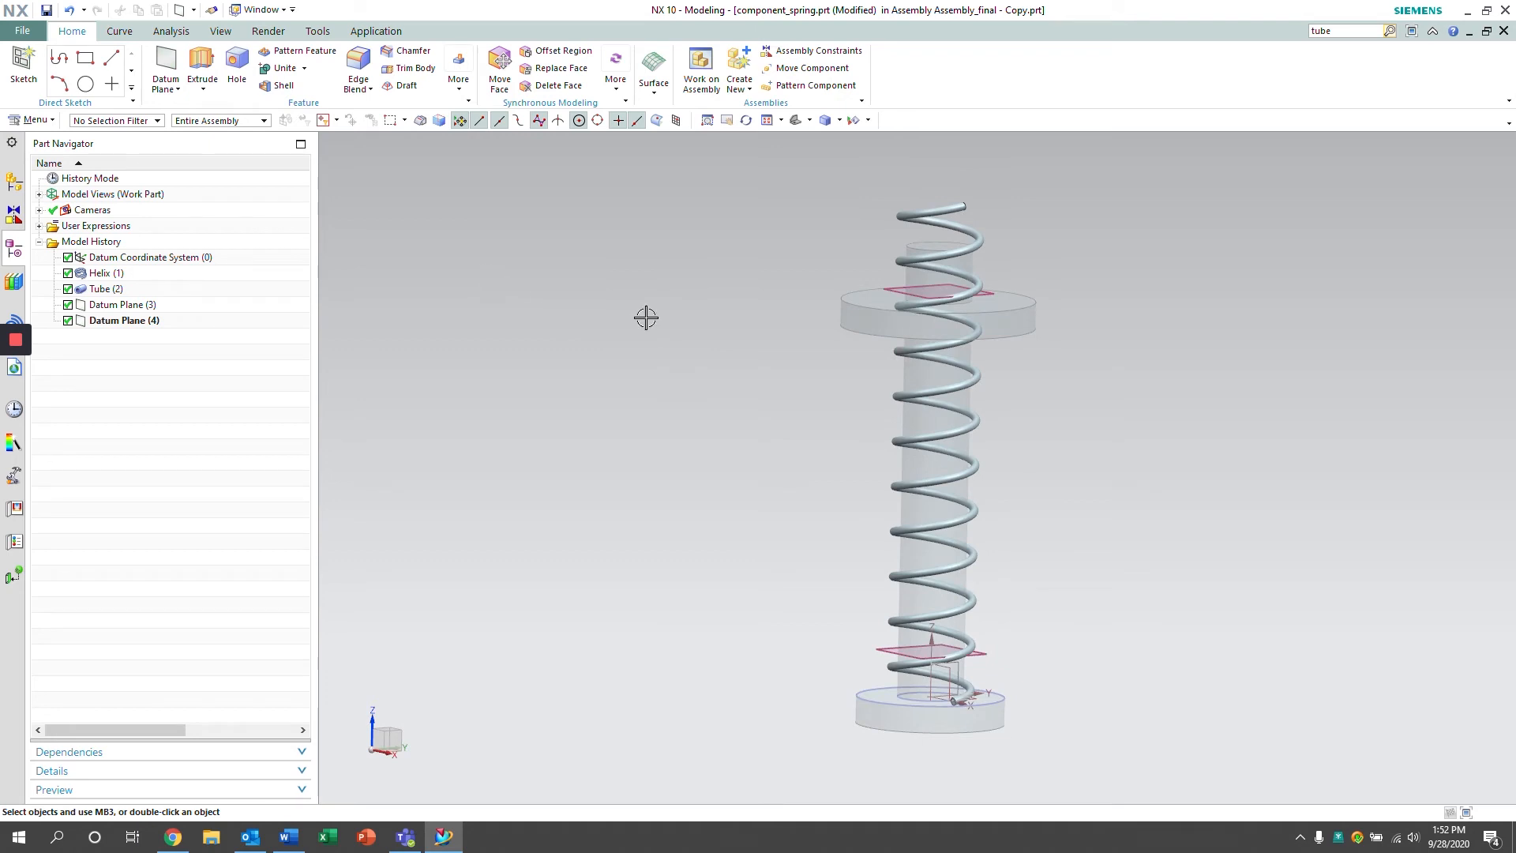
mouse_move(926, 304)
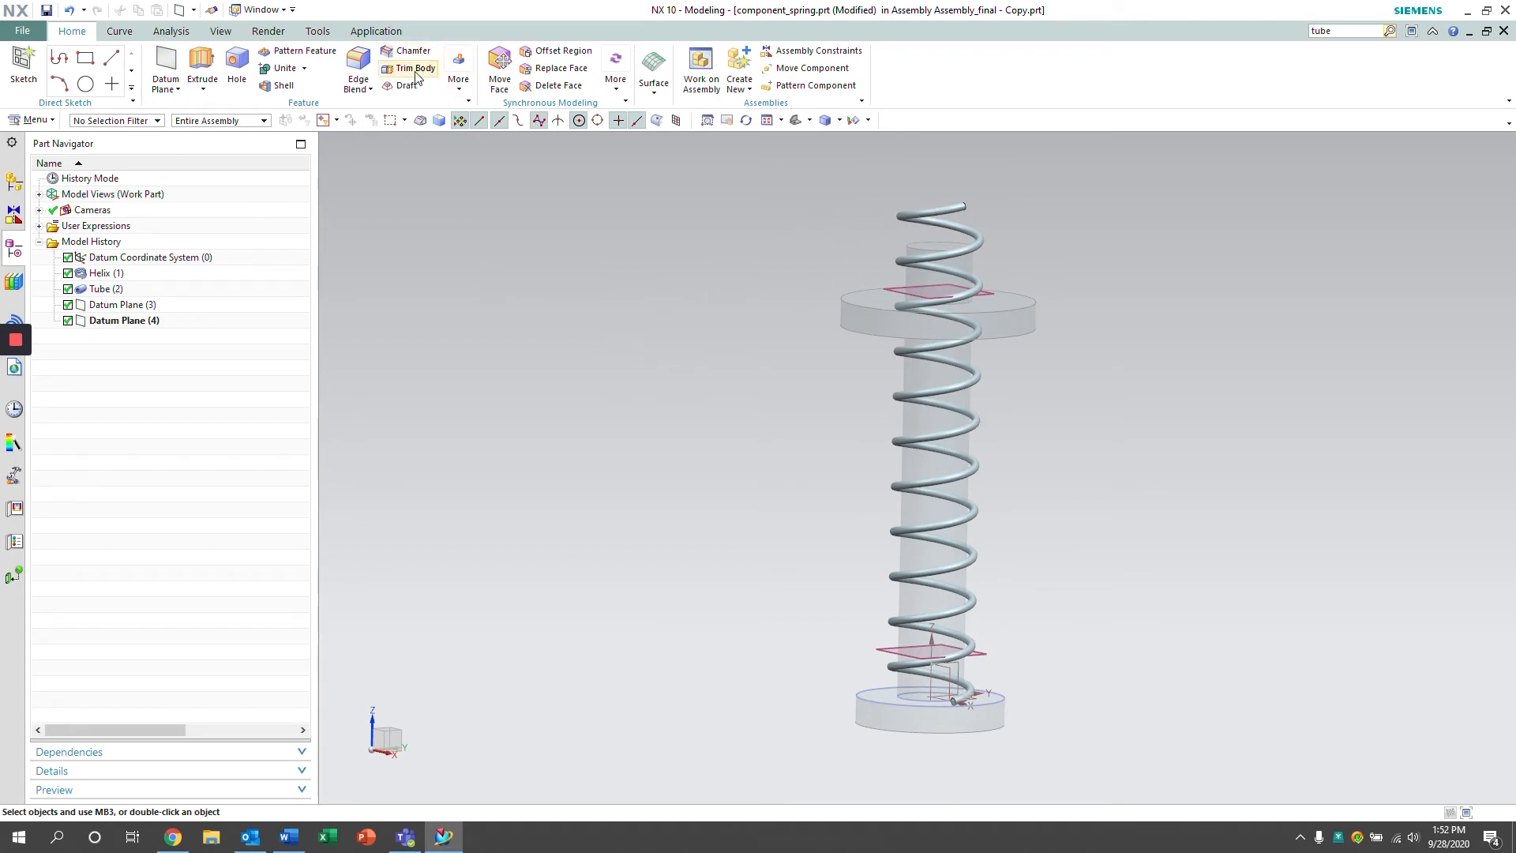
Trim the spring tube at the upper and lower datum planes, leaving only the coils between them
left_click(412, 68)
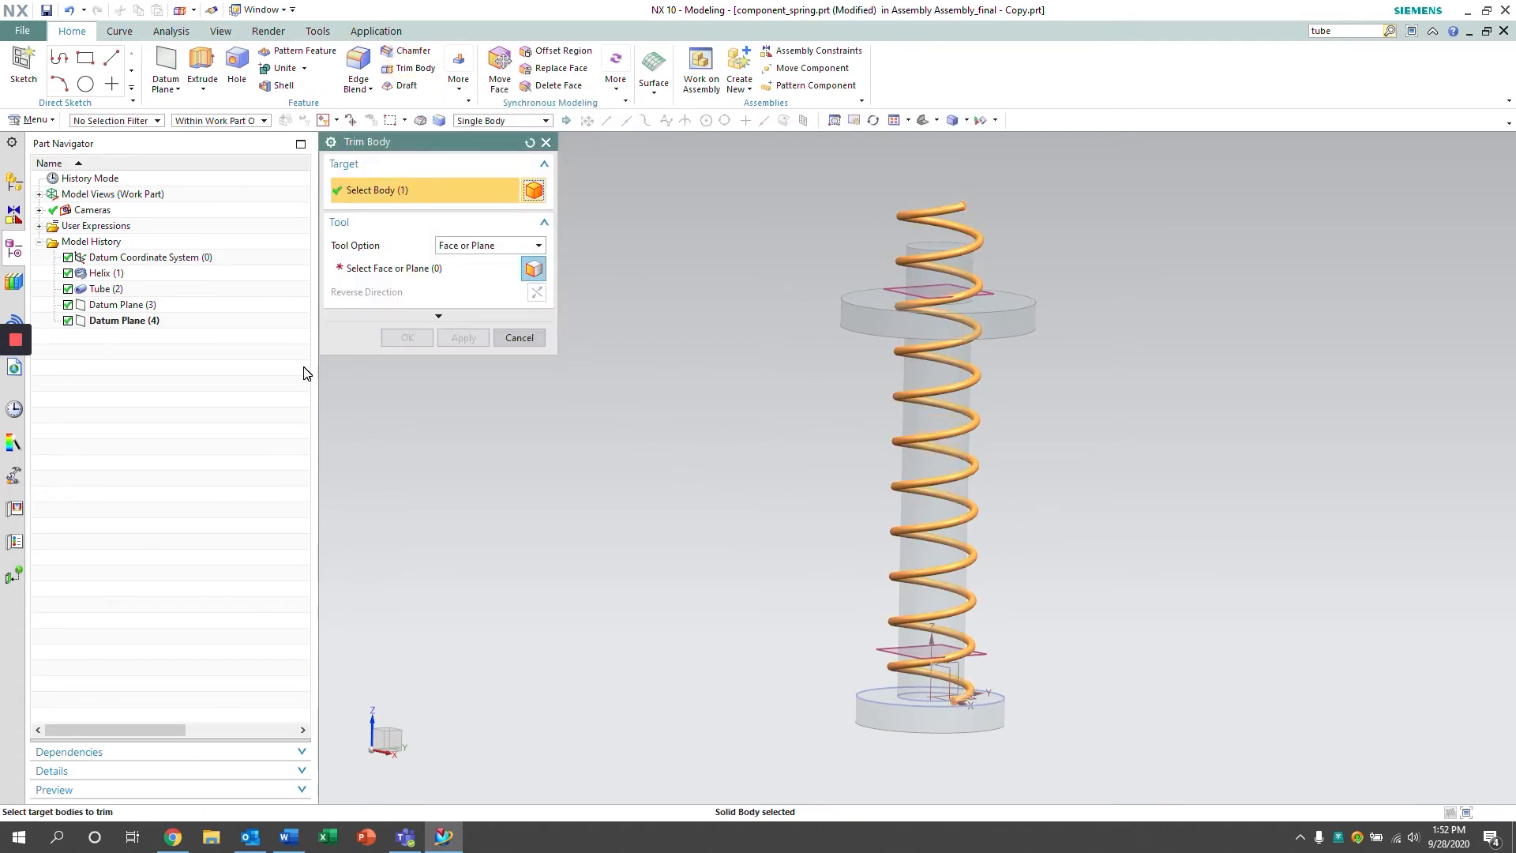
left_click(924, 297)
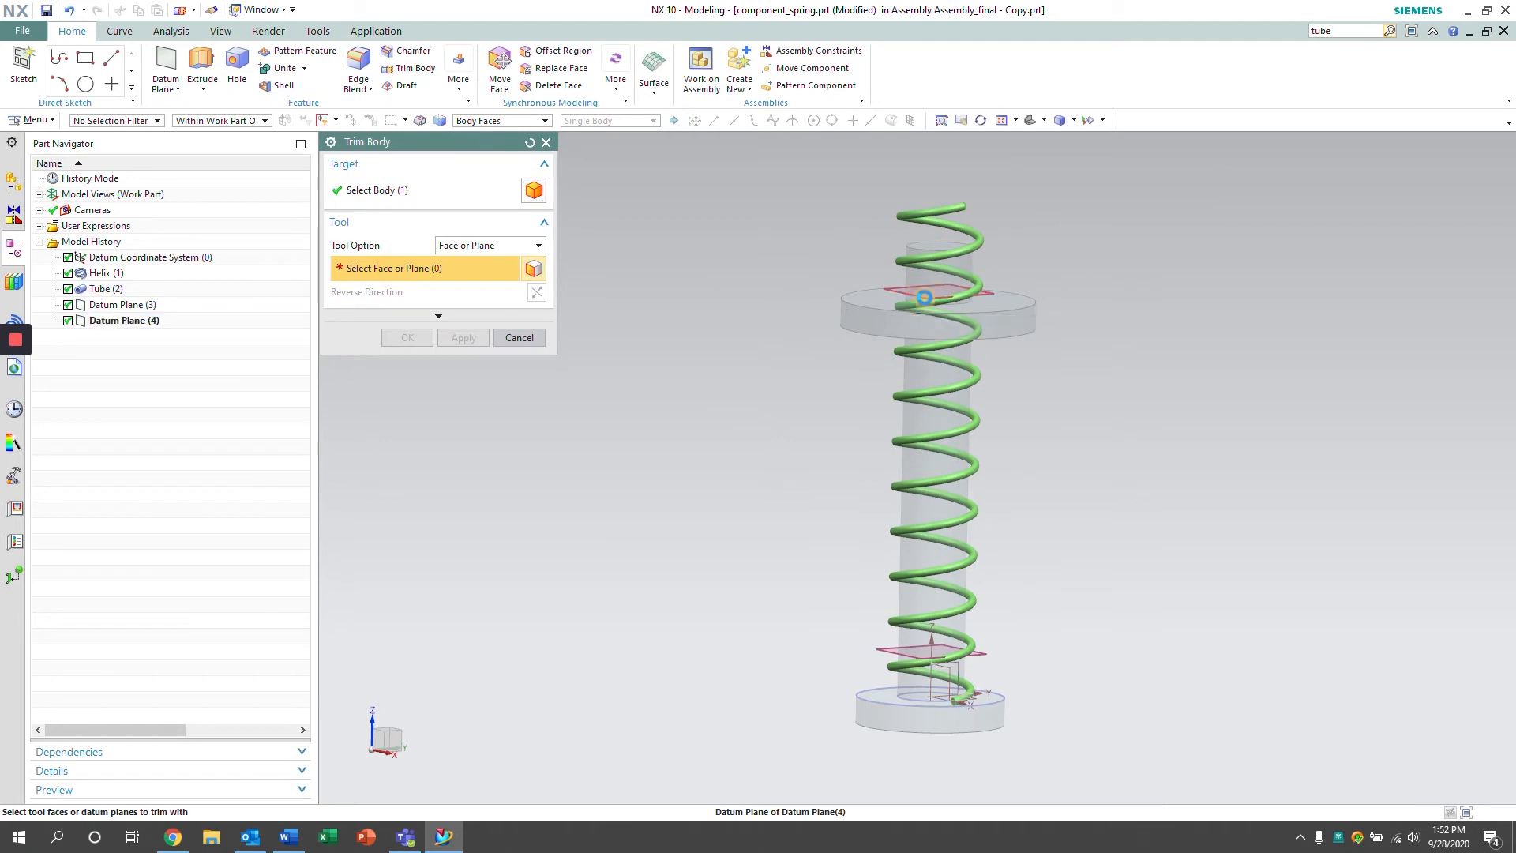
left_click(924, 295)
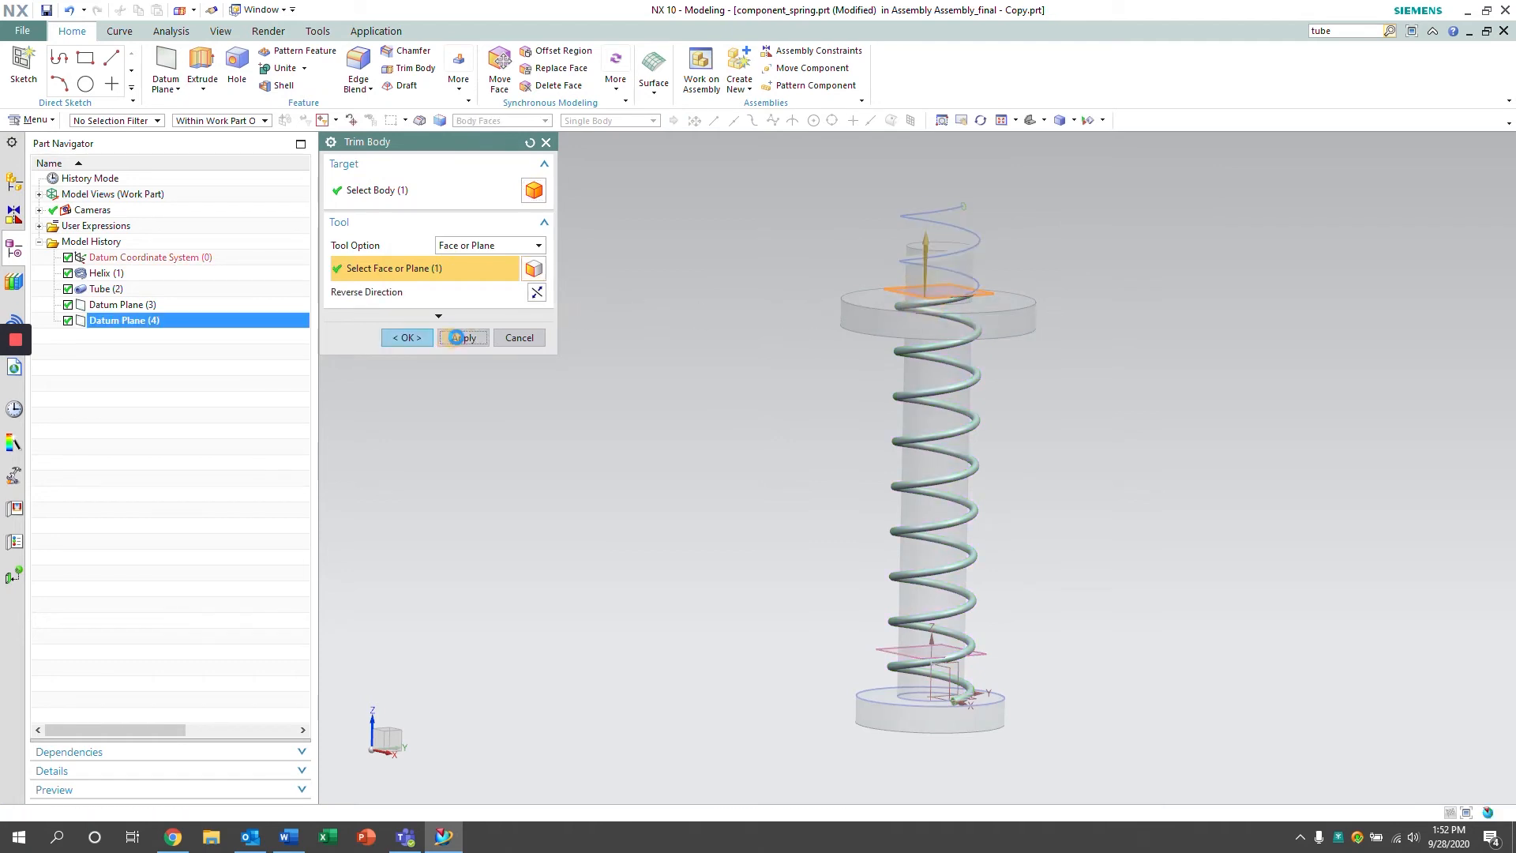
left_click(463, 338)
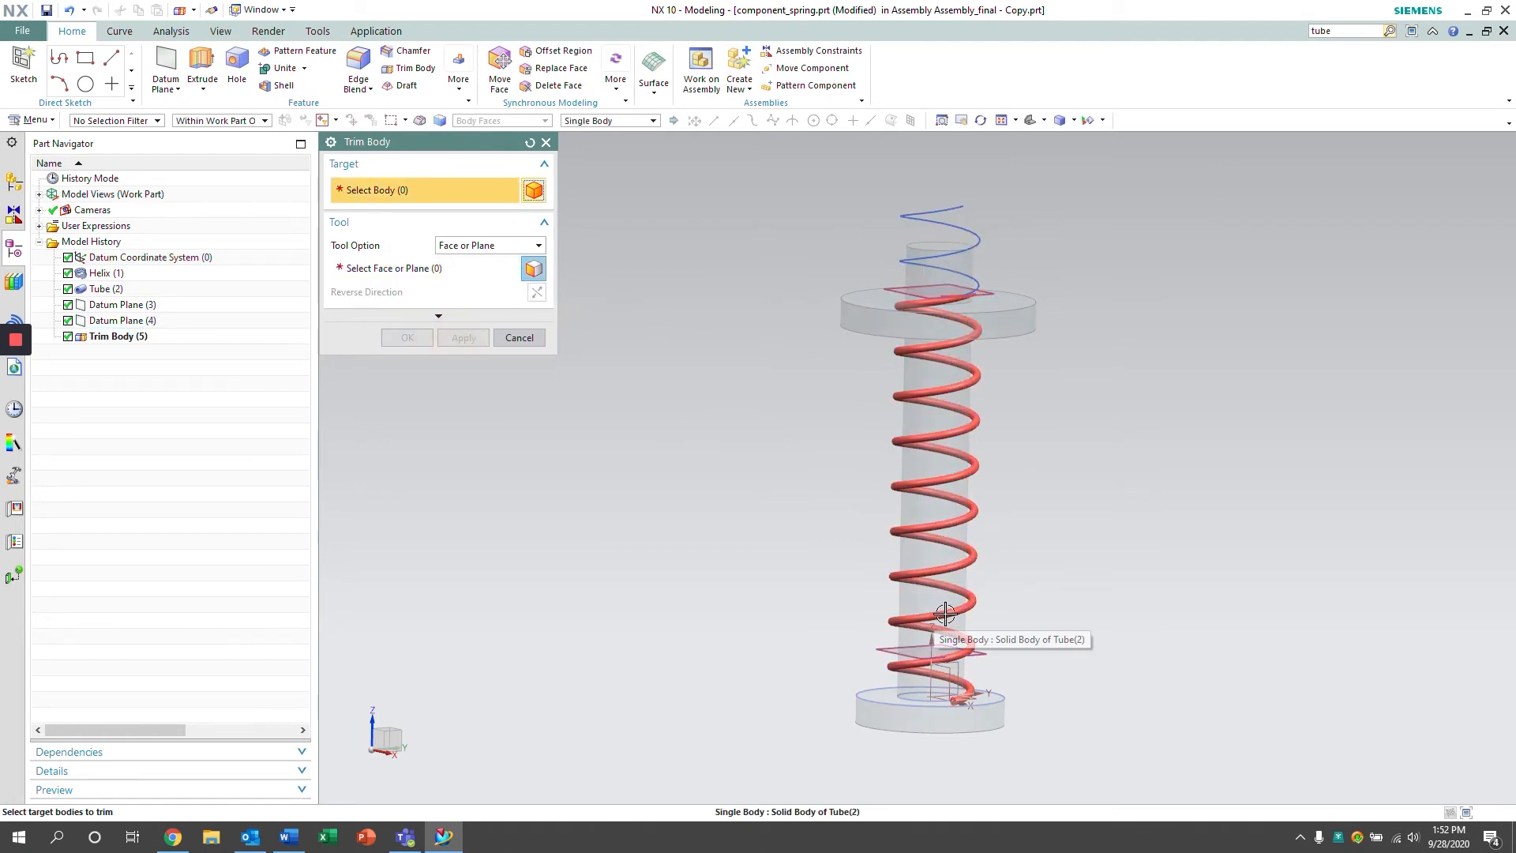
left_click(945, 613)
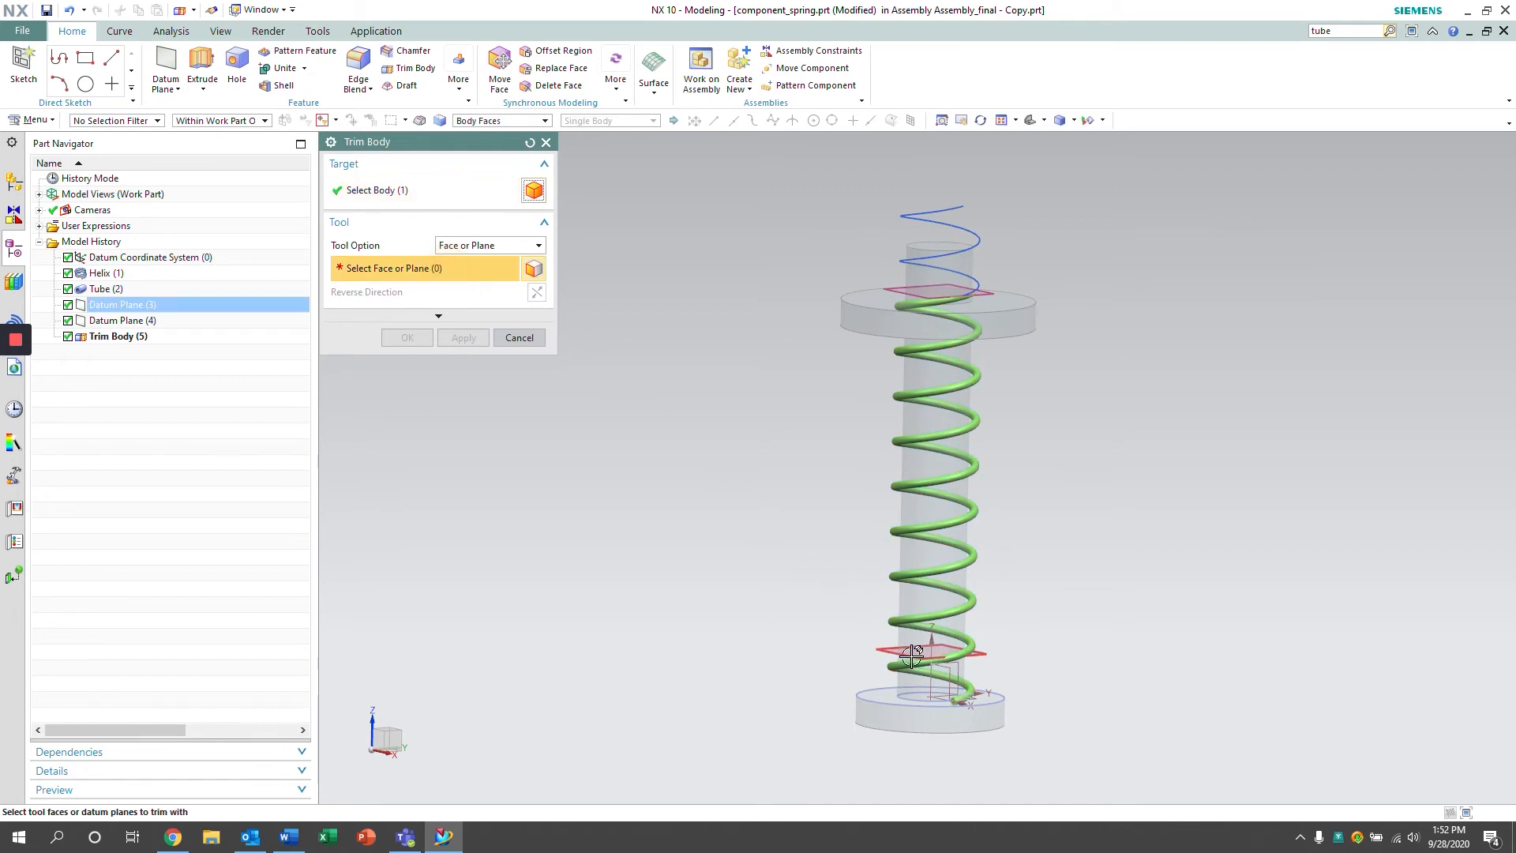
left_click(932, 652)
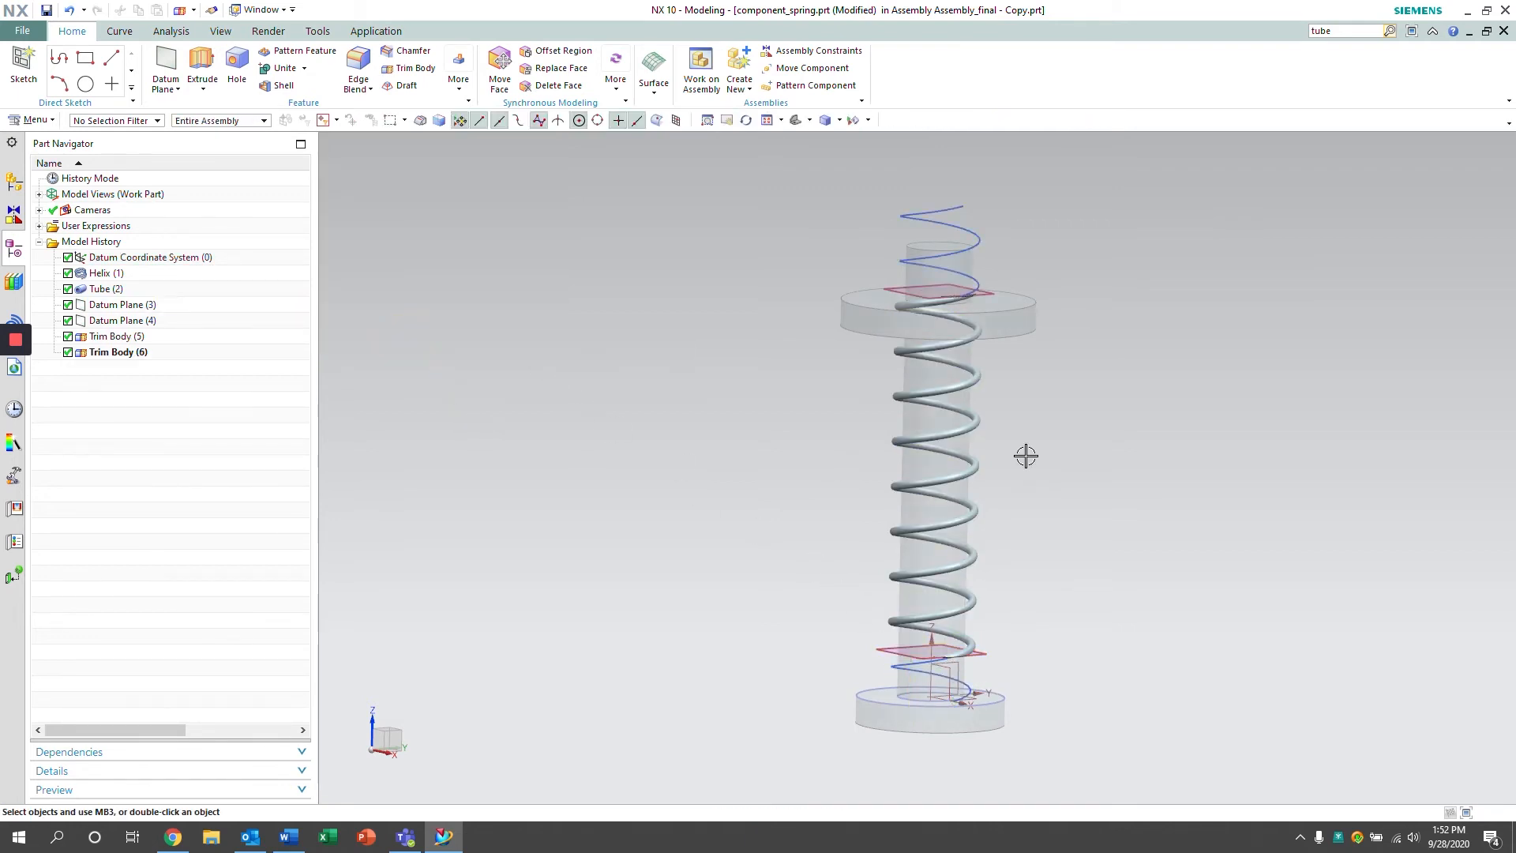
left_click_drag(1025, 455, 1201, 463)
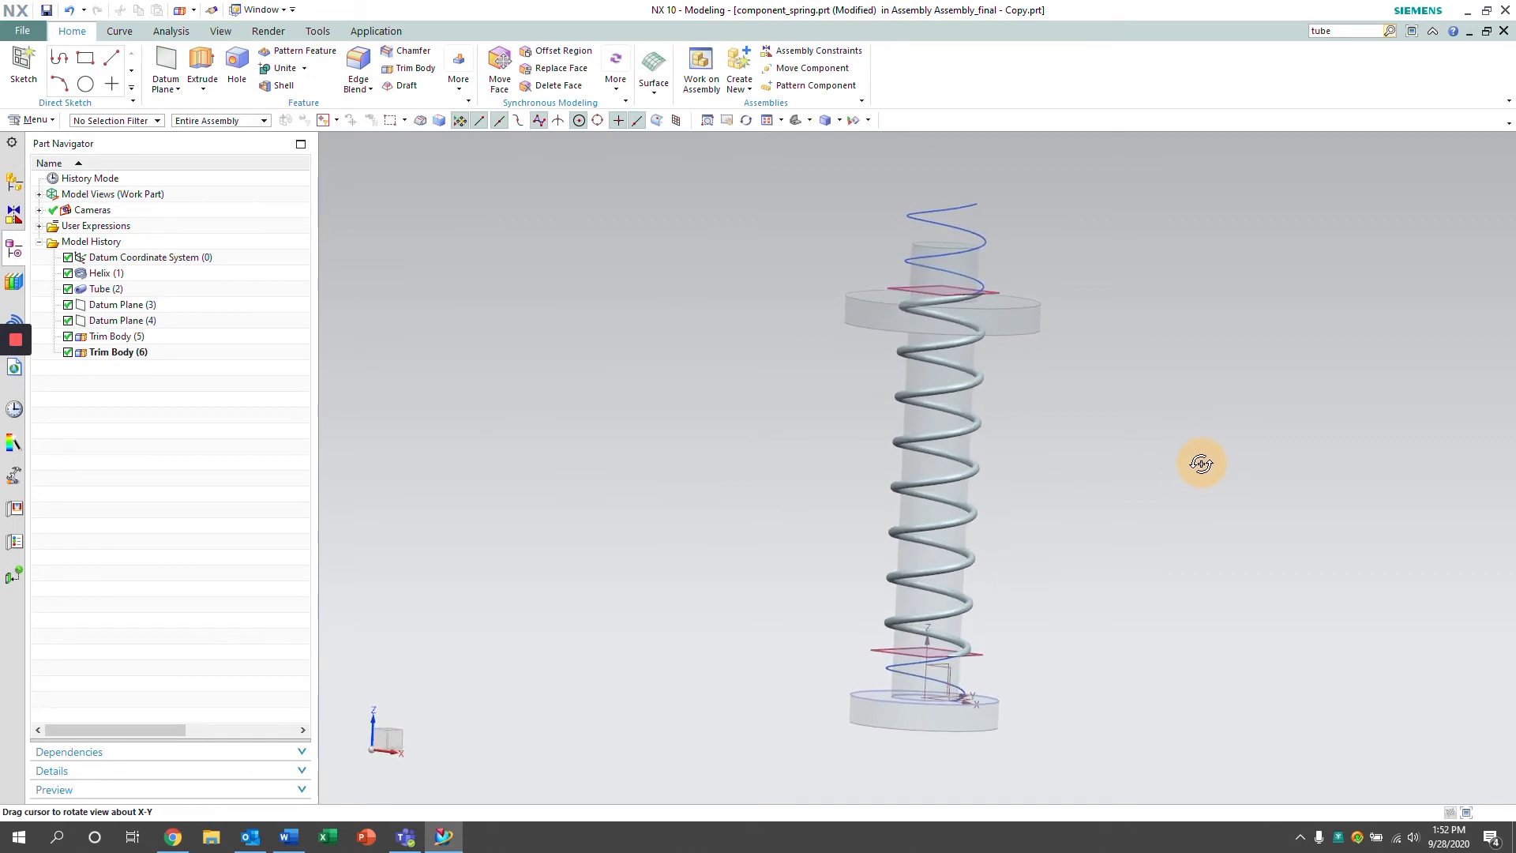
left_click_drag(1202, 462, 1151, 466)
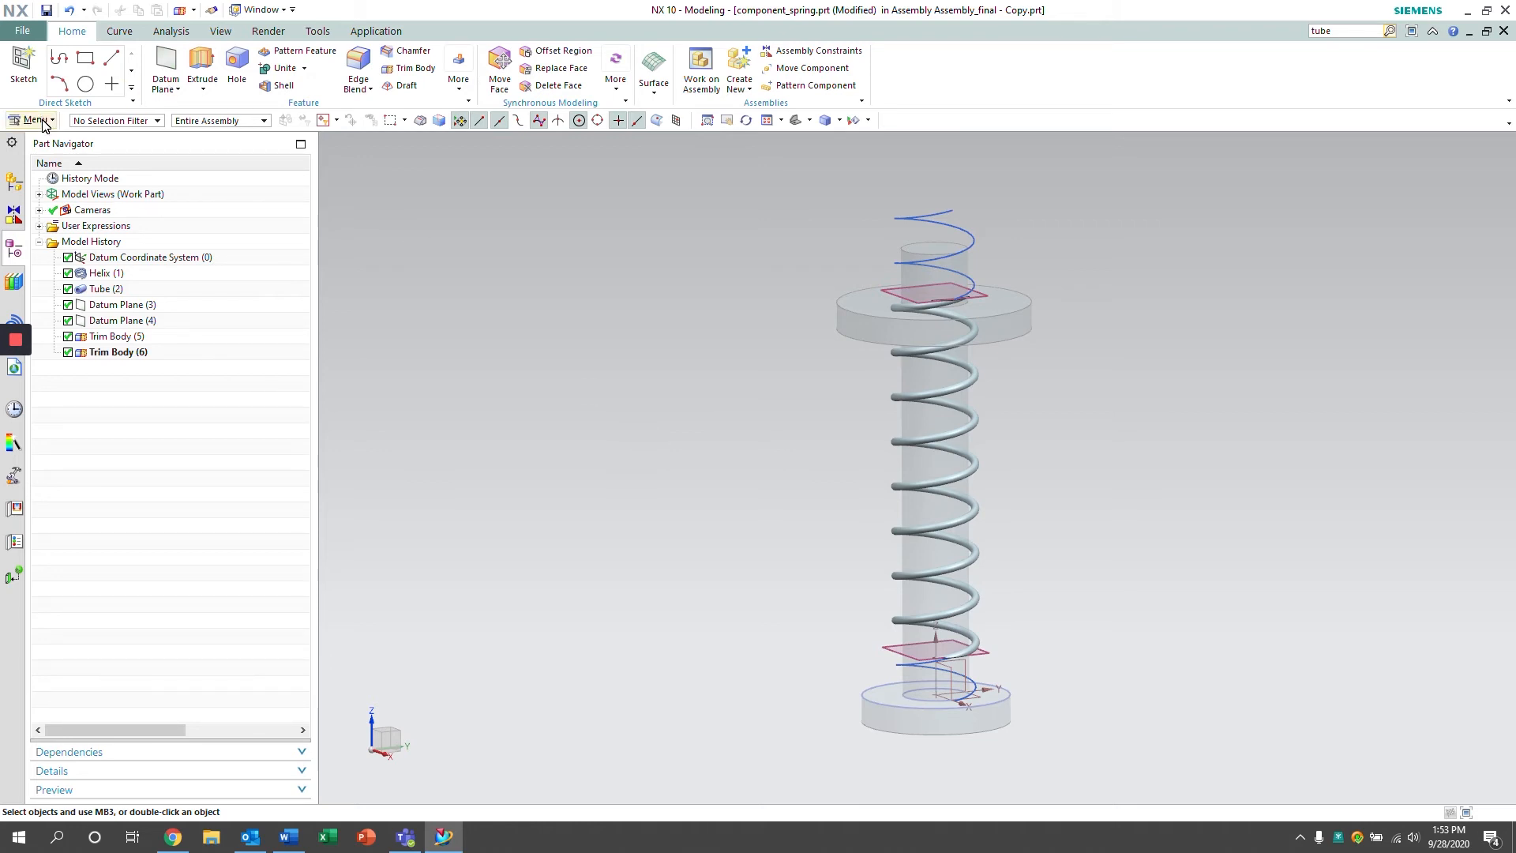
Begin defining the spring as a deformable part including all its features
left_click(34, 120)
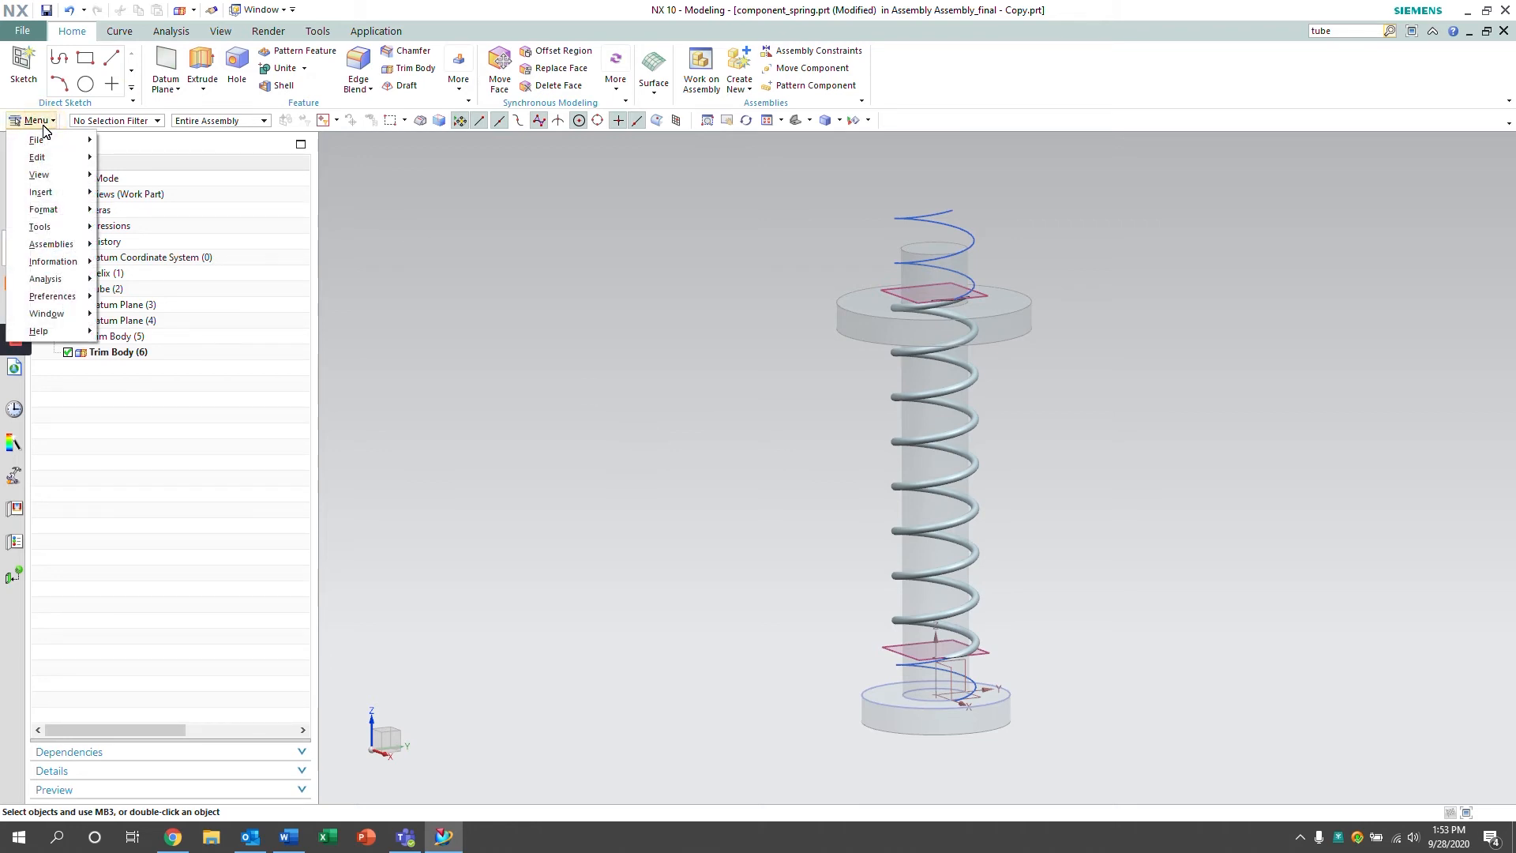
left_click(38, 226)
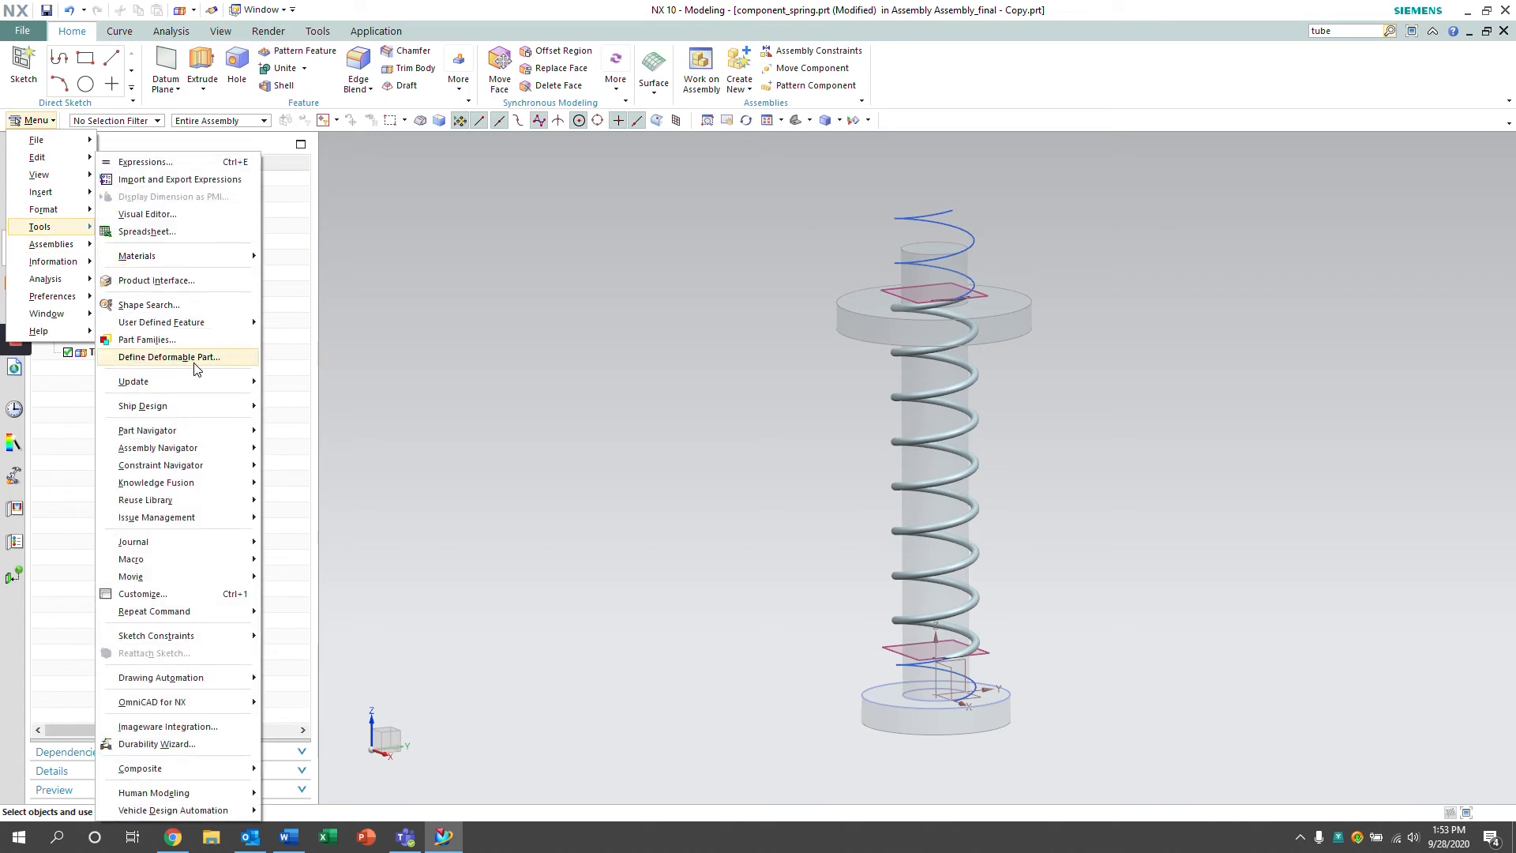
left_click(168, 357)
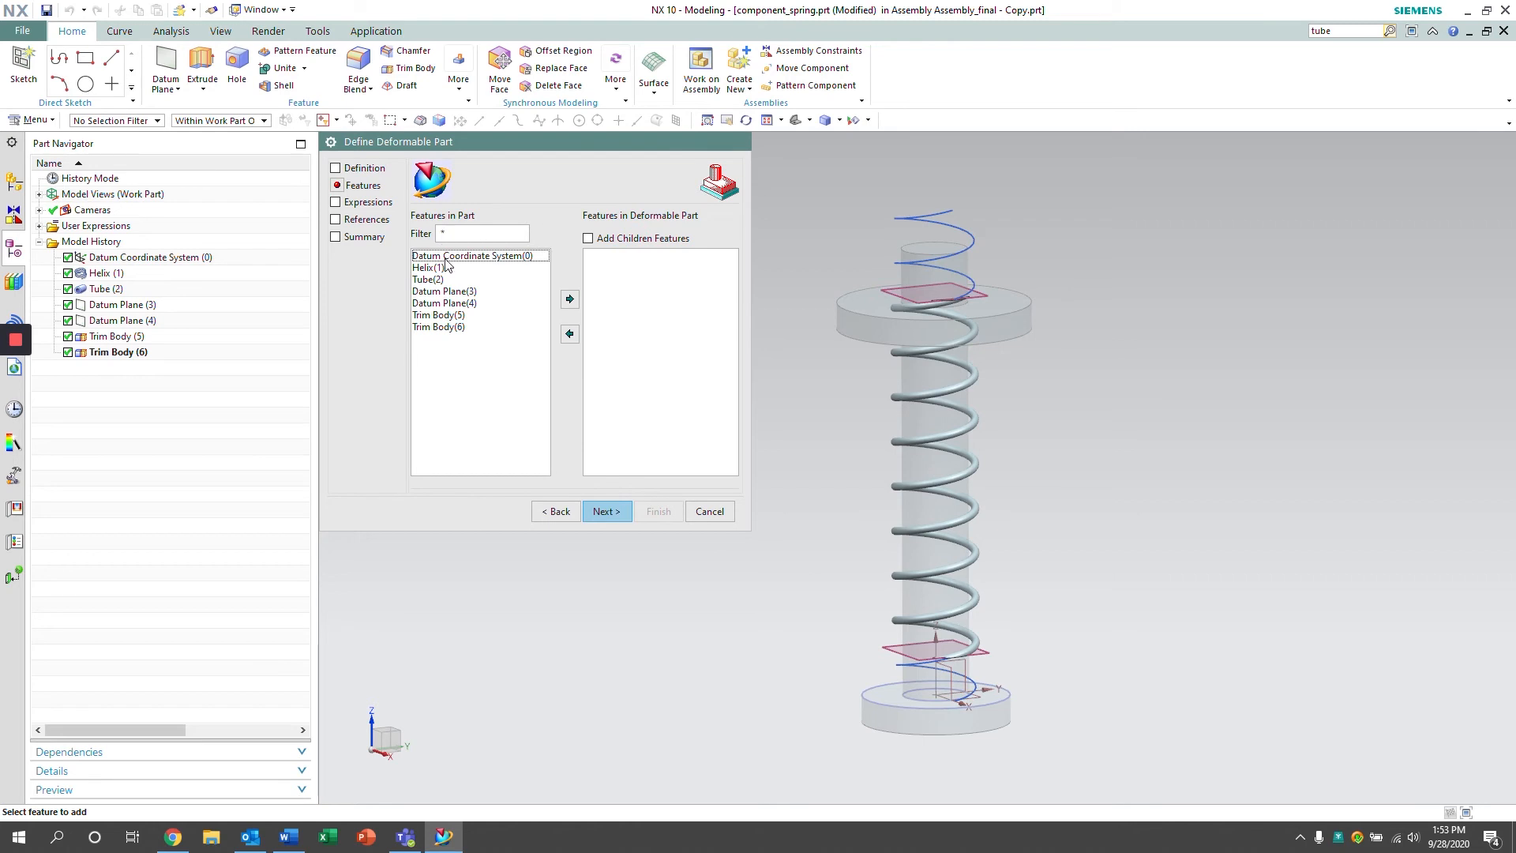
left_click(473, 256)
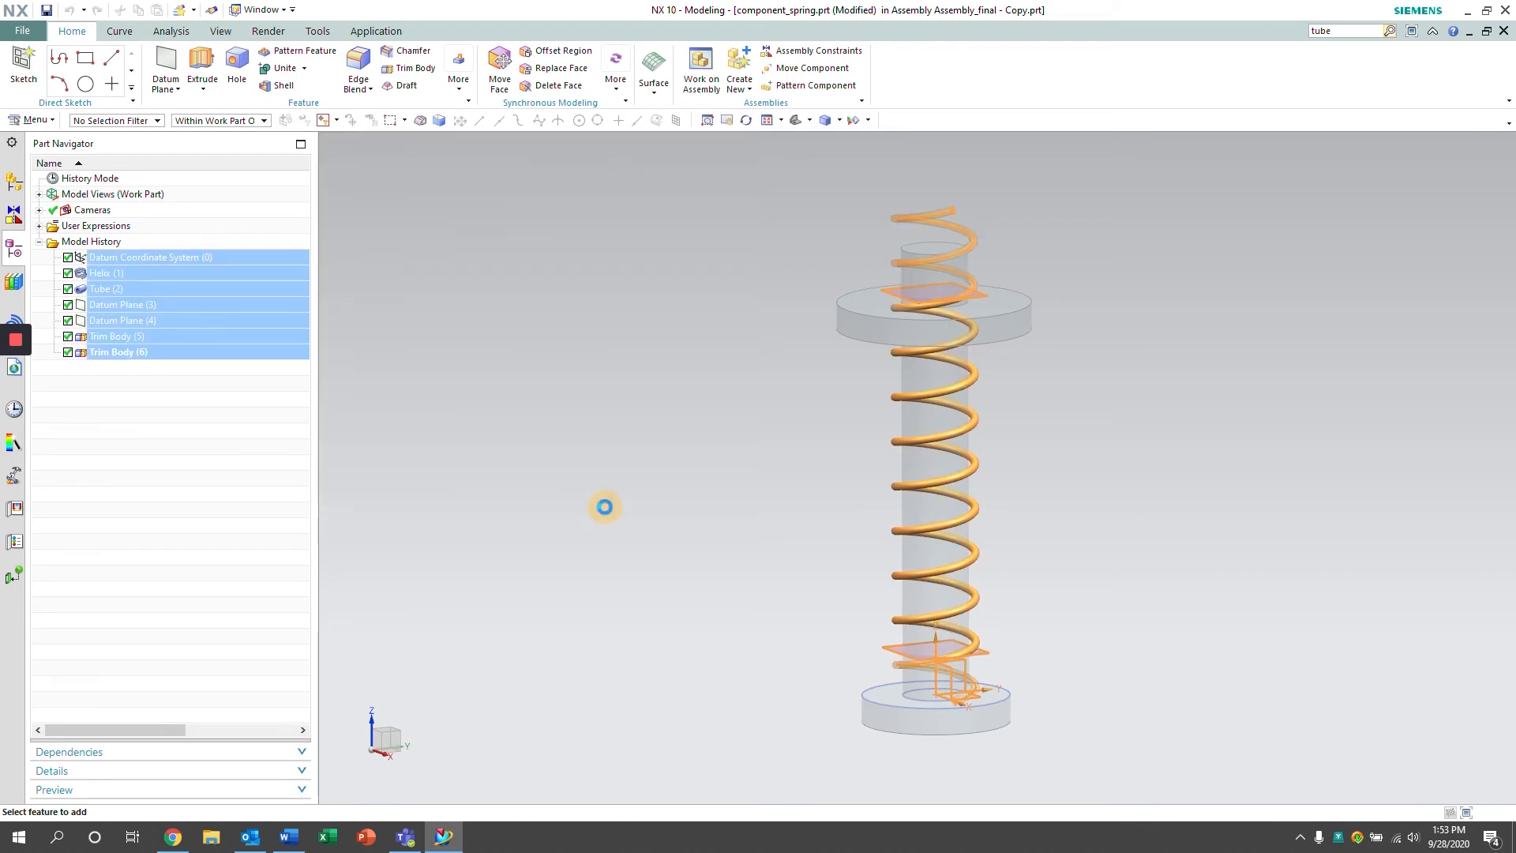
left_click(605, 510)
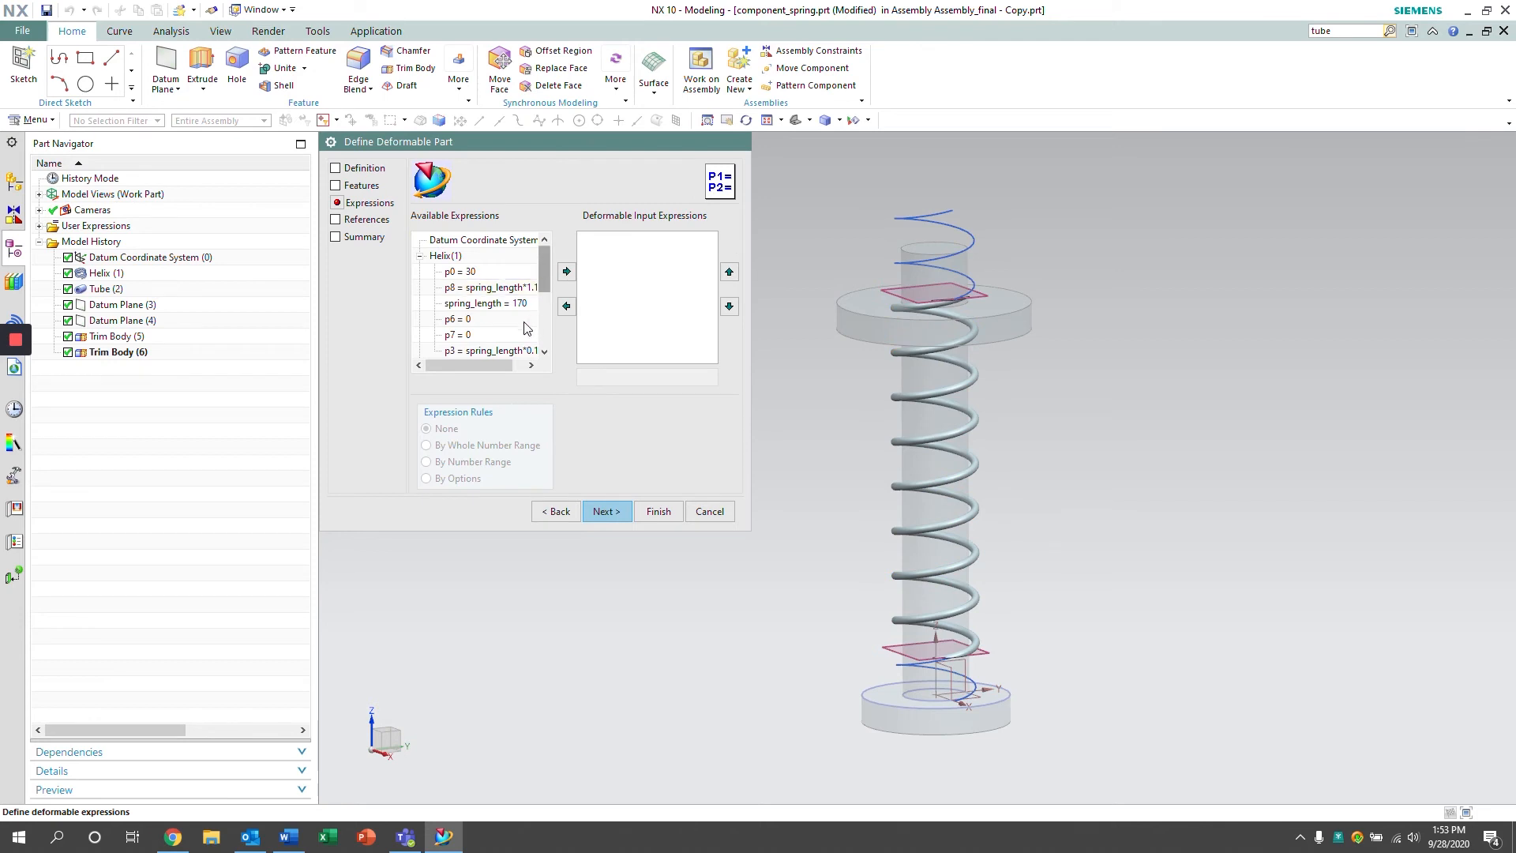
Add spring_length as the deformable input limited to 50–170 and finish the definition
left_click(487, 303)
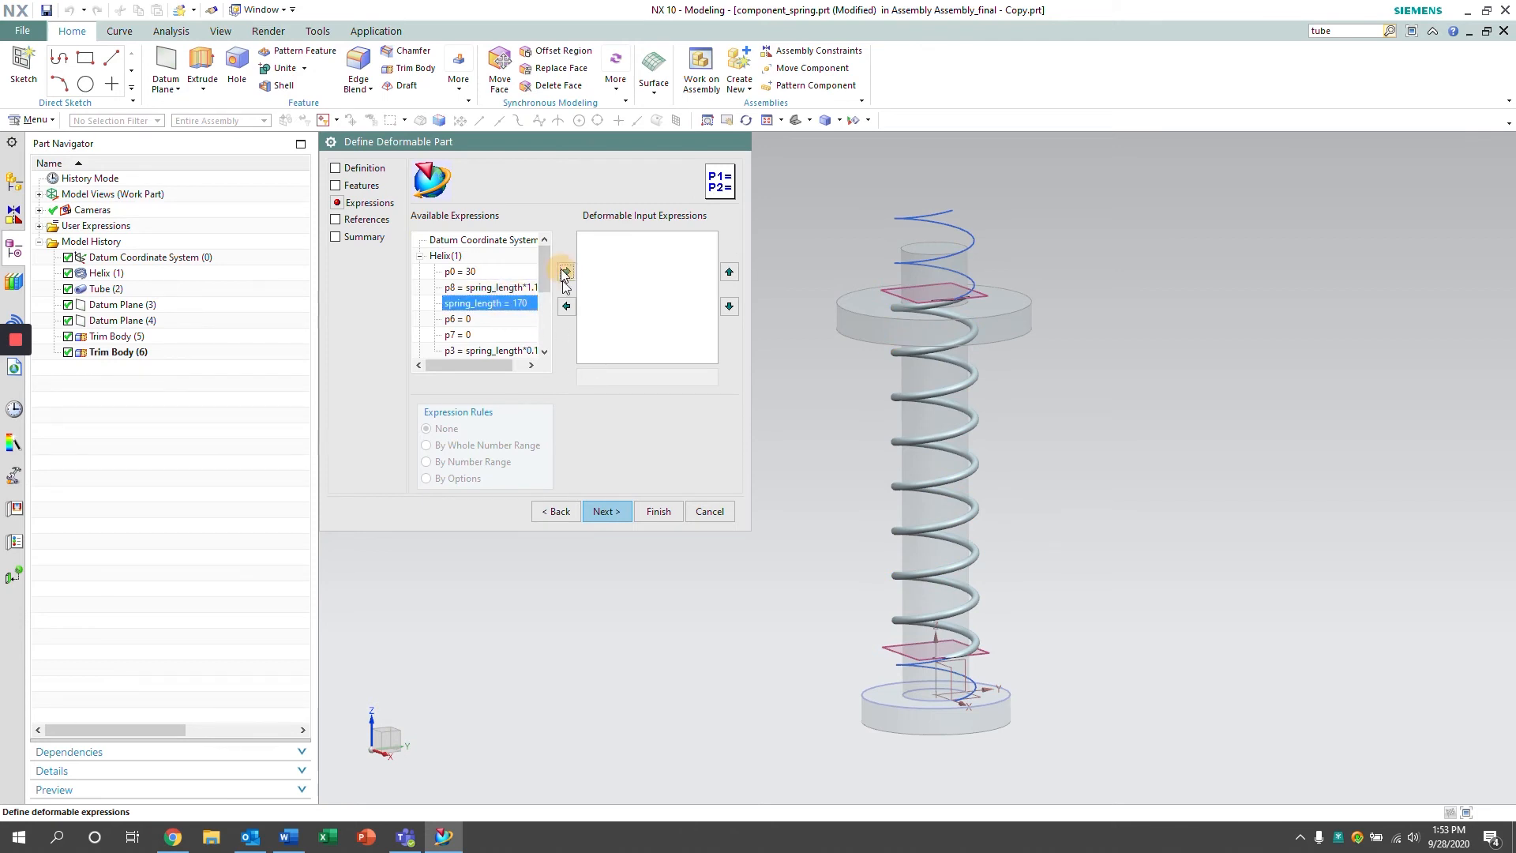
left_click(566, 270)
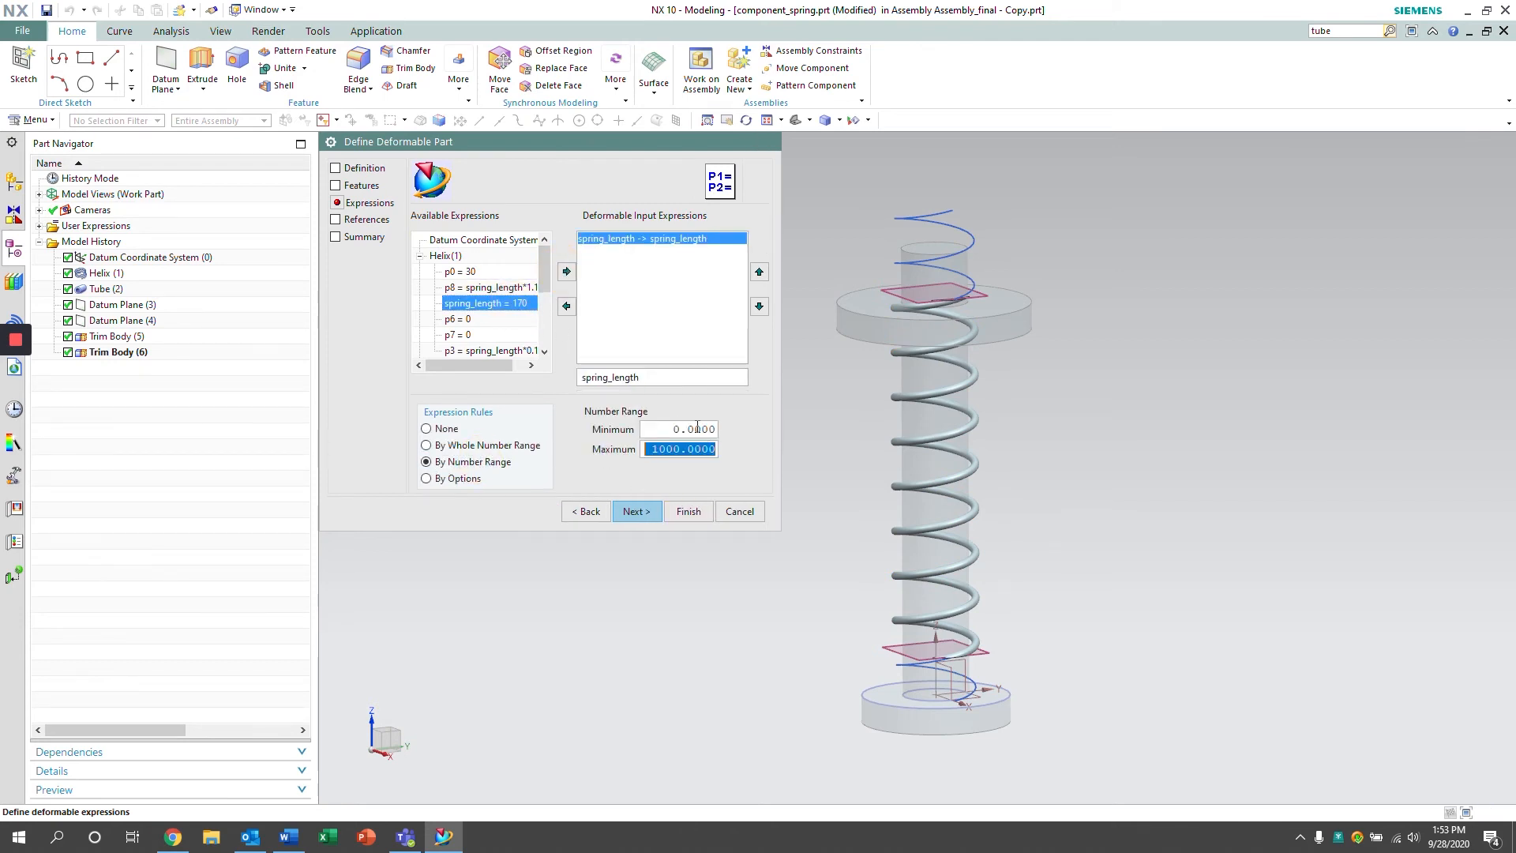
left_click(678, 429)
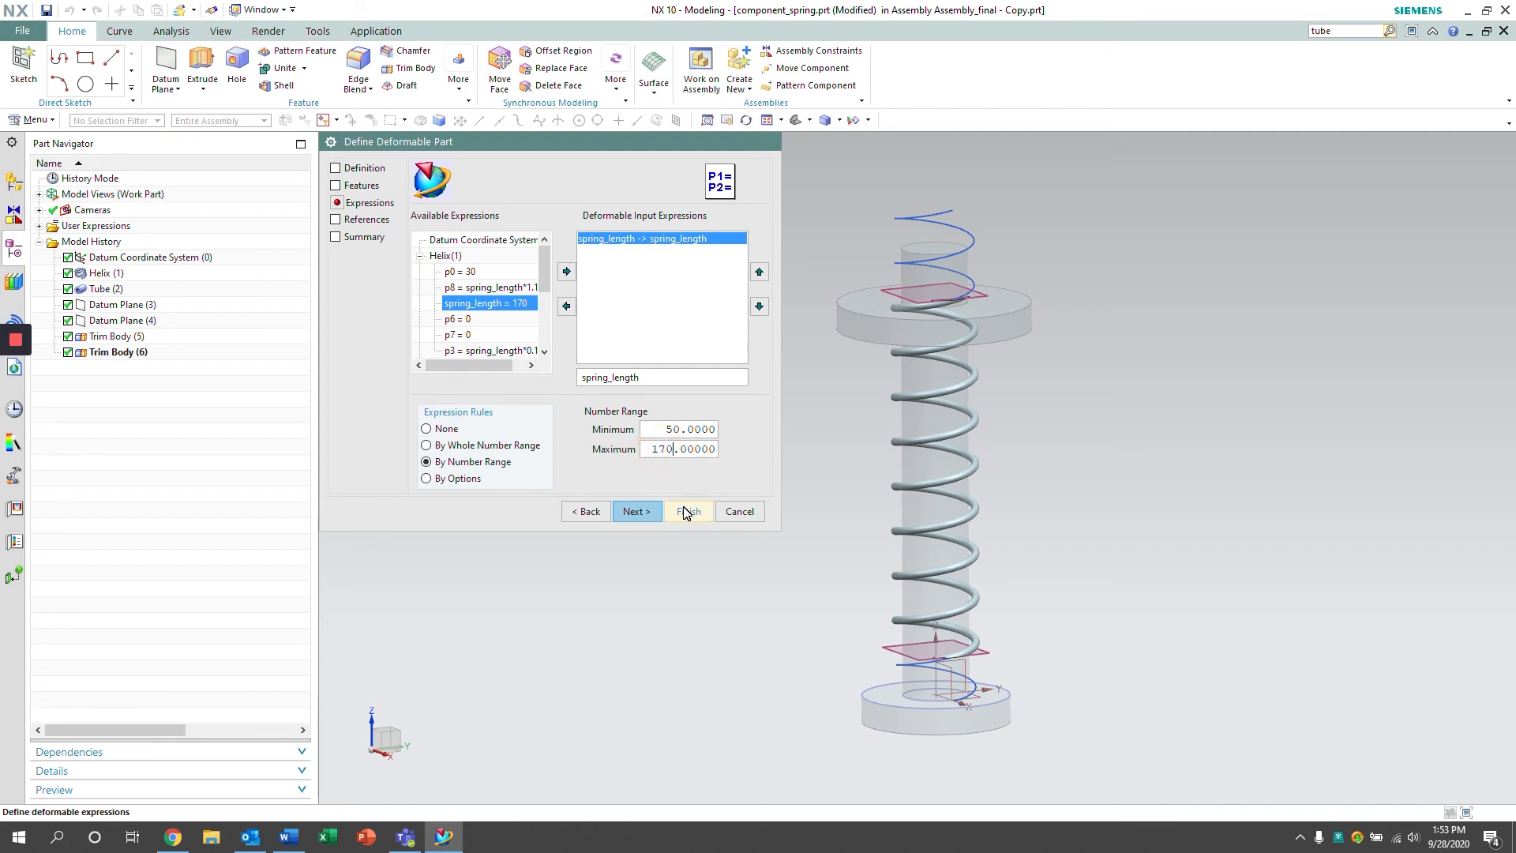
left_click(689, 510)
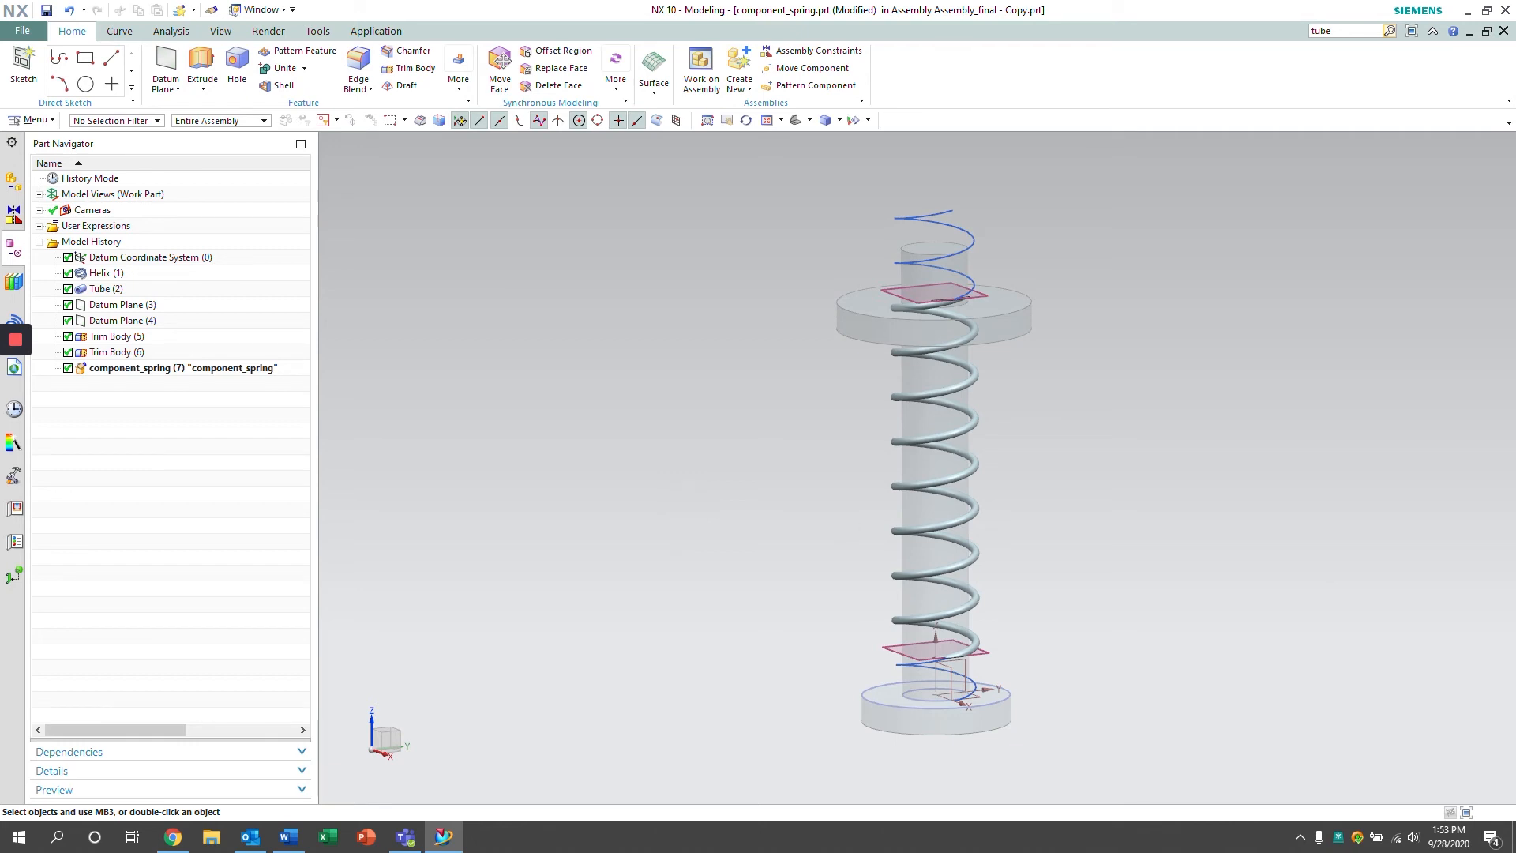
mouse_move(1013, 408)
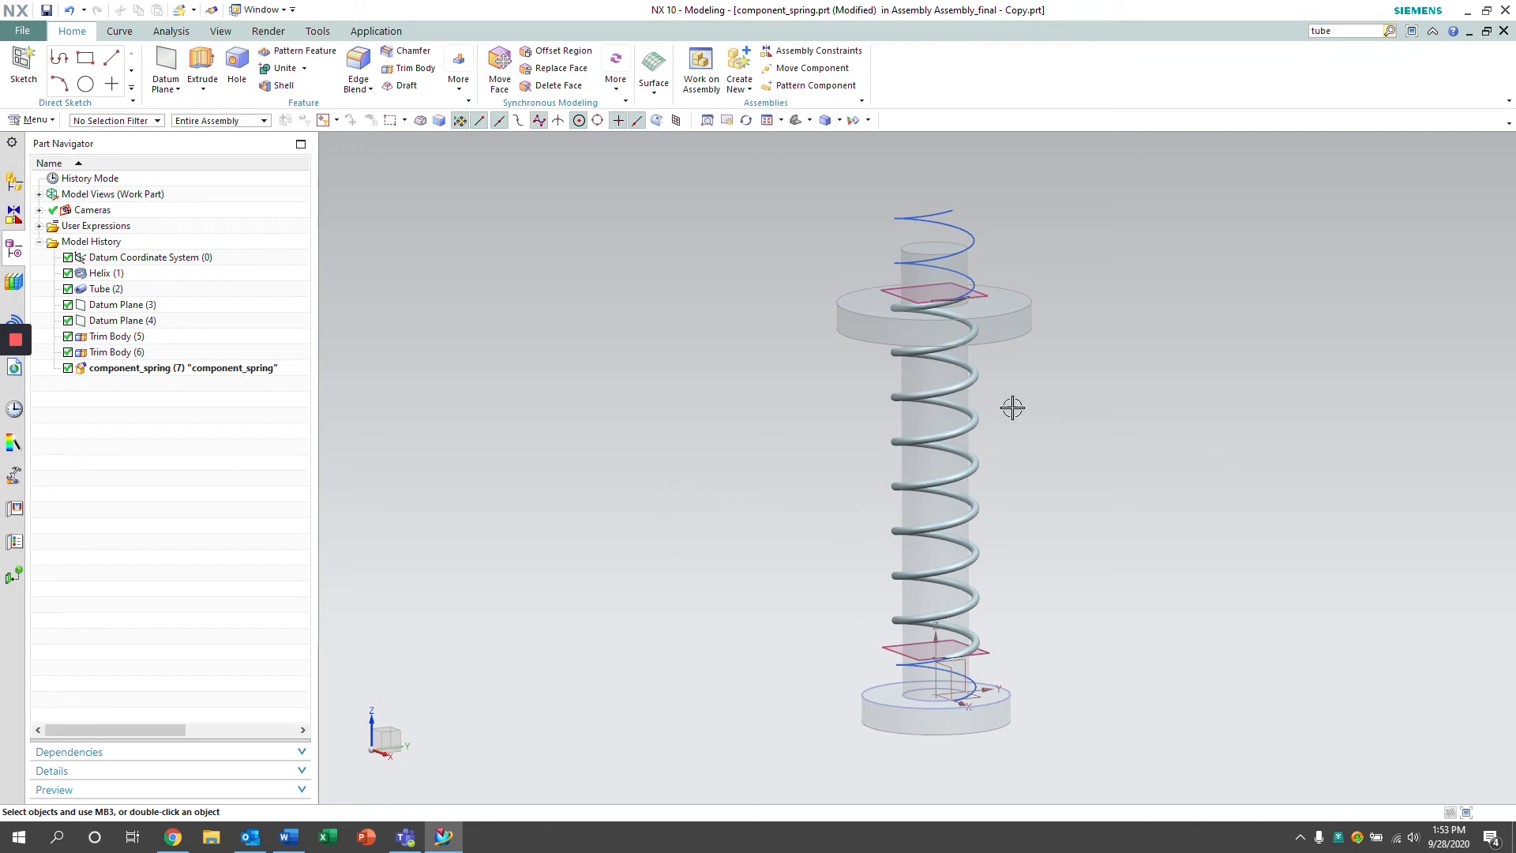
Make Assembly_final - Copy the work part again and start adding an assembly constraint
left_click(14, 218)
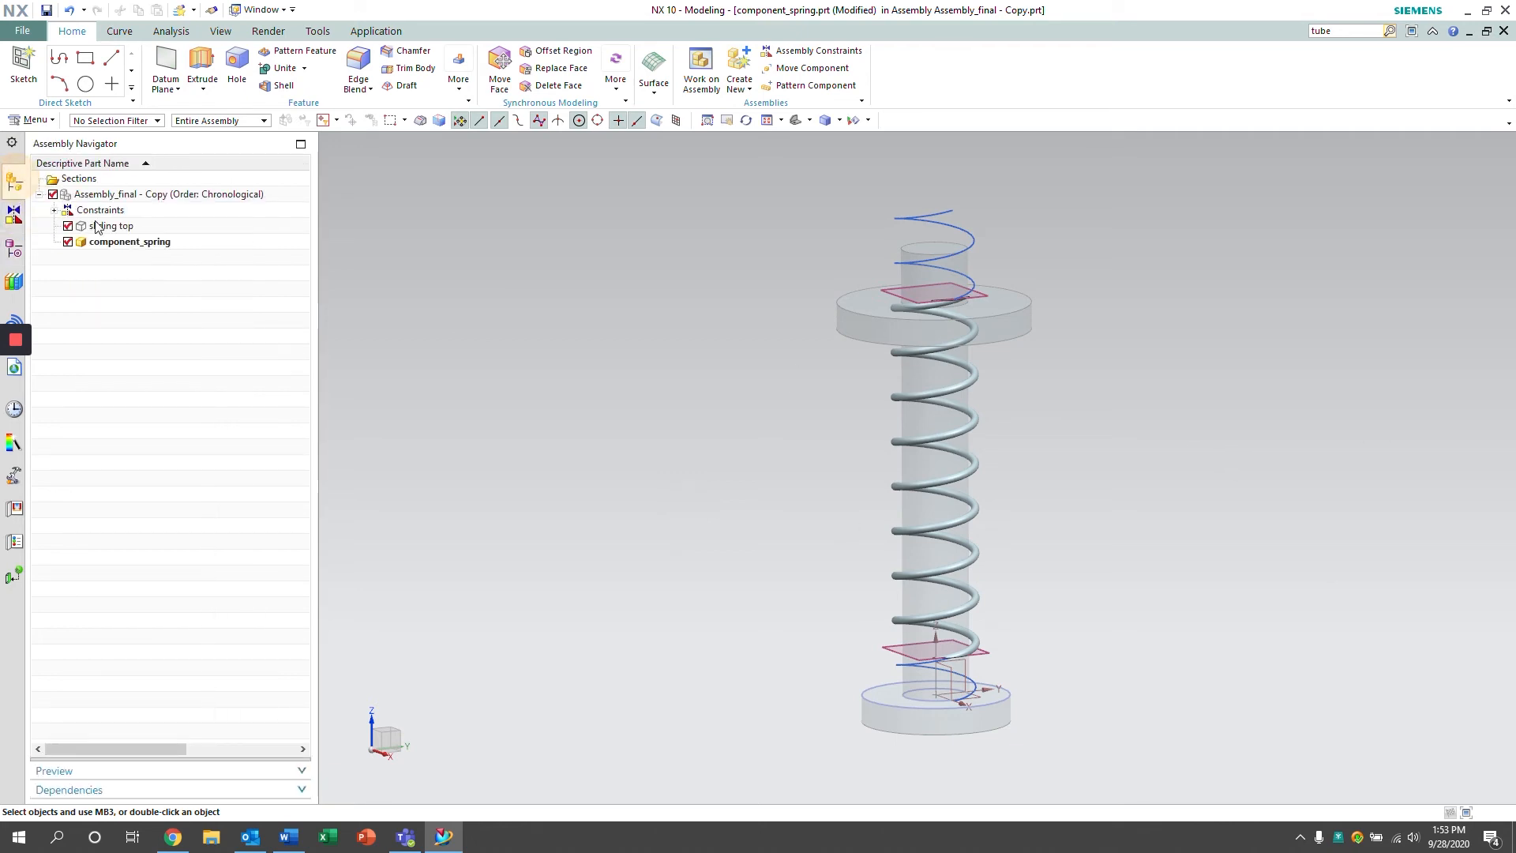
double_click(169, 193)
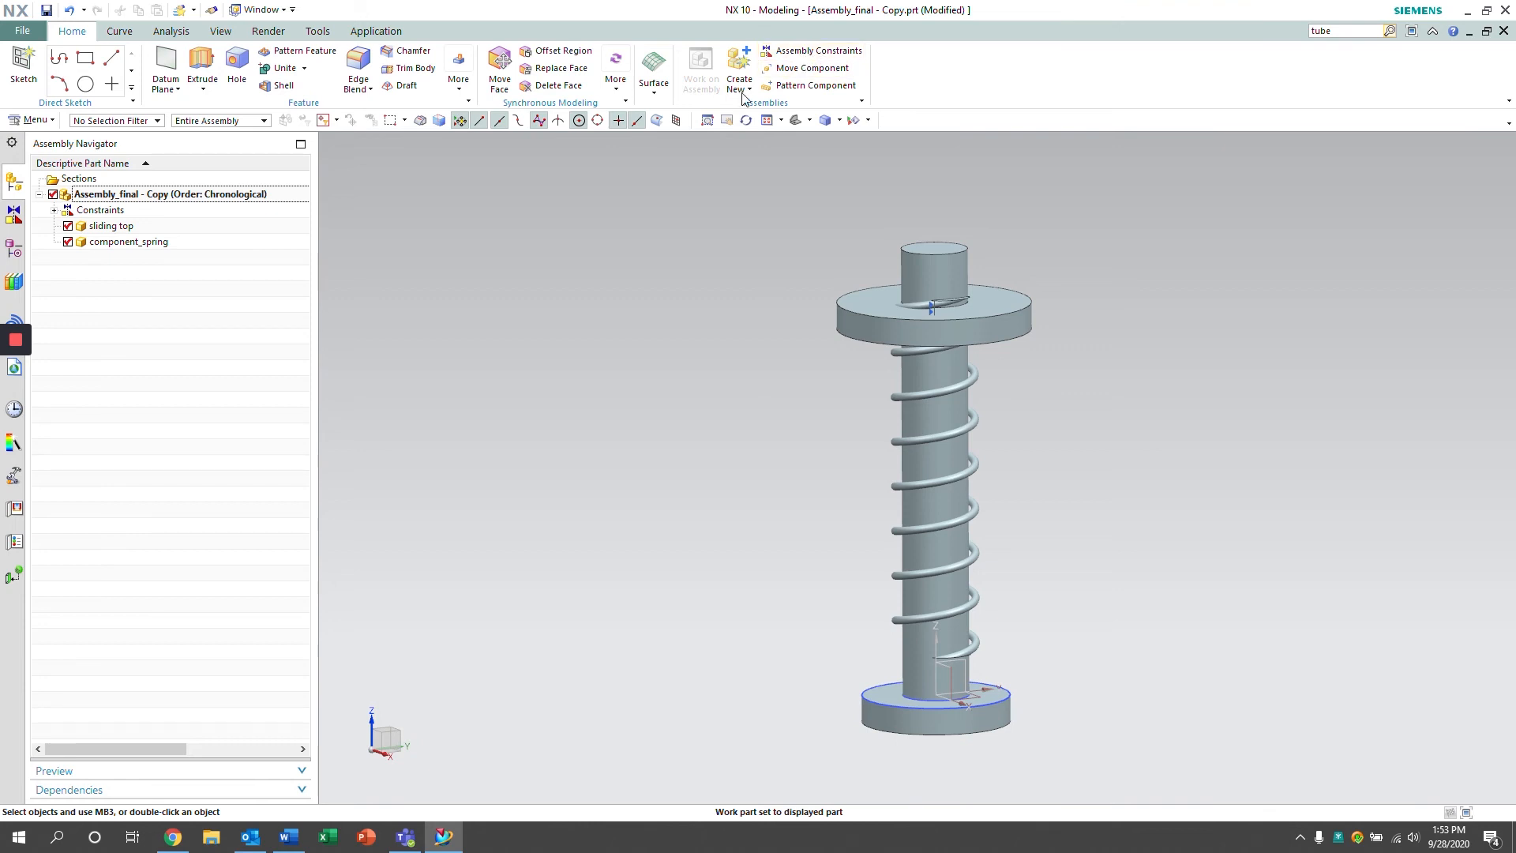
right_click(127, 240)
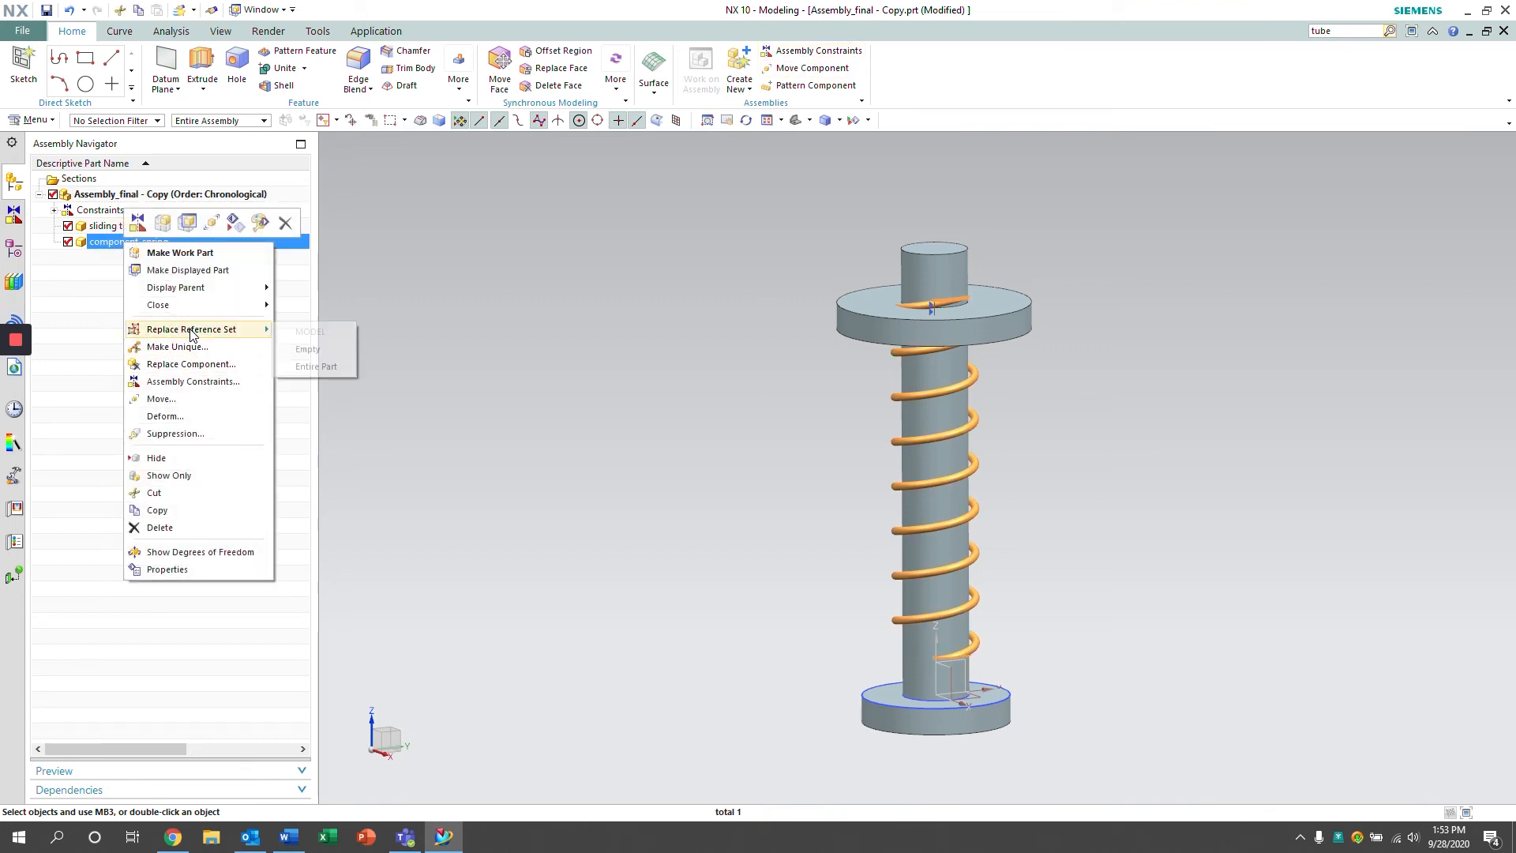
left_click(308, 349)
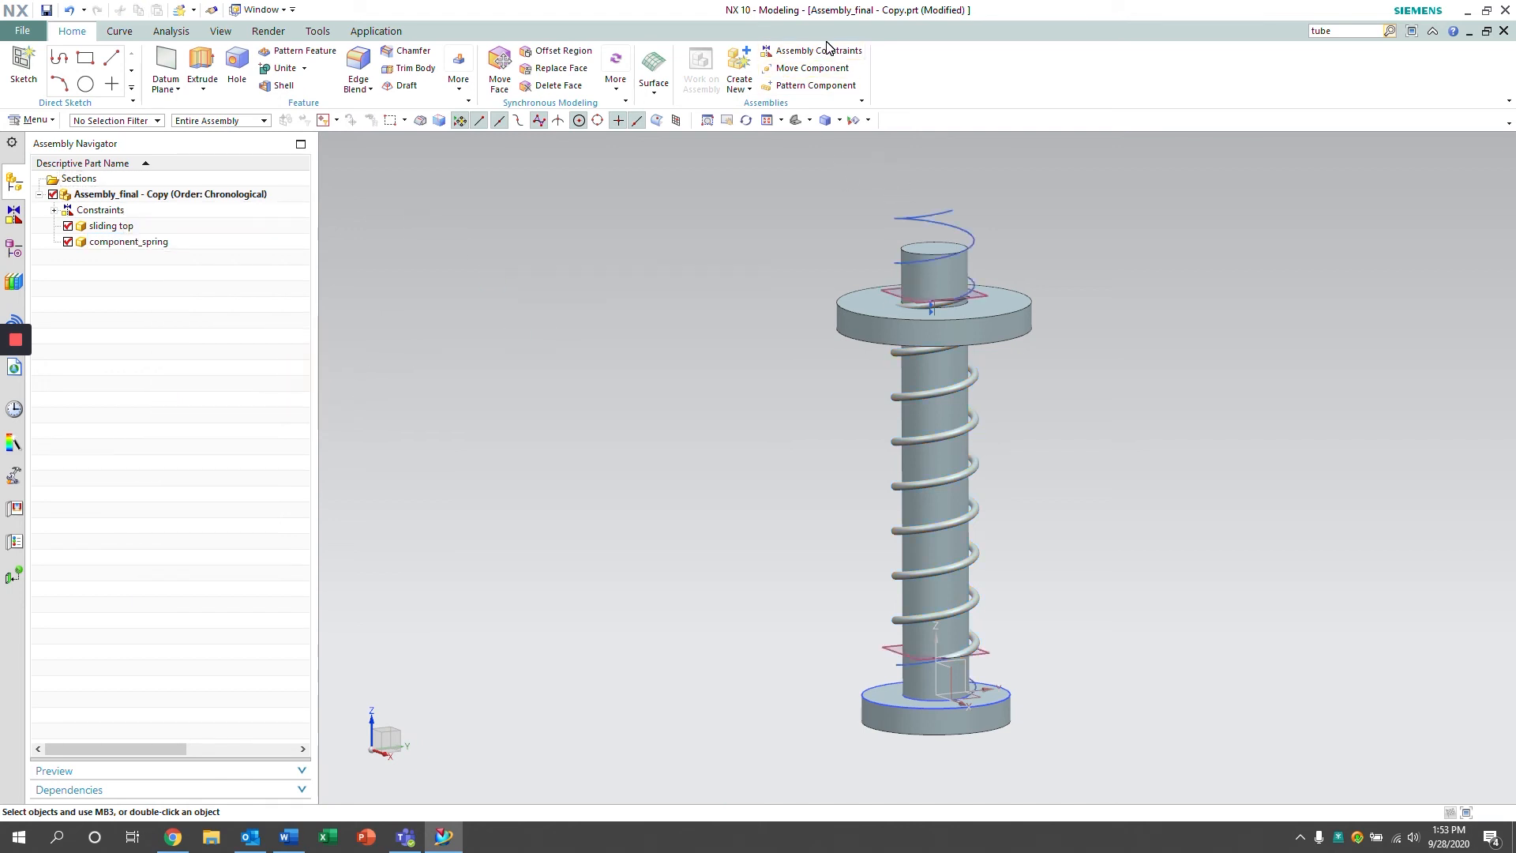
left_click(820, 51)
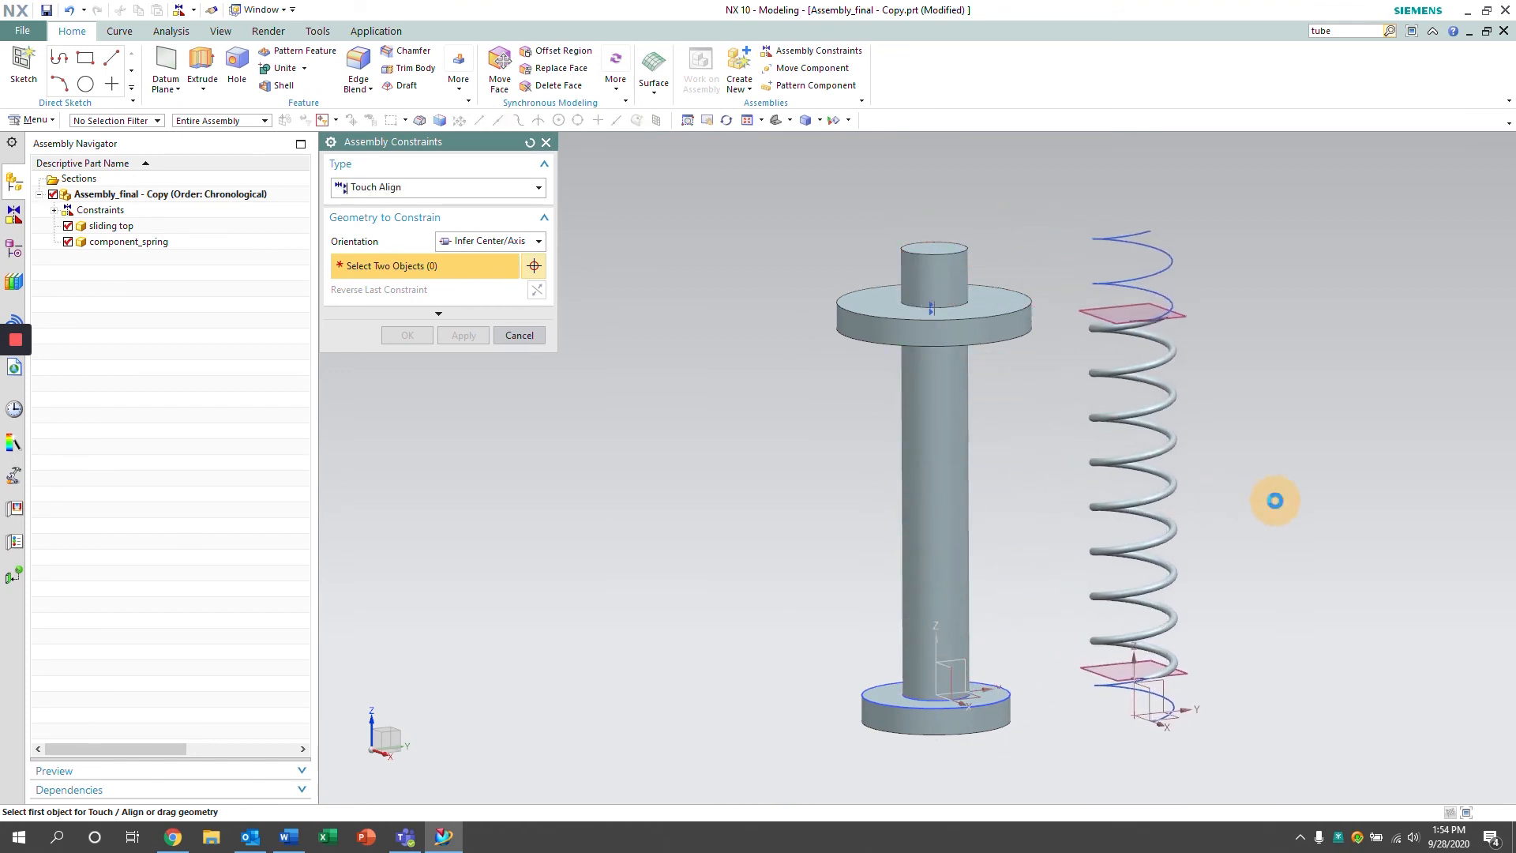
Align the spring axis to the rod's centreline with a Touch Align constraint
left_click_drag(1275, 501, 1259, 476)
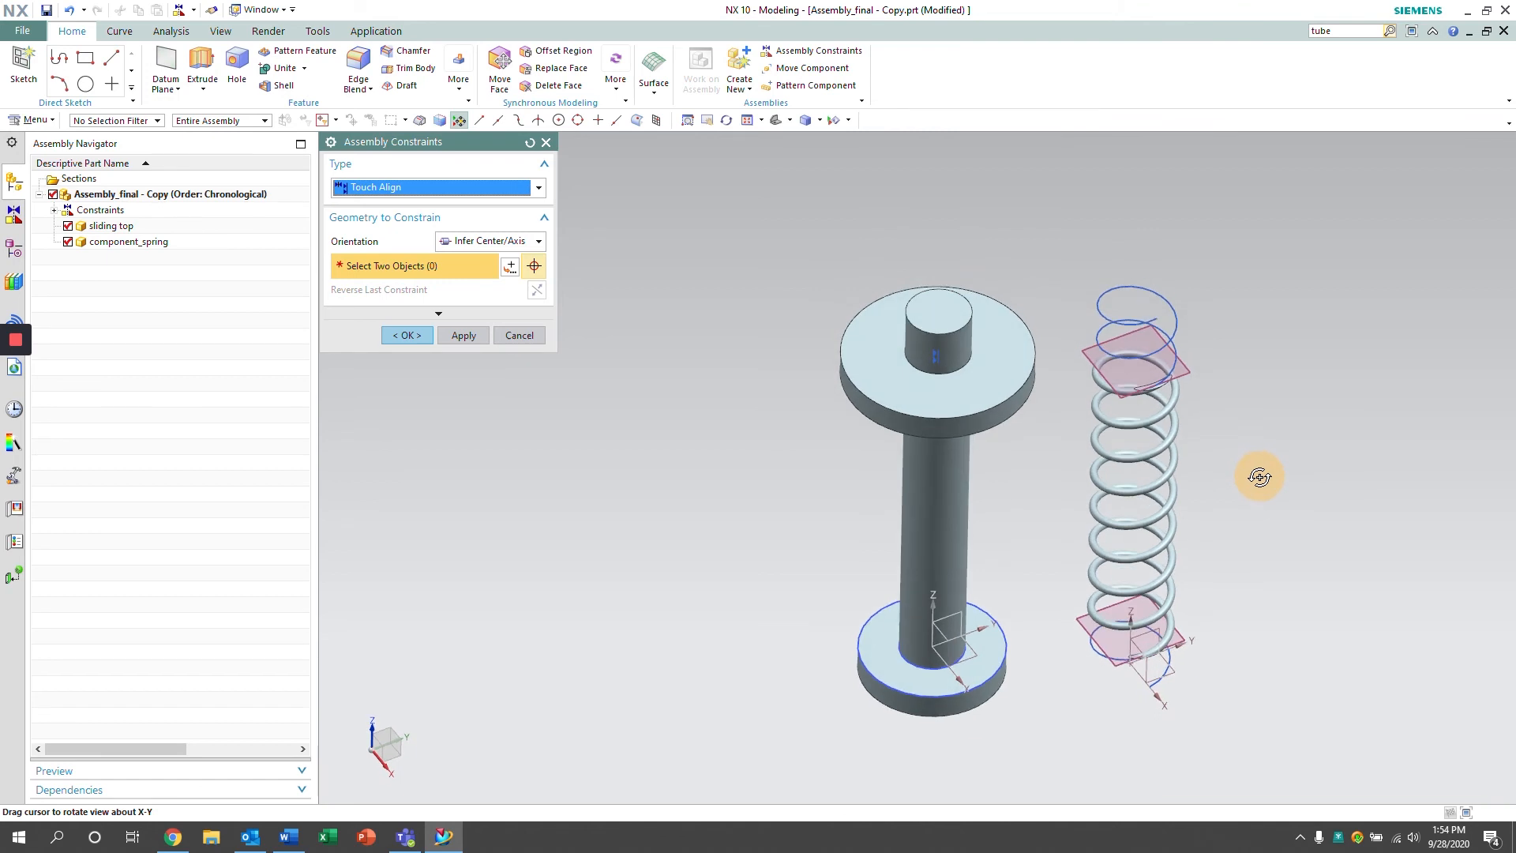
left_click_drag(1261, 476, 1286, 417)
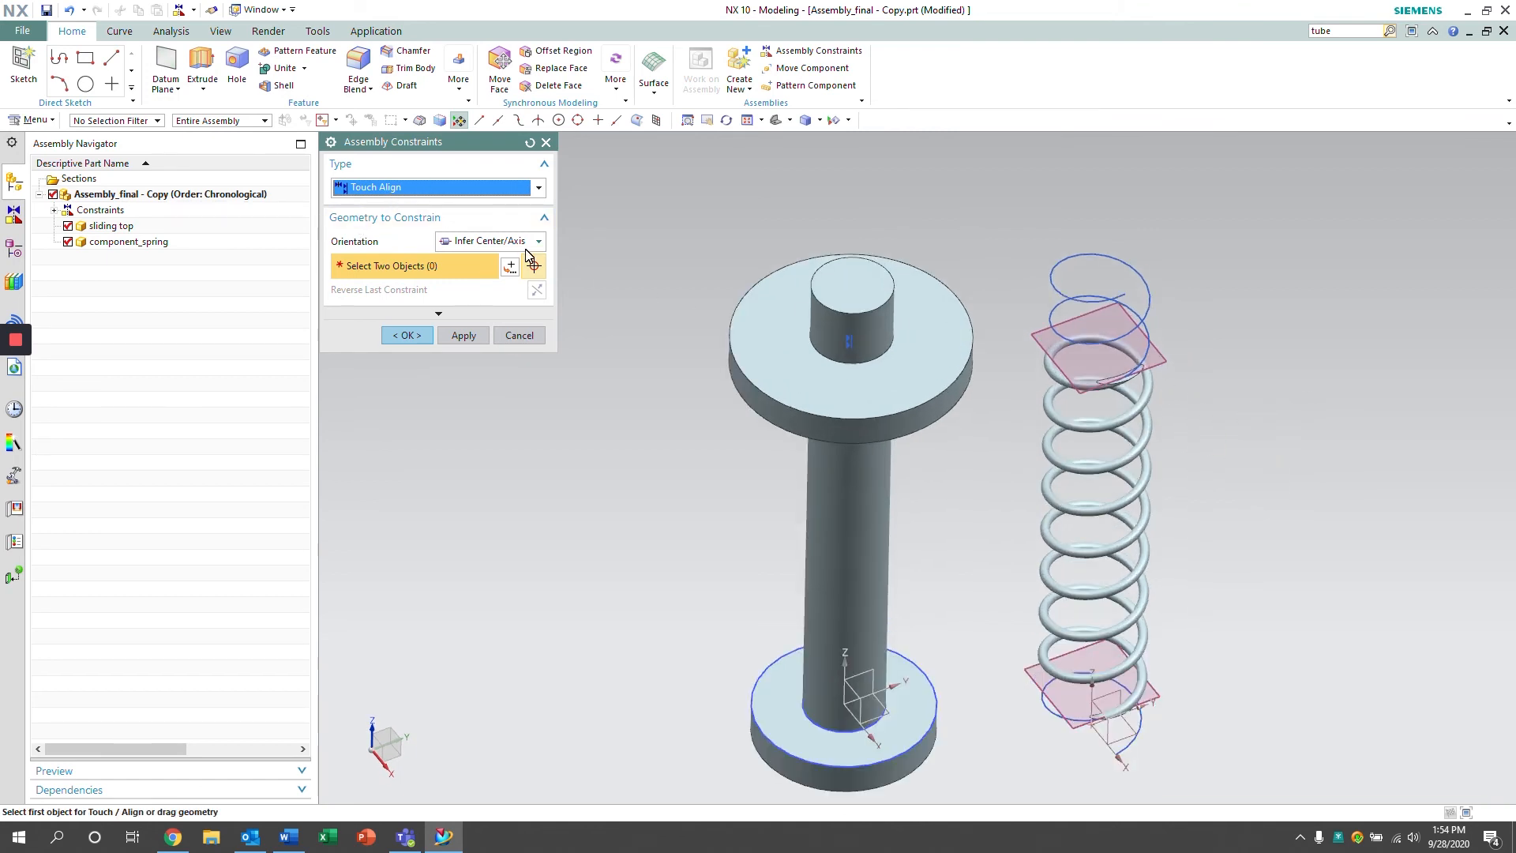
mouse_move(1122, 382)
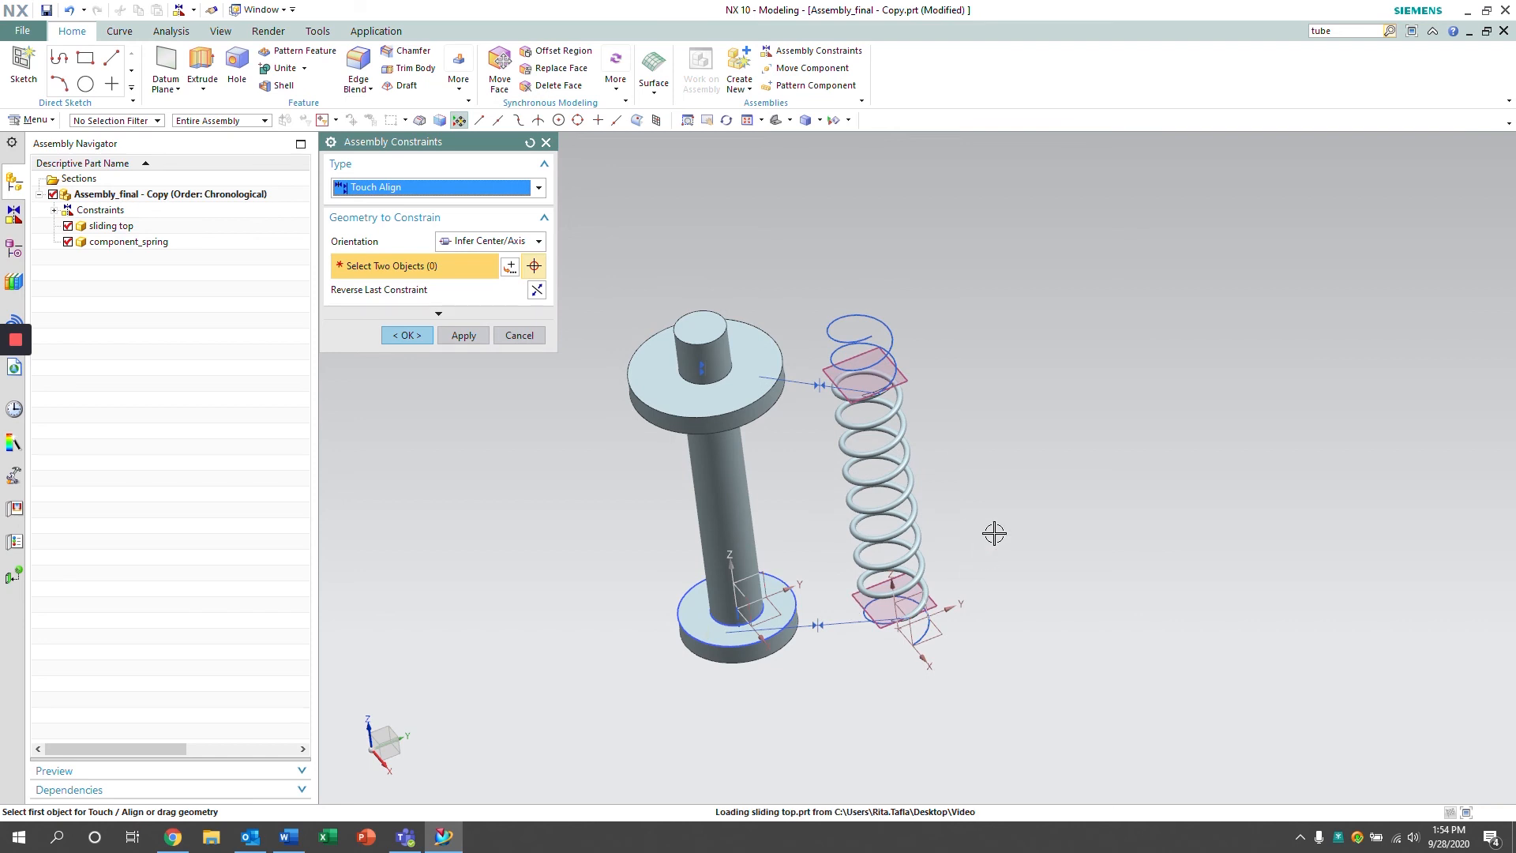
left_click_drag(994, 533, 986, 480)
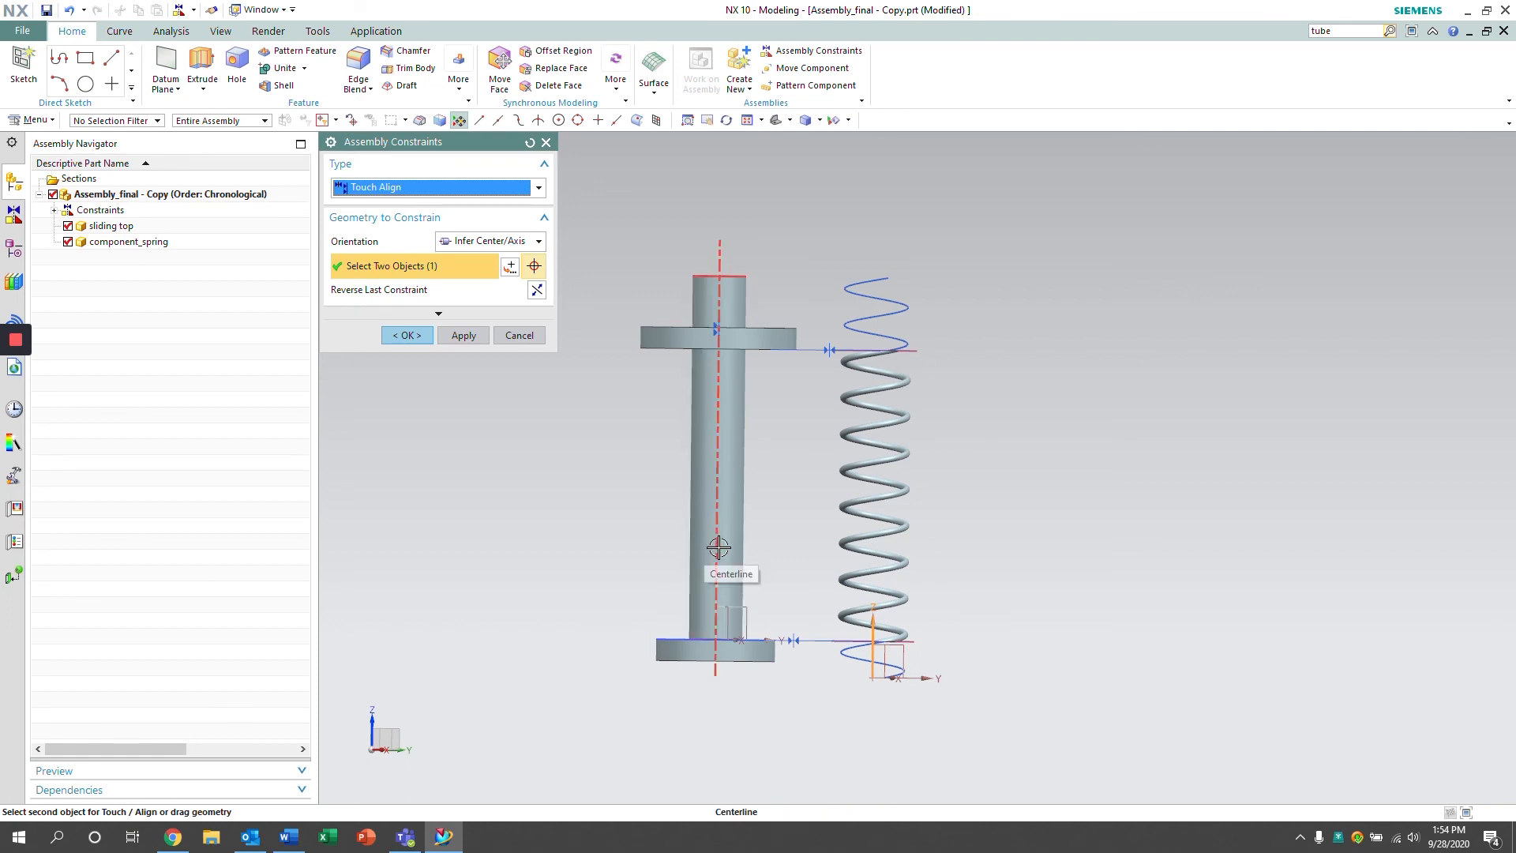
left_click(406, 335)
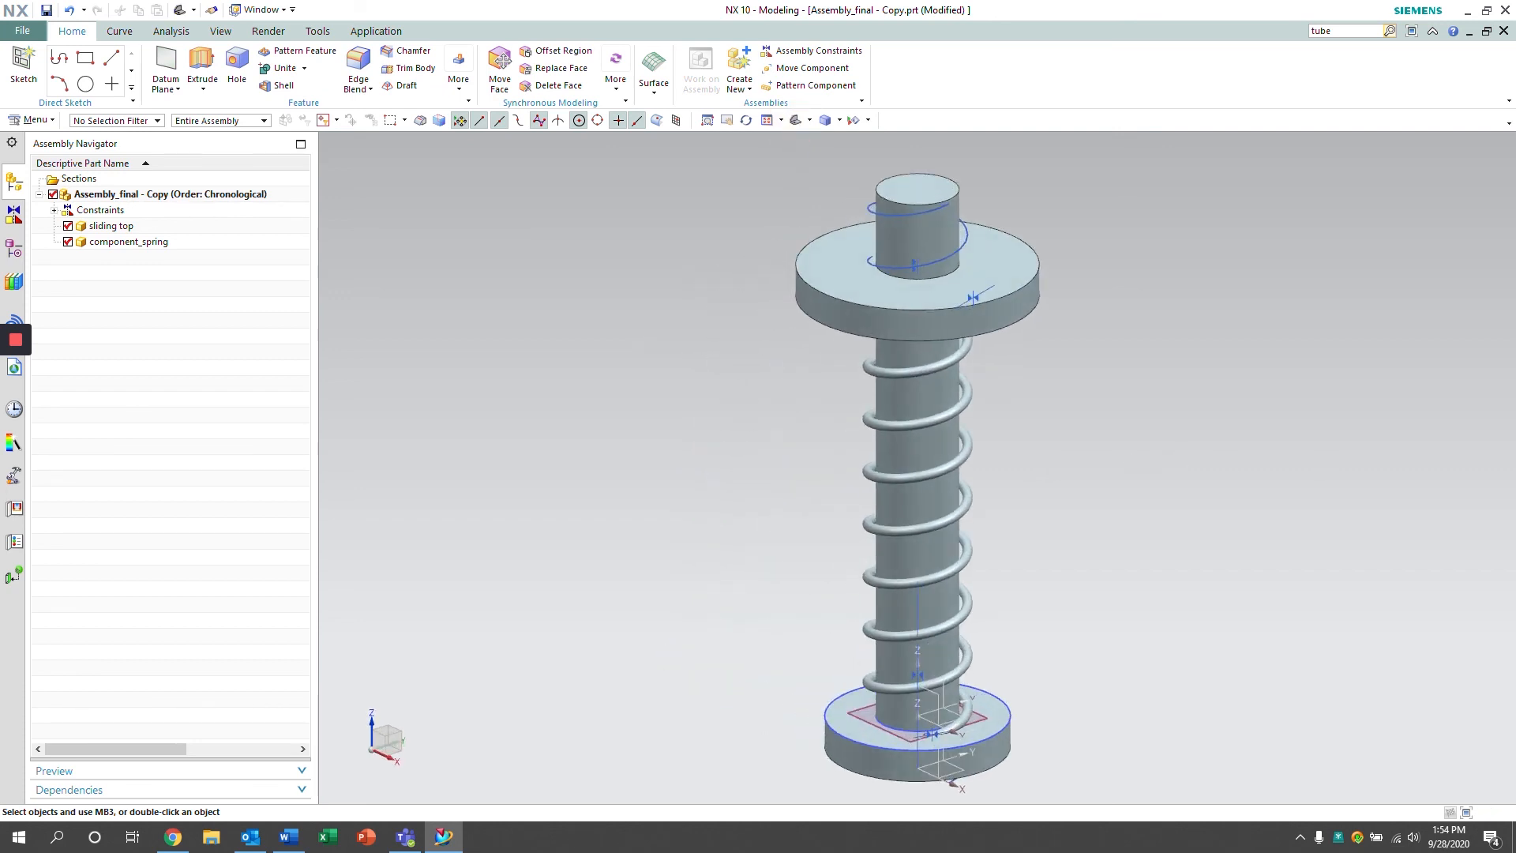
mouse_move(162, 264)
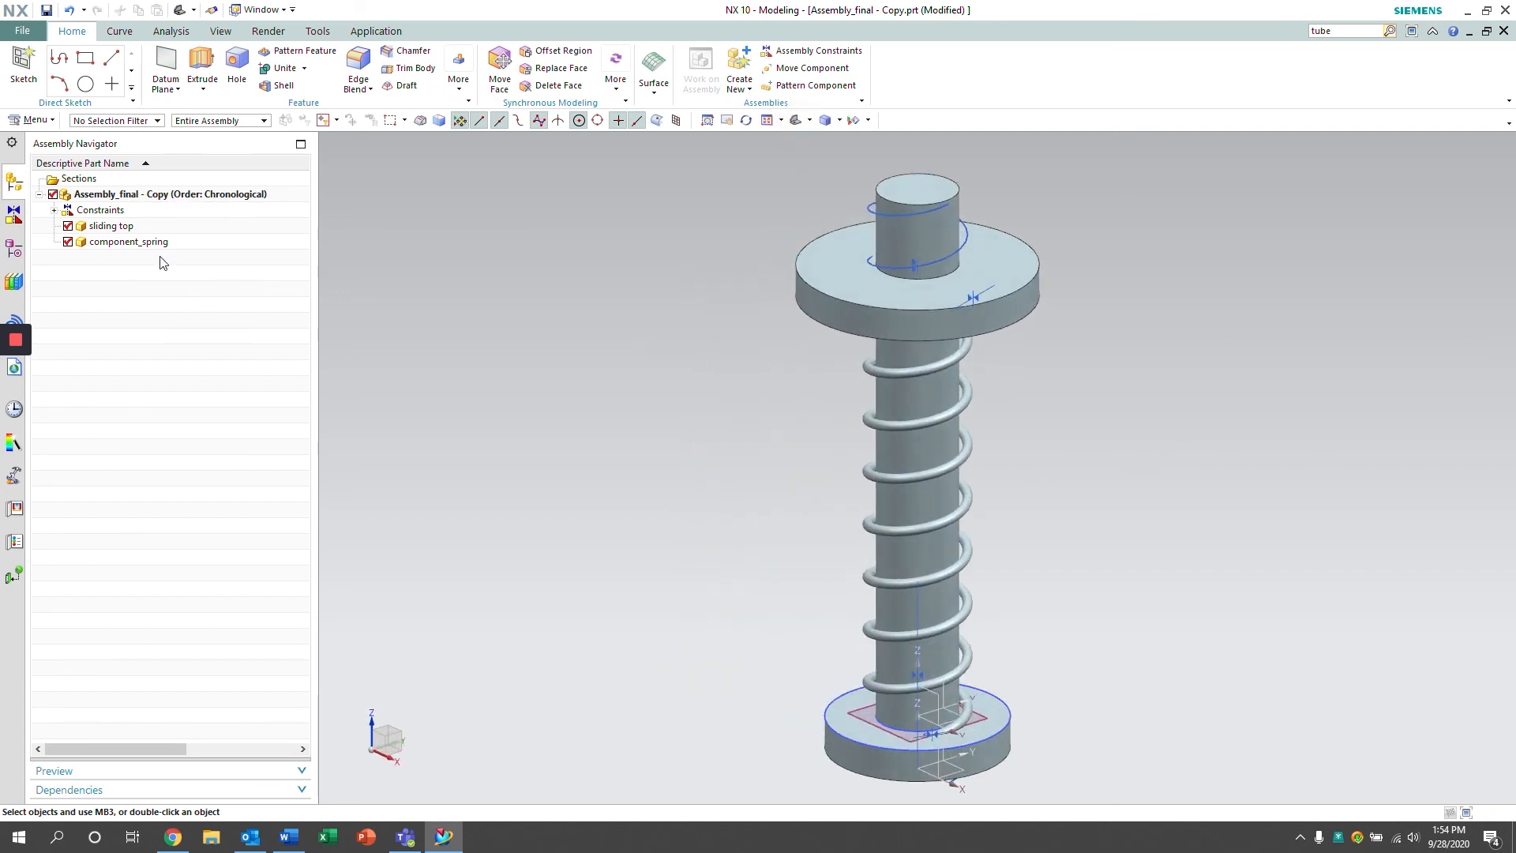
Deform component_spring in the assembly context to a spring_length of 93.5483
right_click(126, 240)
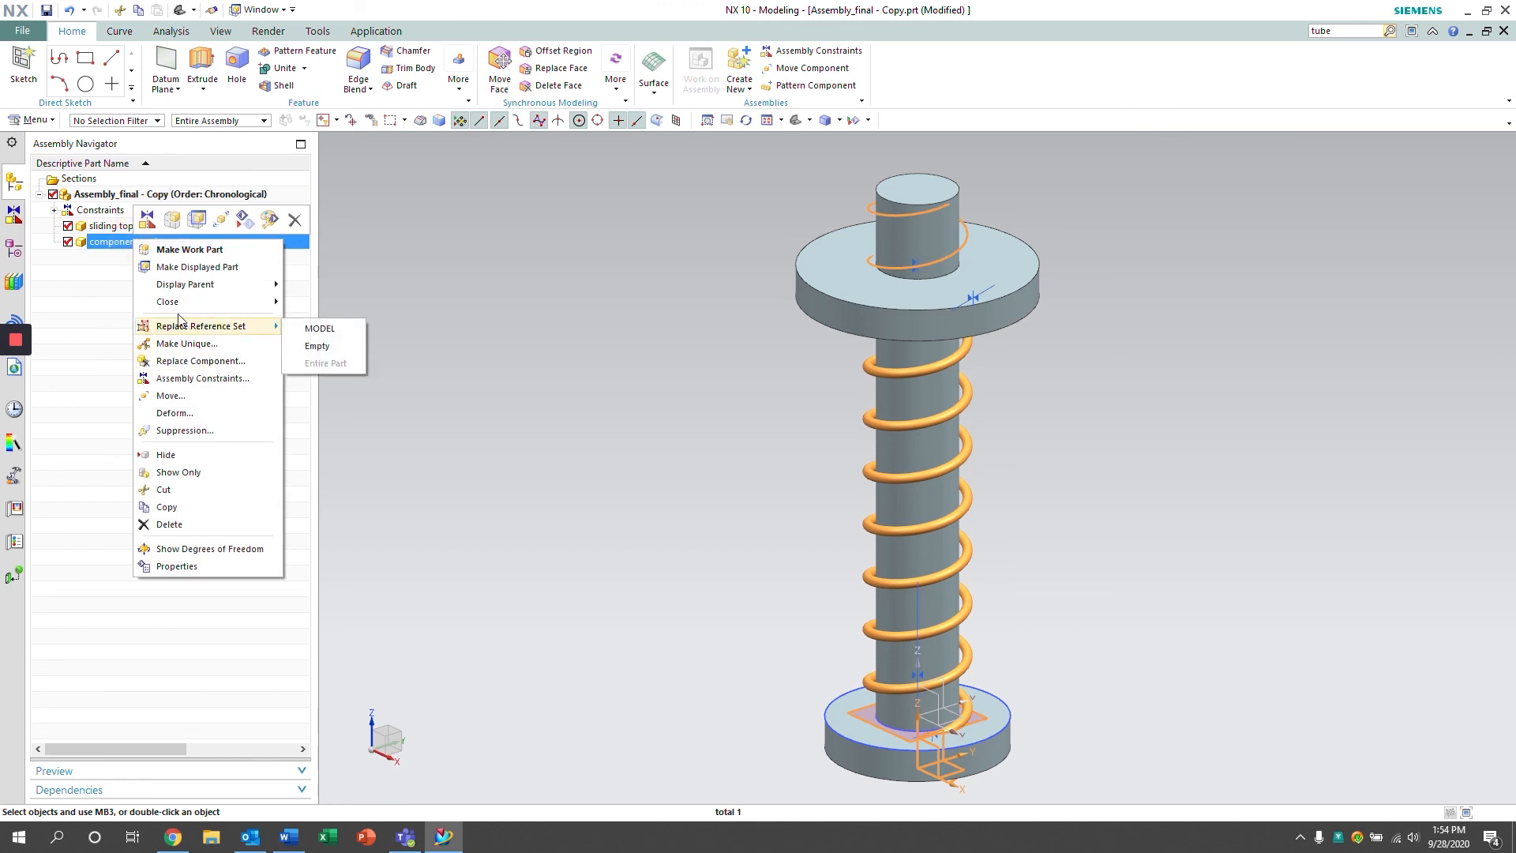
mouse_move(321, 328)
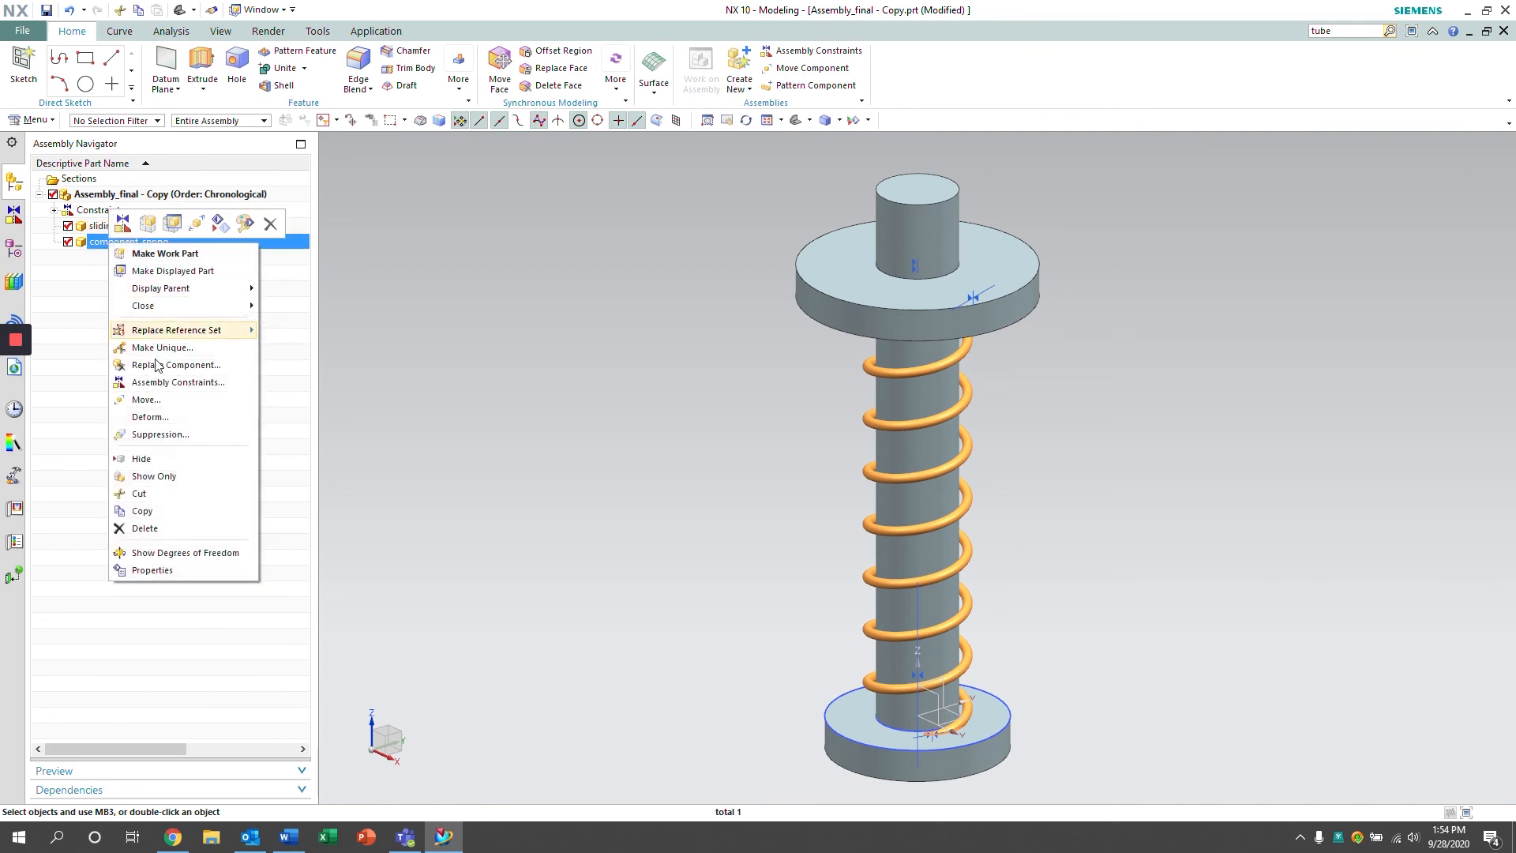
left_click(150, 417)
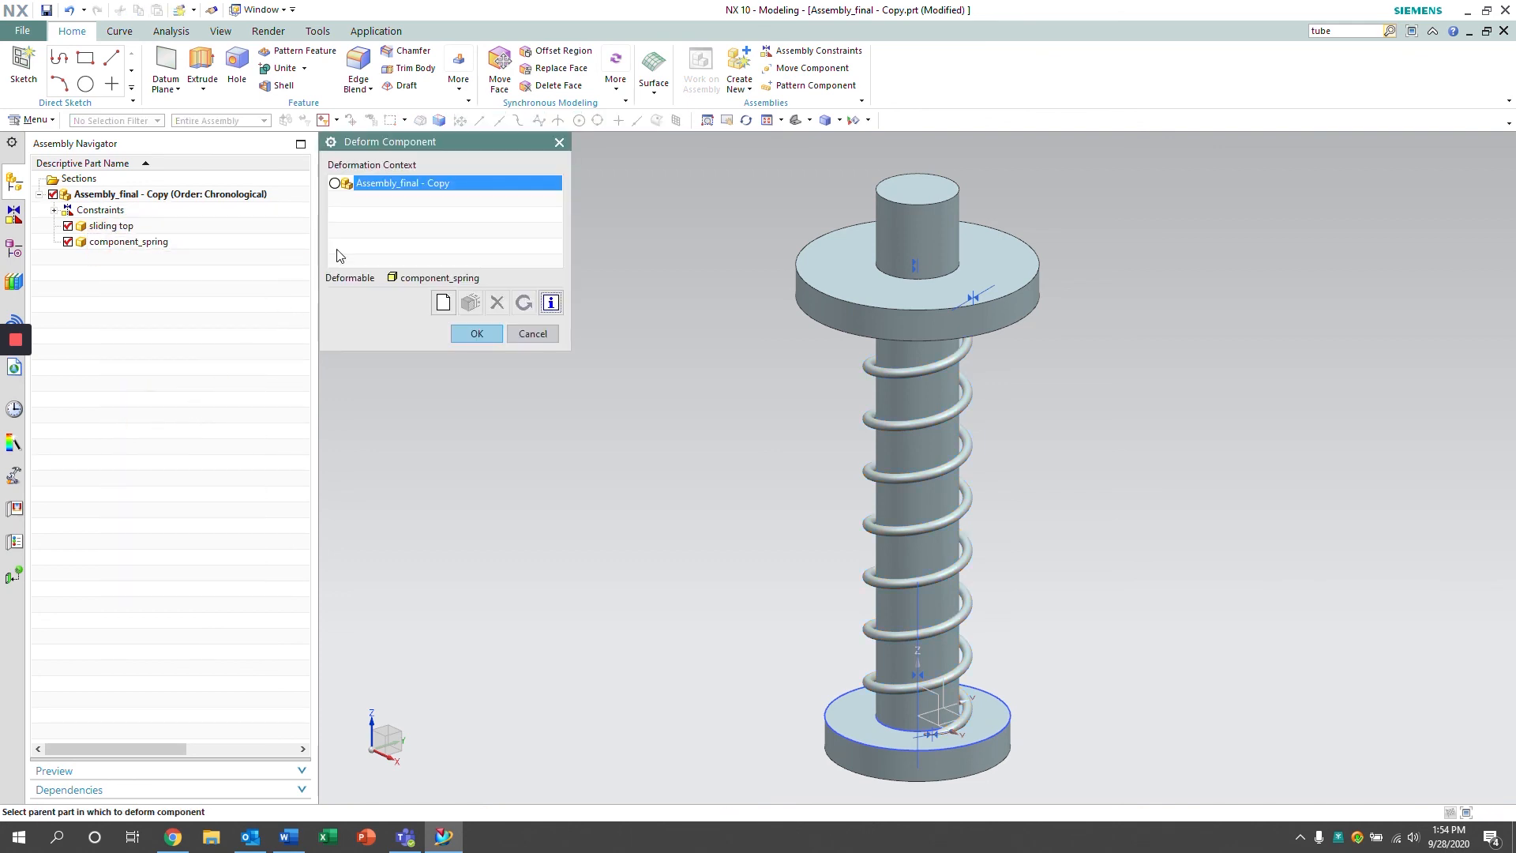
left_click(476, 334)
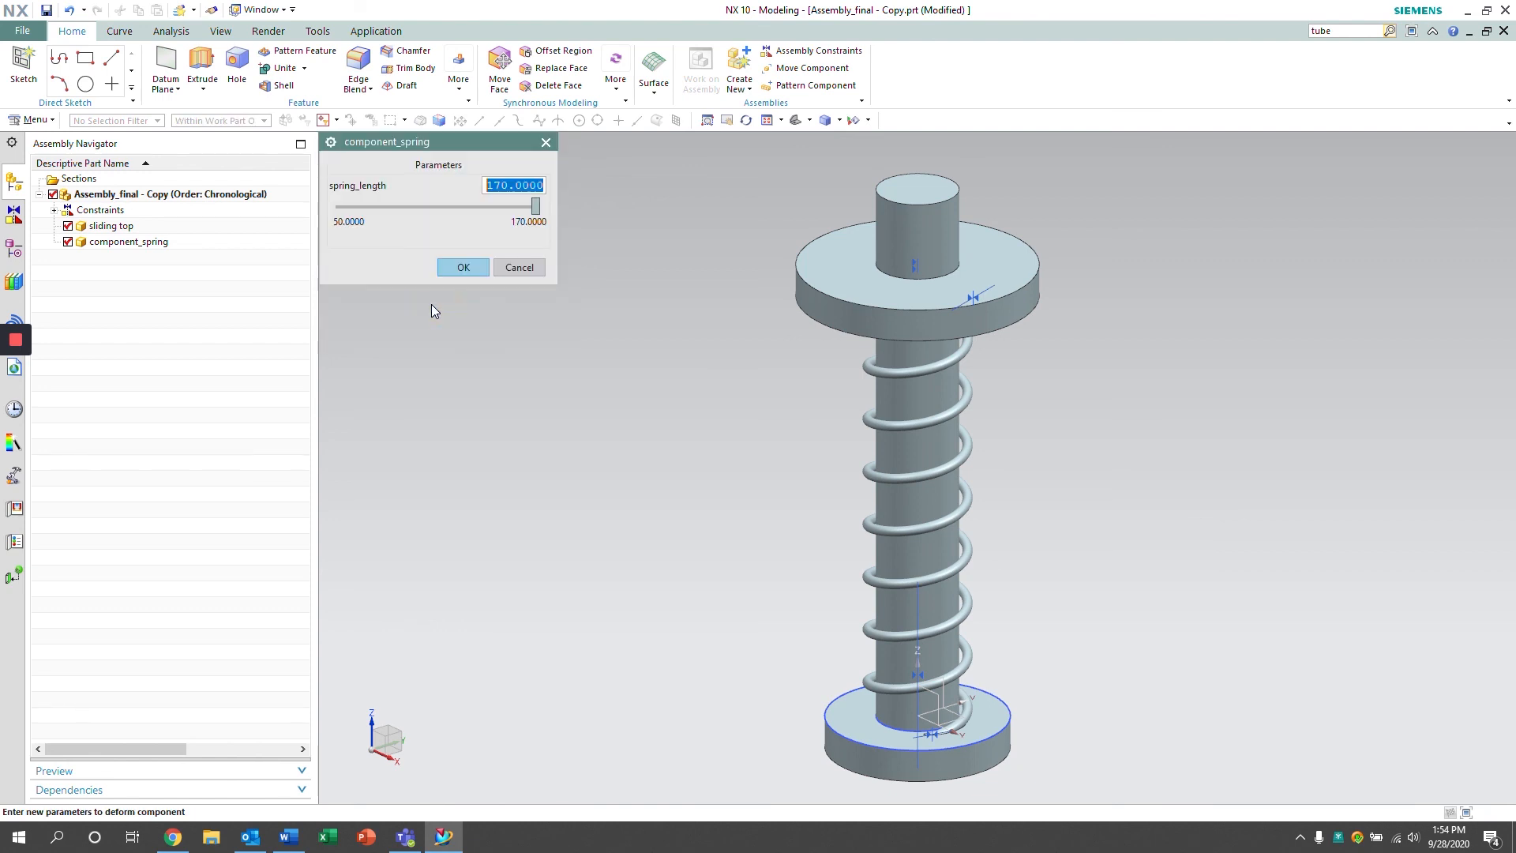
left_click_drag(535, 205, 409, 205)
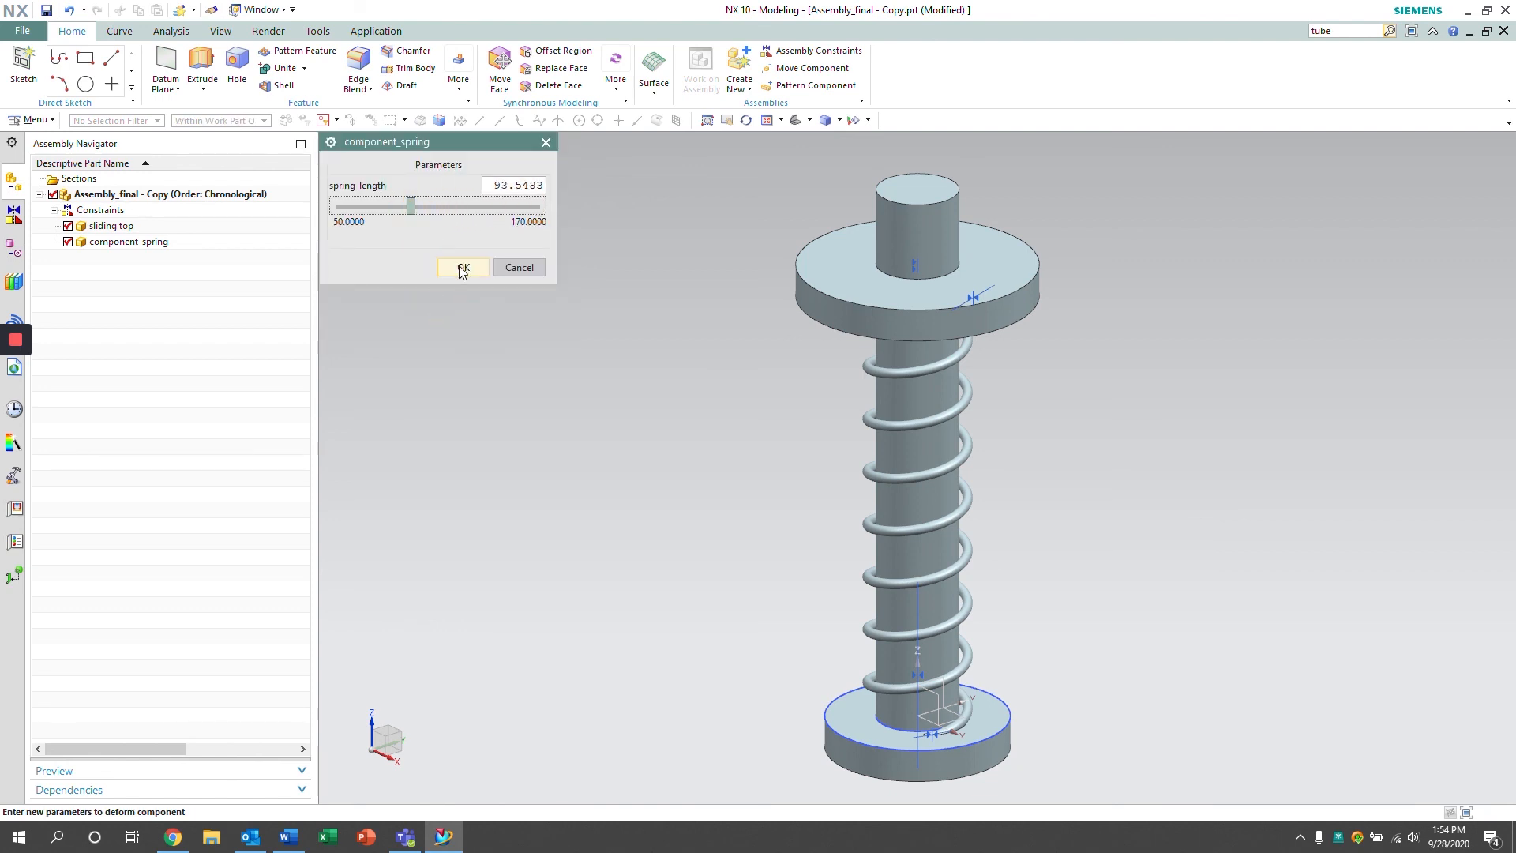
left_click(463, 269)
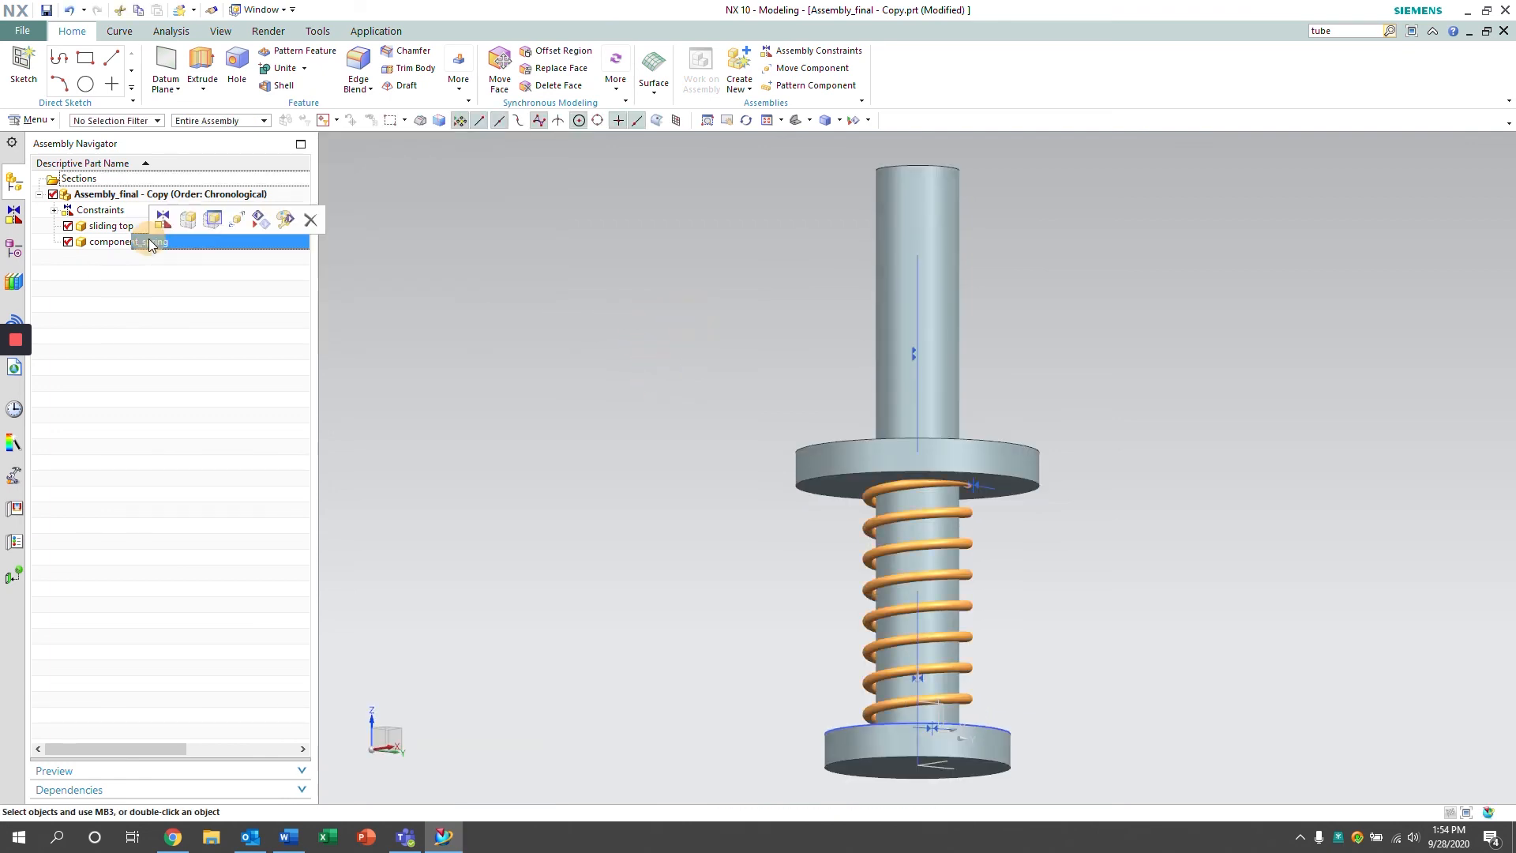
right_click(116, 240)
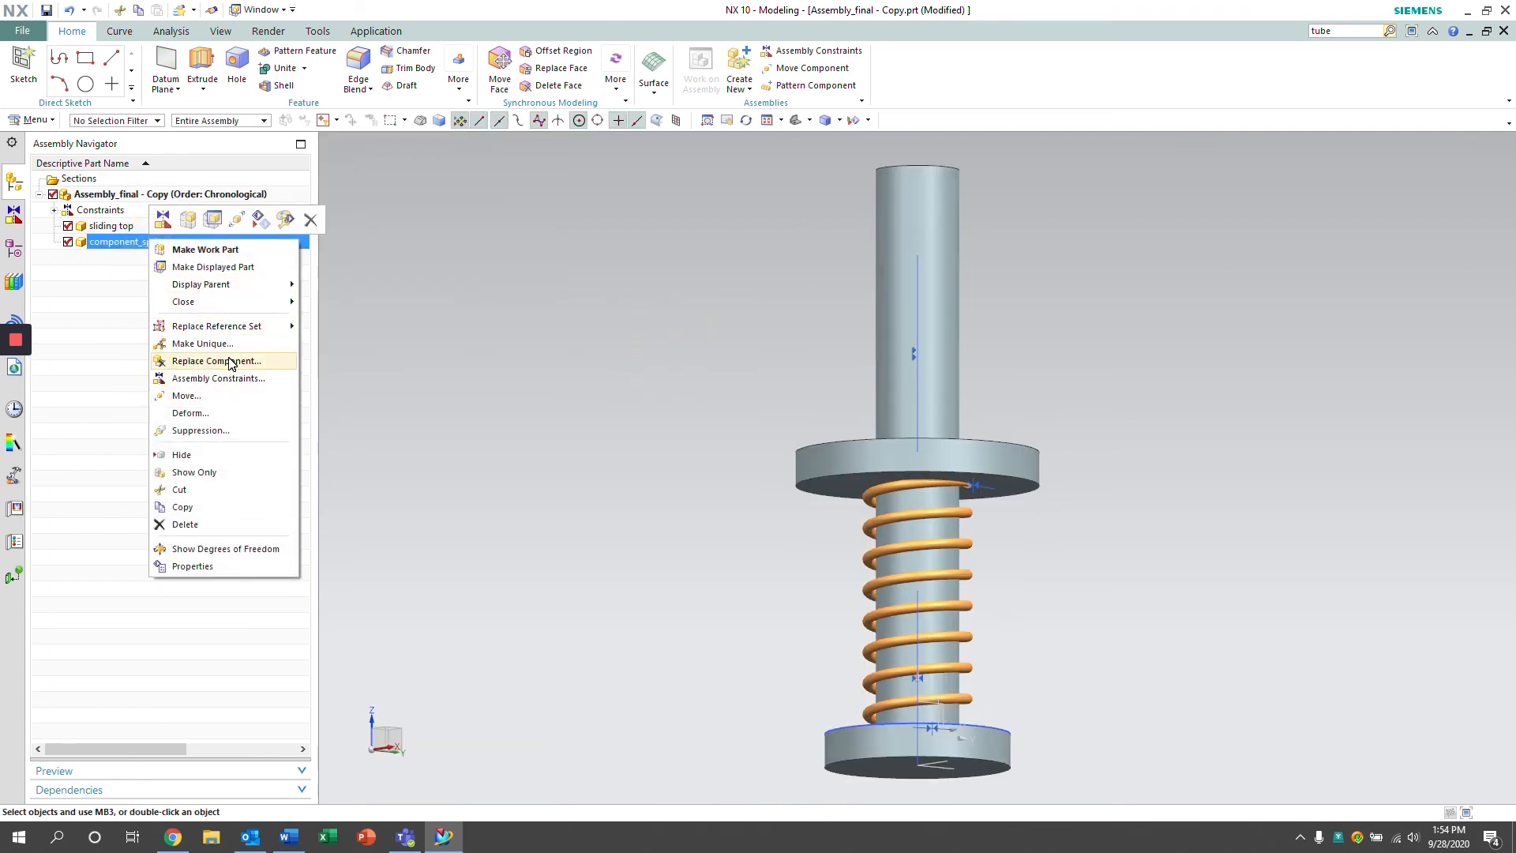